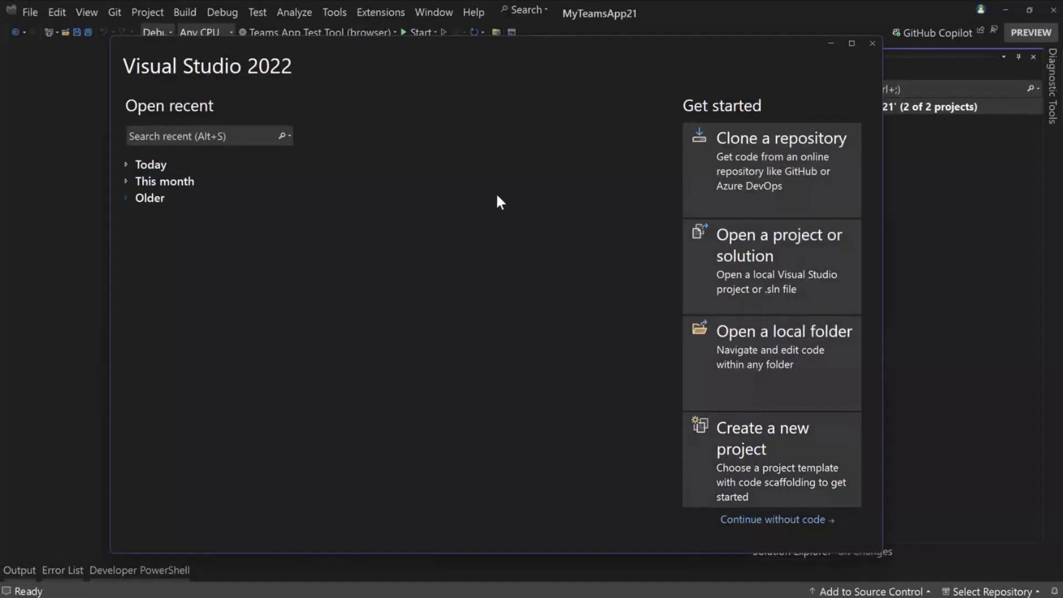
pyautogui.moveTo(510, 167)
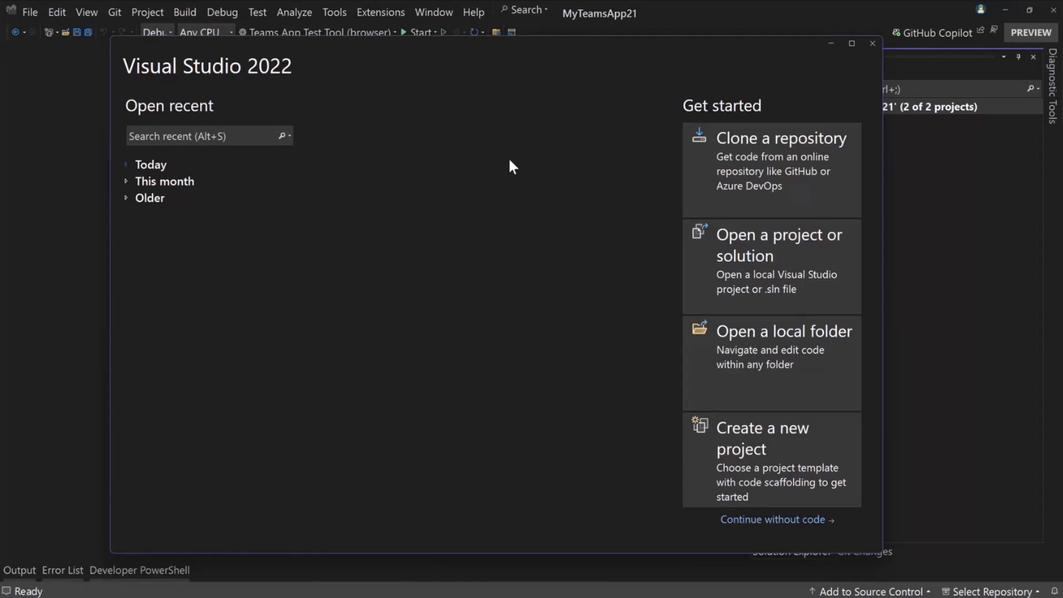
pyautogui.moveTo(529, 194)
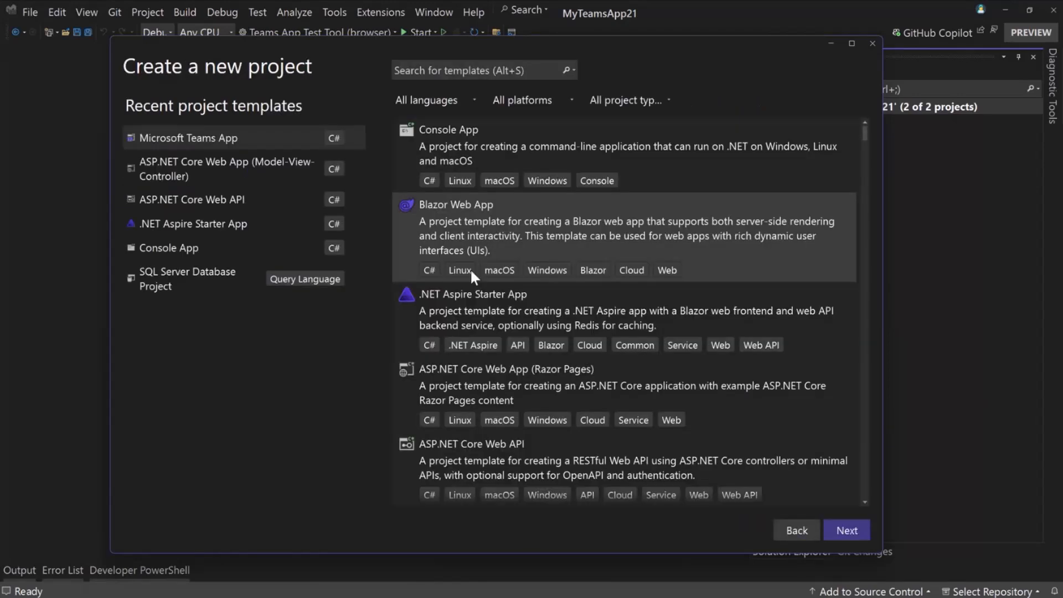
pyautogui.moveTo(265, 142)
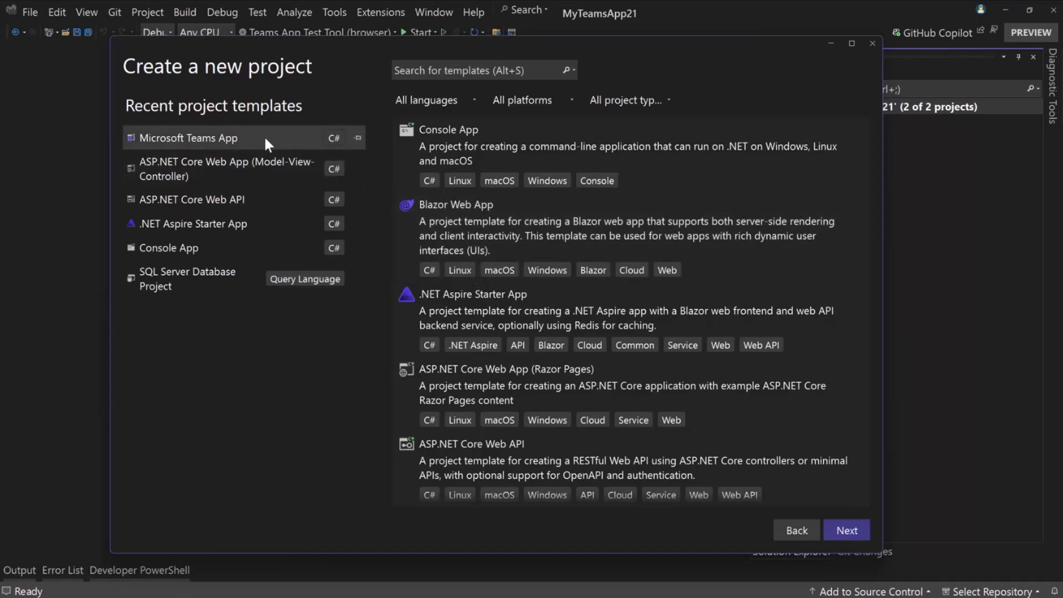
pyautogui.moveTo(272, 148)
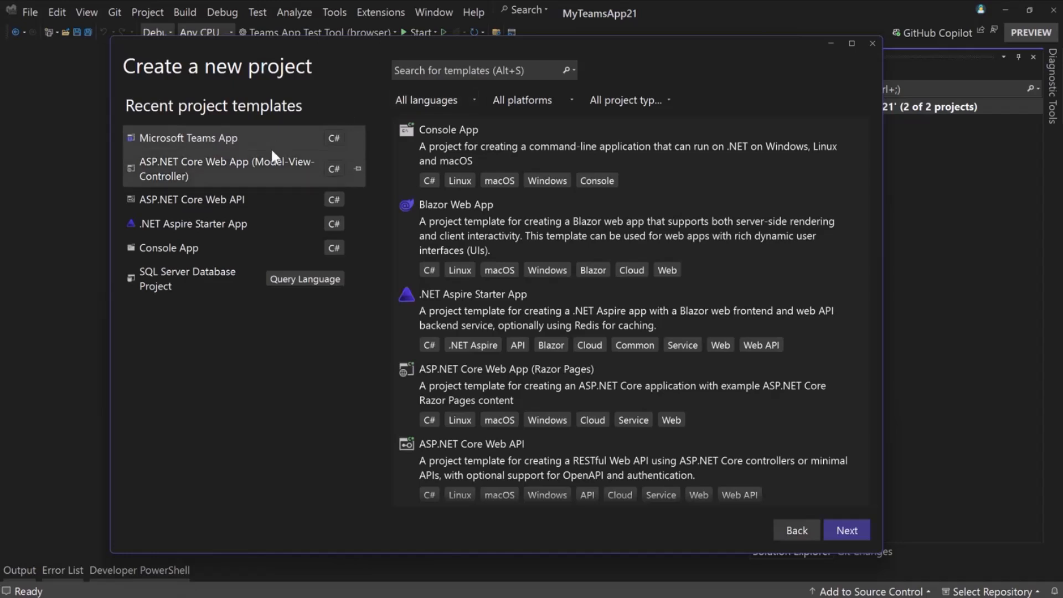
pyautogui.moveTo(272, 149)
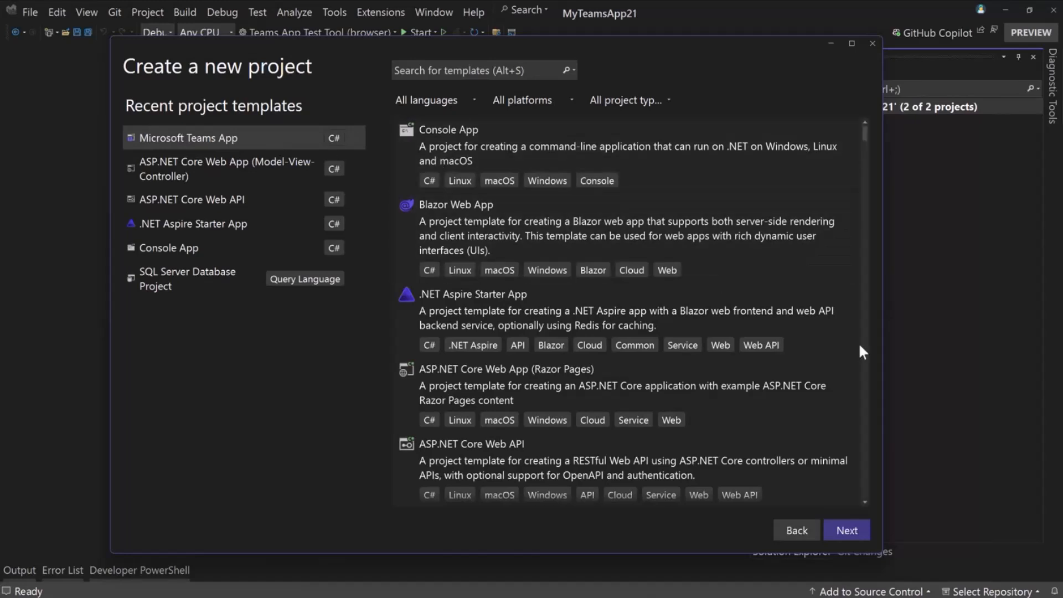
# Create the Teams app project and browse app types, viewing Tab and Empty Teams App
pyautogui.click(845, 531)
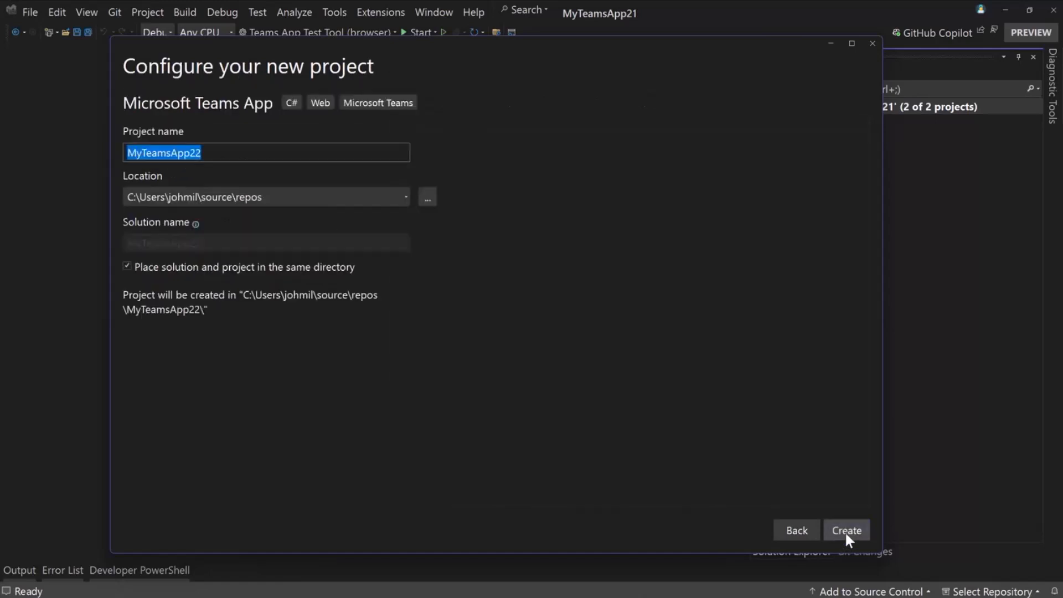
pyautogui.click(845, 530)
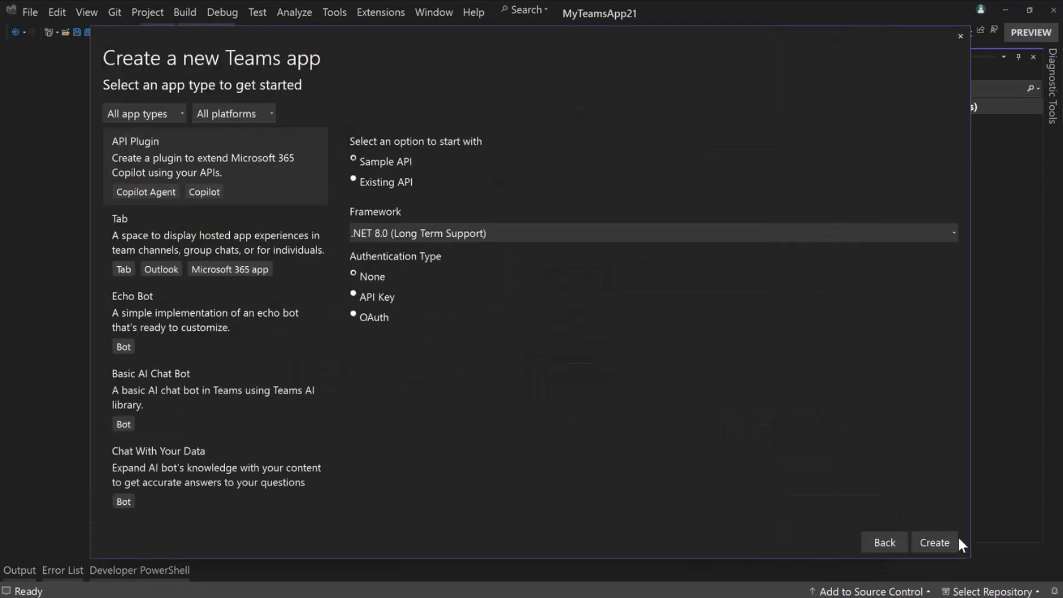
pyautogui.moveTo(455, 226)
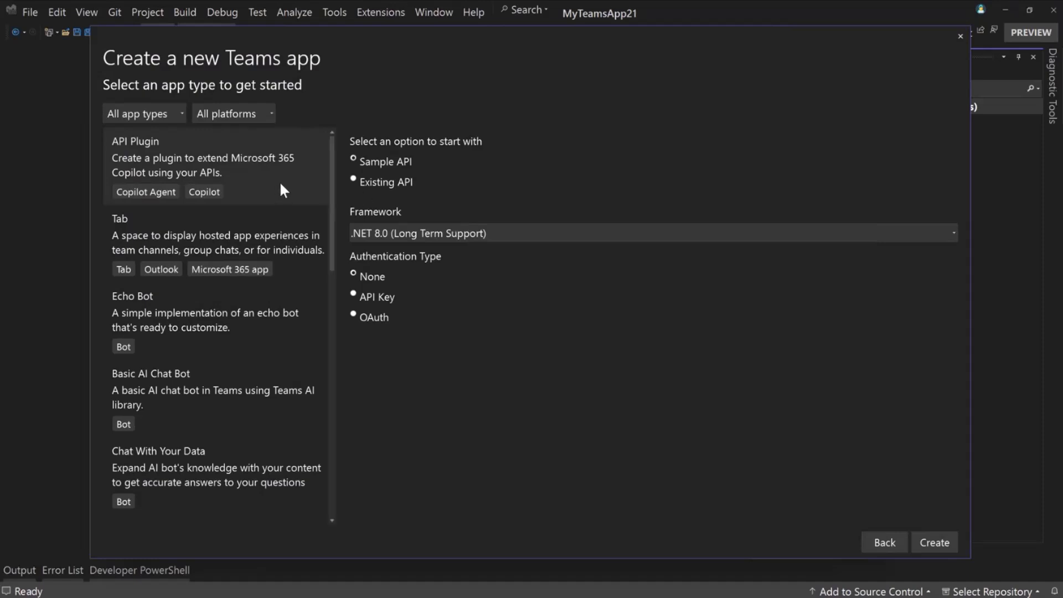
pyautogui.click(215, 244)
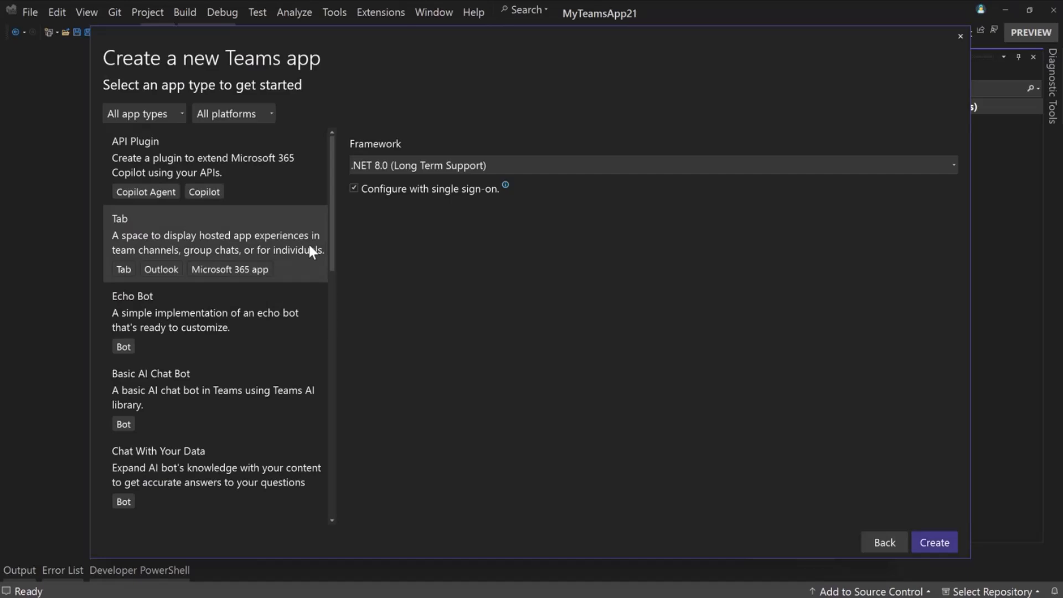
pyautogui.moveTo(296, 256)
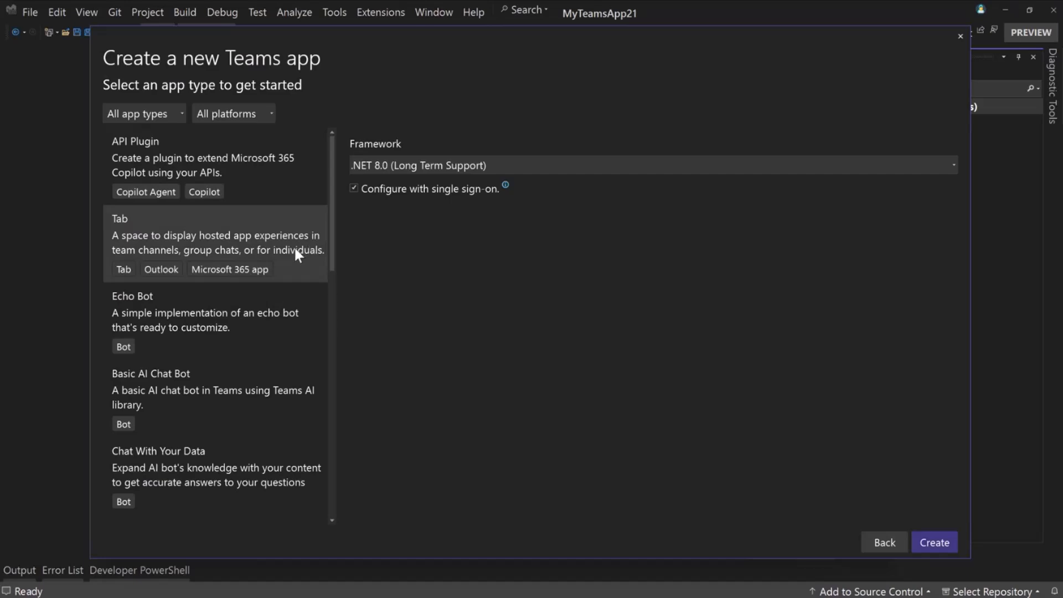
pyautogui.moveTo(234, 315)
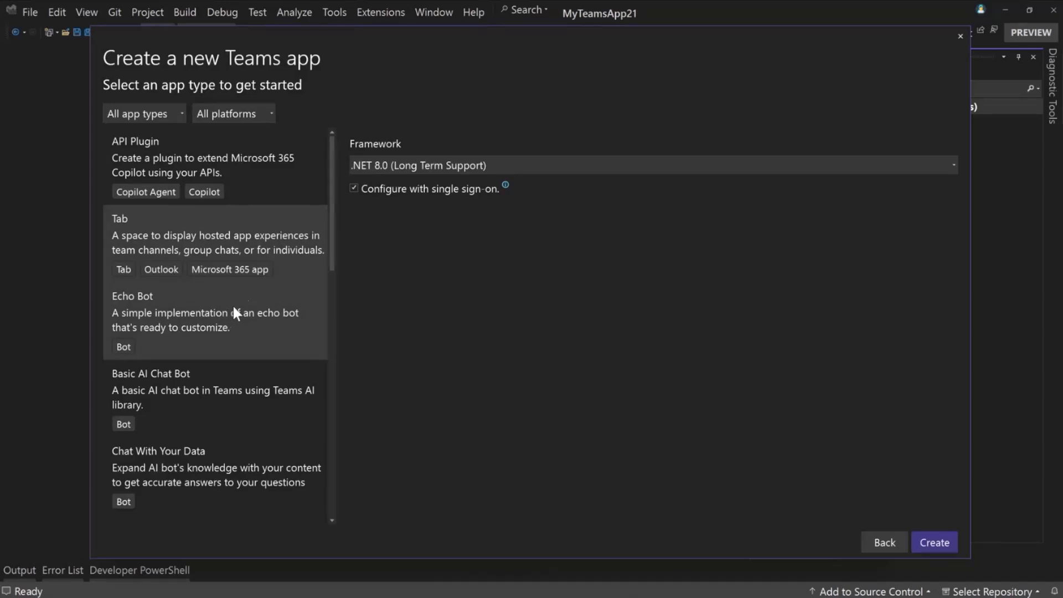
pyautogui.scroll(-3)
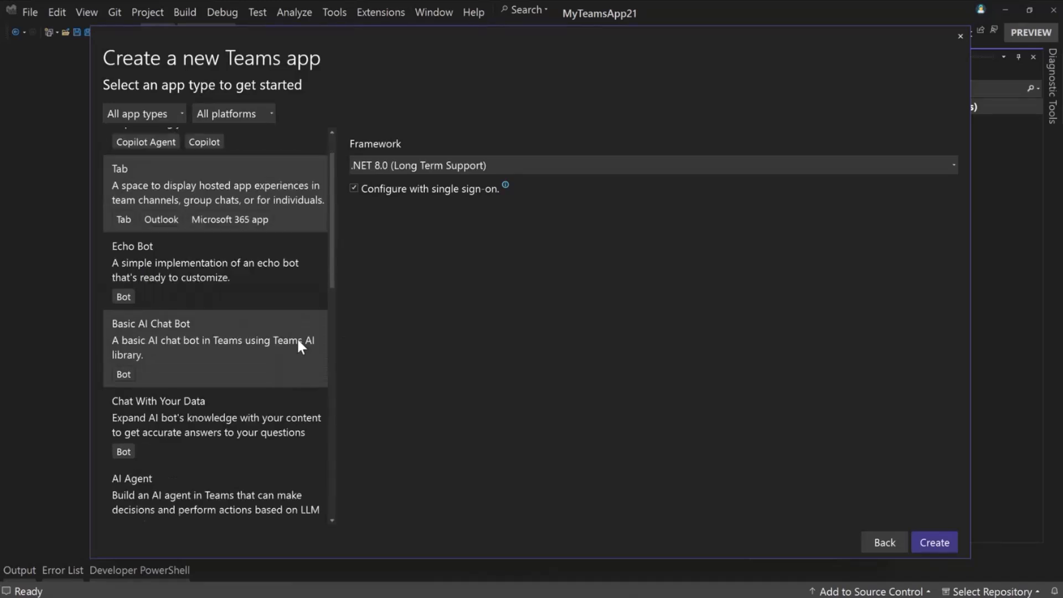
pyautogui.scroll(-3)
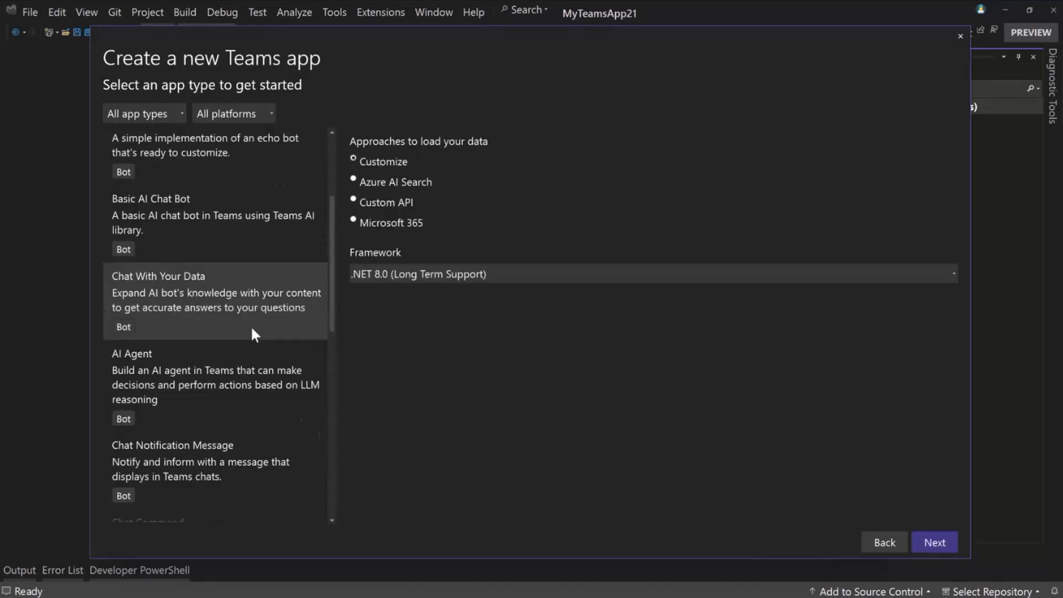
pyautogui.scroll(-3)
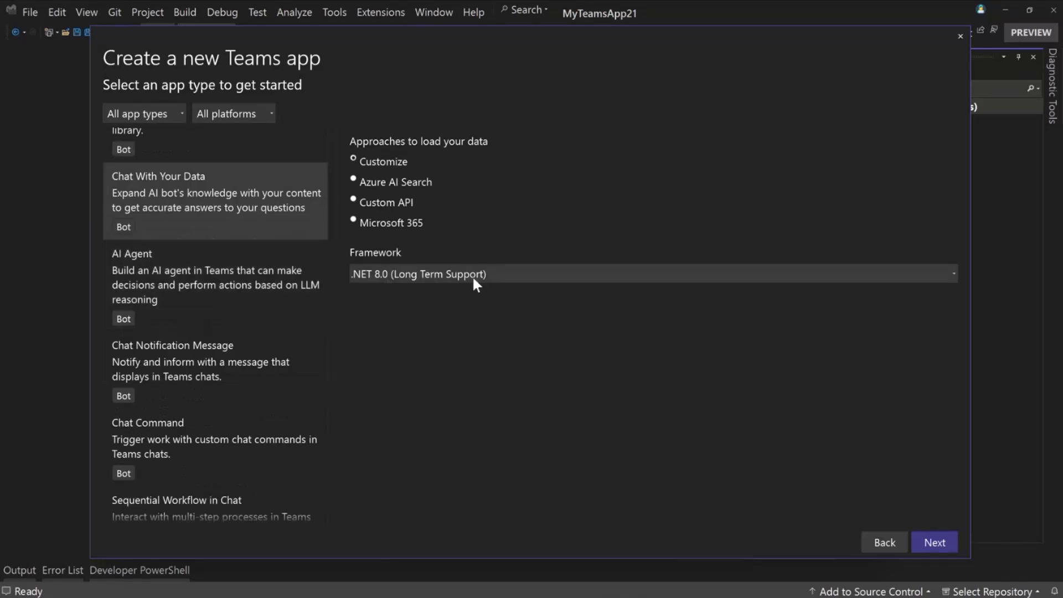
pyautogui.scroll(-3)
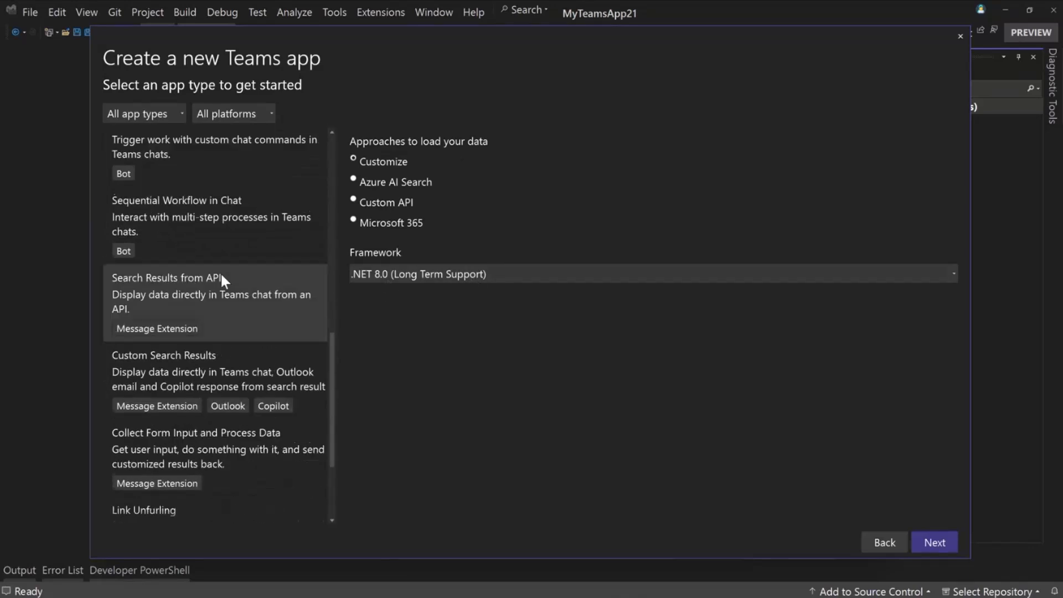
pyautogui.scroll(-3)
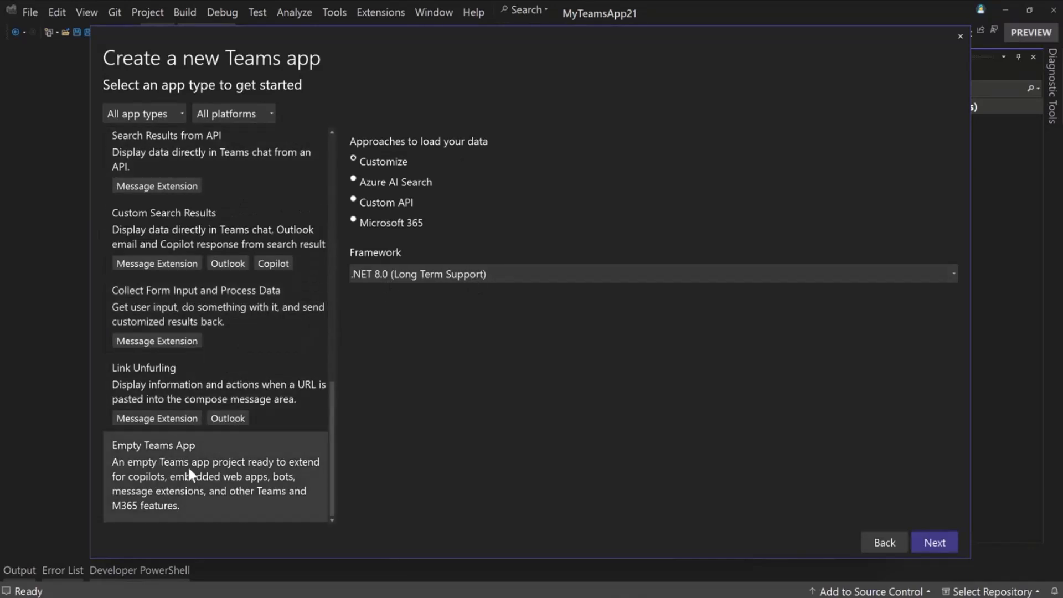
pyautogui.click(217, 475)
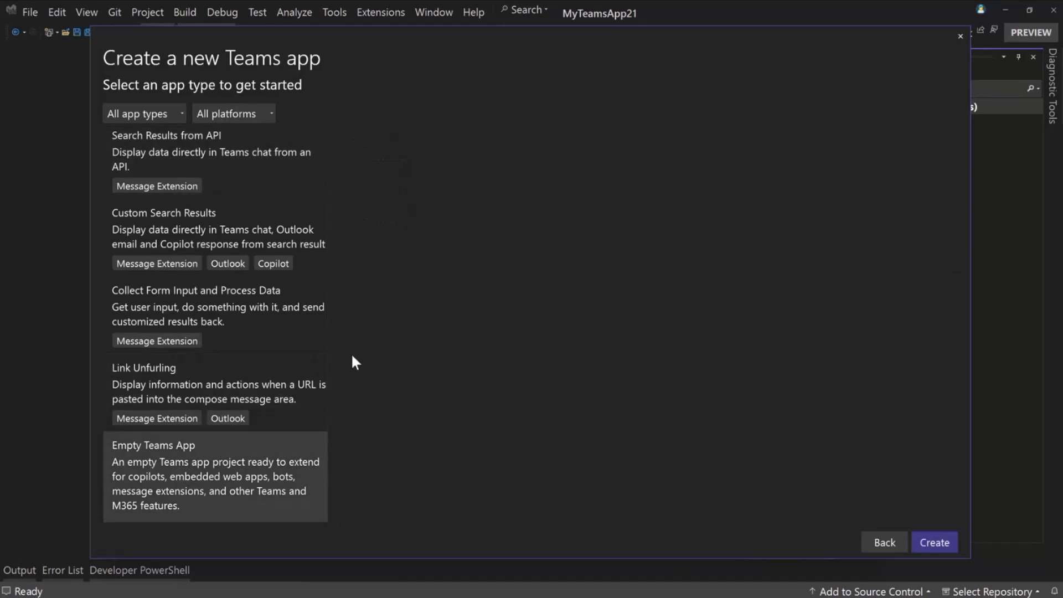
# Select Basic AI Chat Bot and continue to the Configure your new project page
pyautogui.scroll(3)
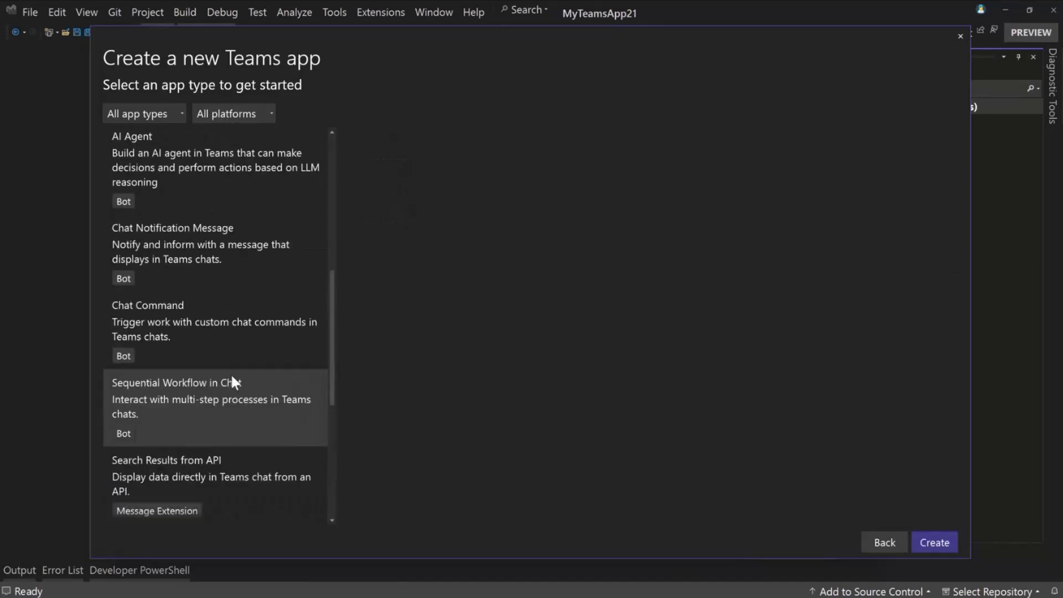
pyautogui.scroll(3)
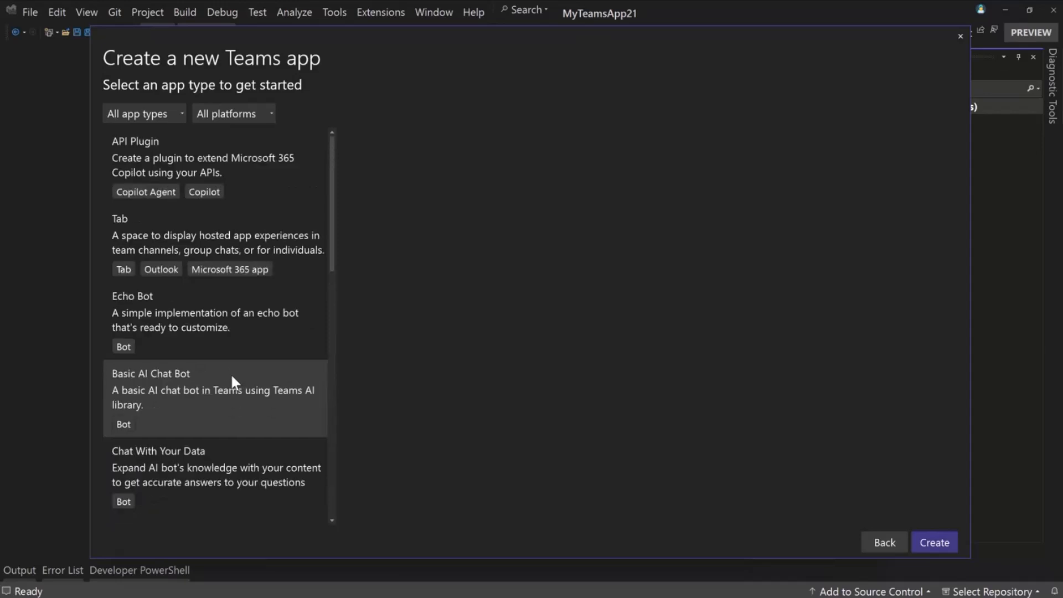
pyautogui.moveTo(954, 195)
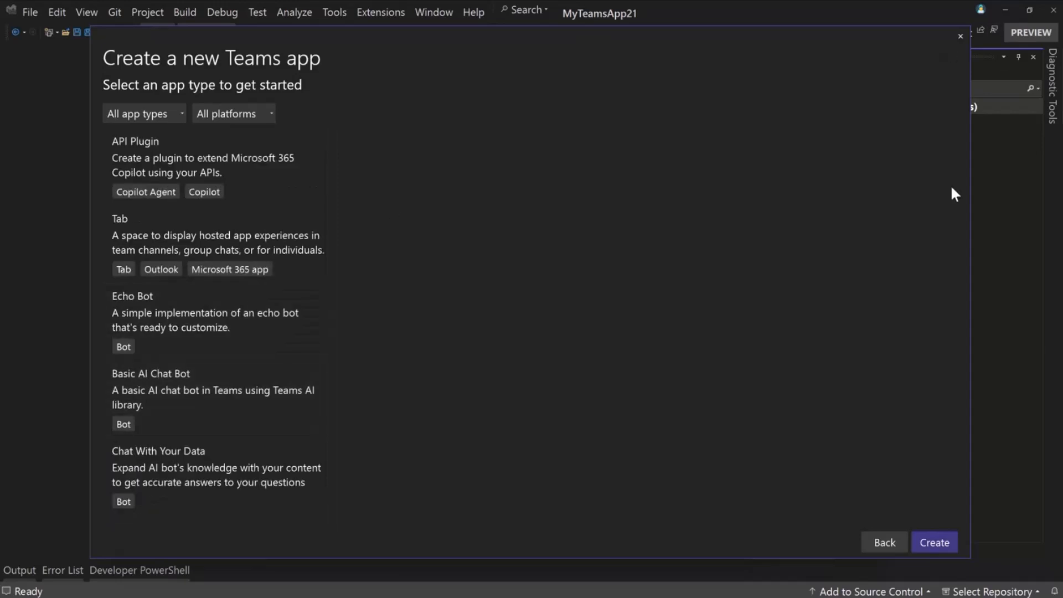
pyautogui.scroll(-3)
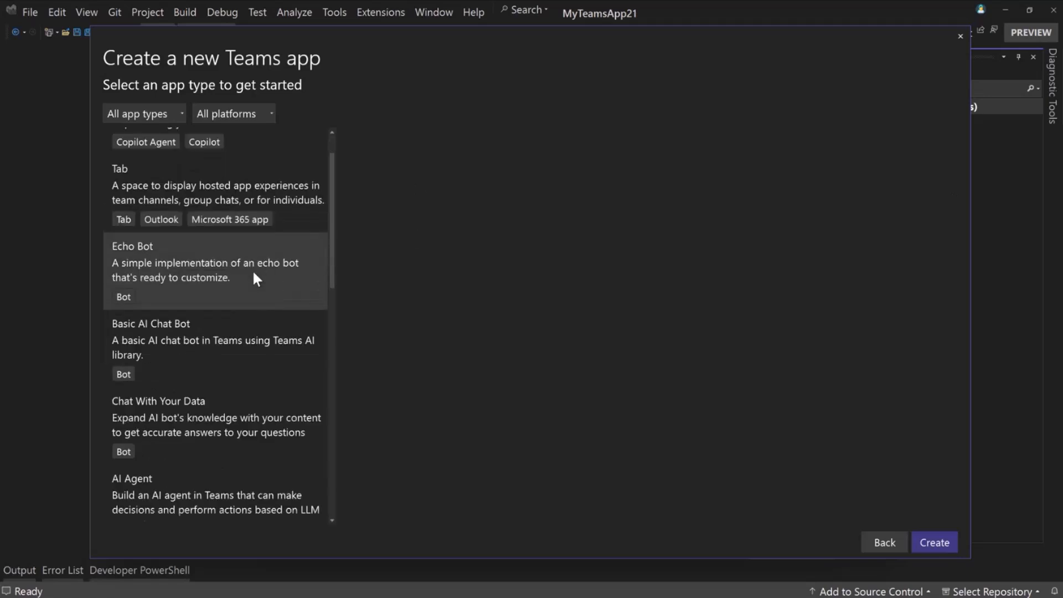
pyautogui.click(203, 347)
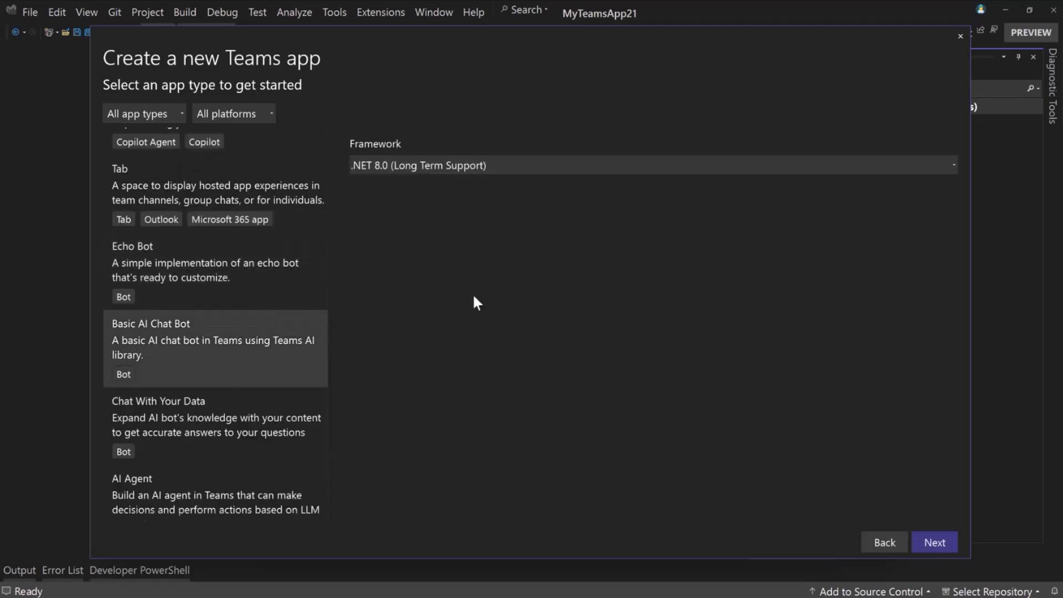
pyautogui.click(933, 542)
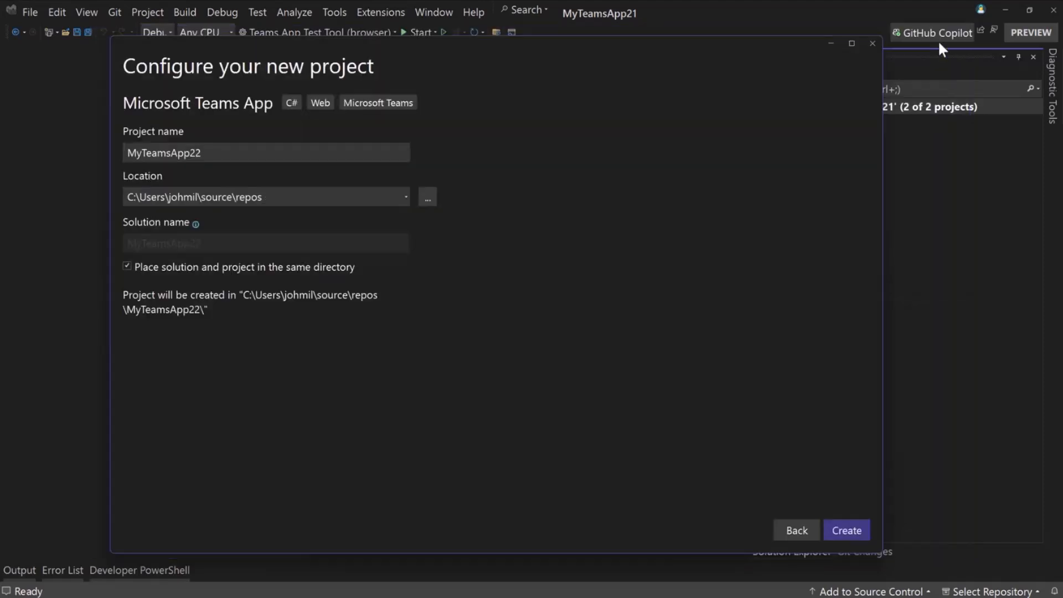
pyautogui.click(845, 529)
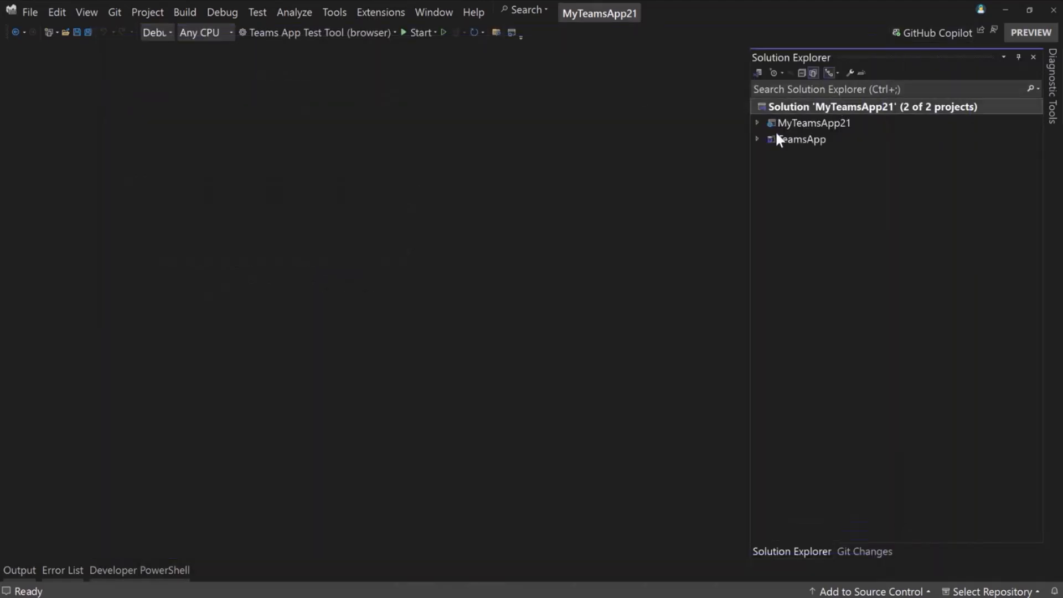
pyautogui.moveTo(884, 147)
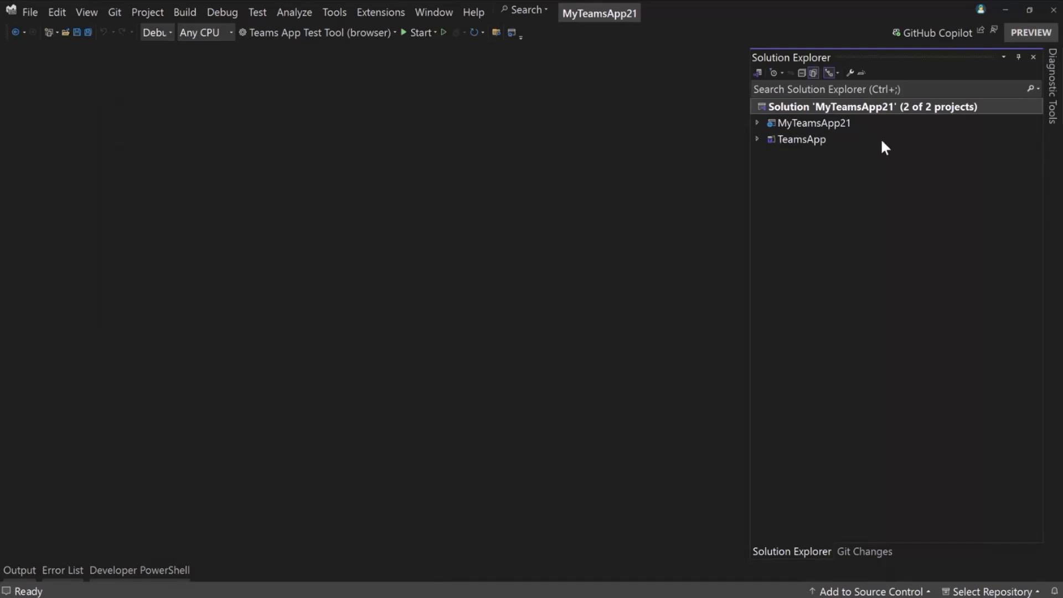
pyautogui.moveTo(831, 129)
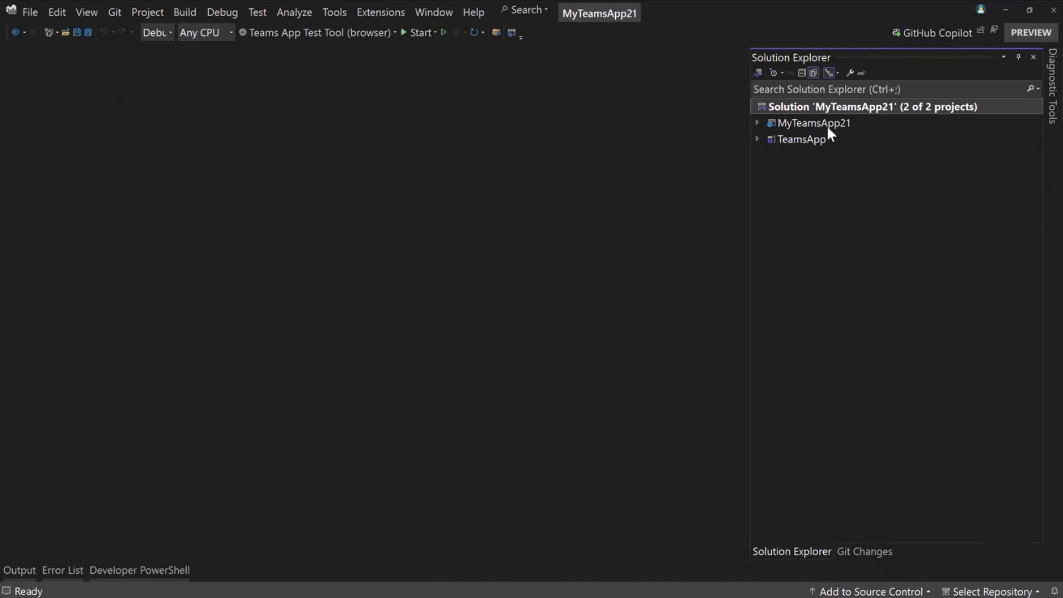
pyautogui.click(757, 139)
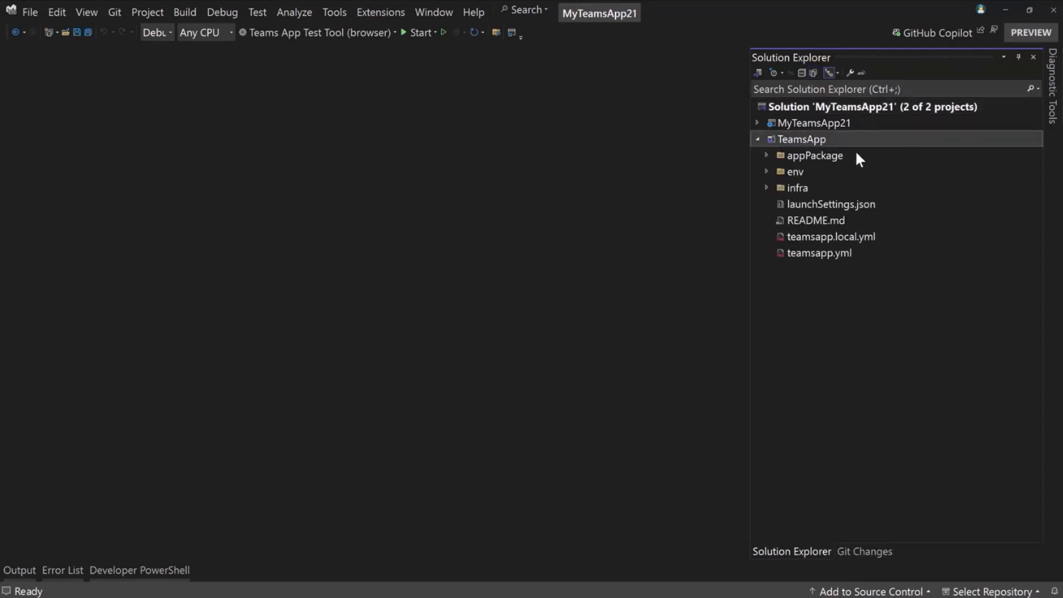
pyautogui.moveTo(817, 145)
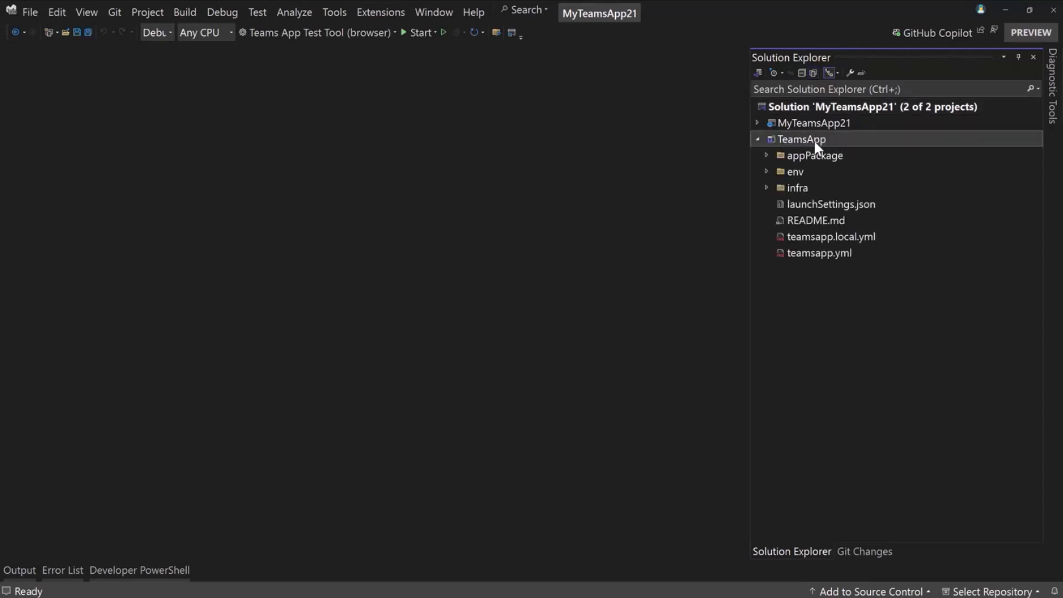
pyautogui.doubleClick(801, 139)
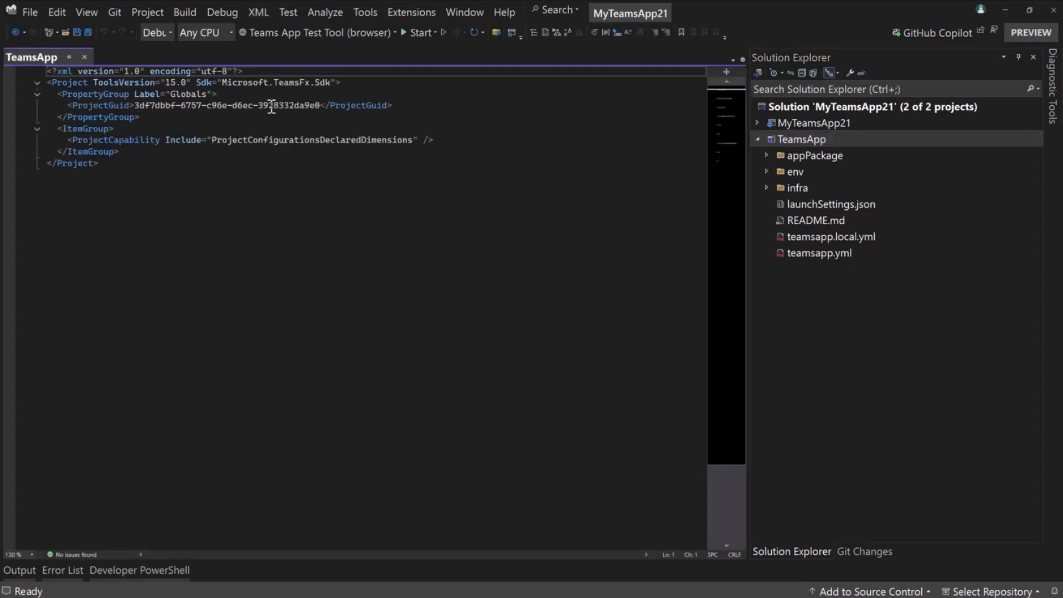
pyautogui.click(85, 57)
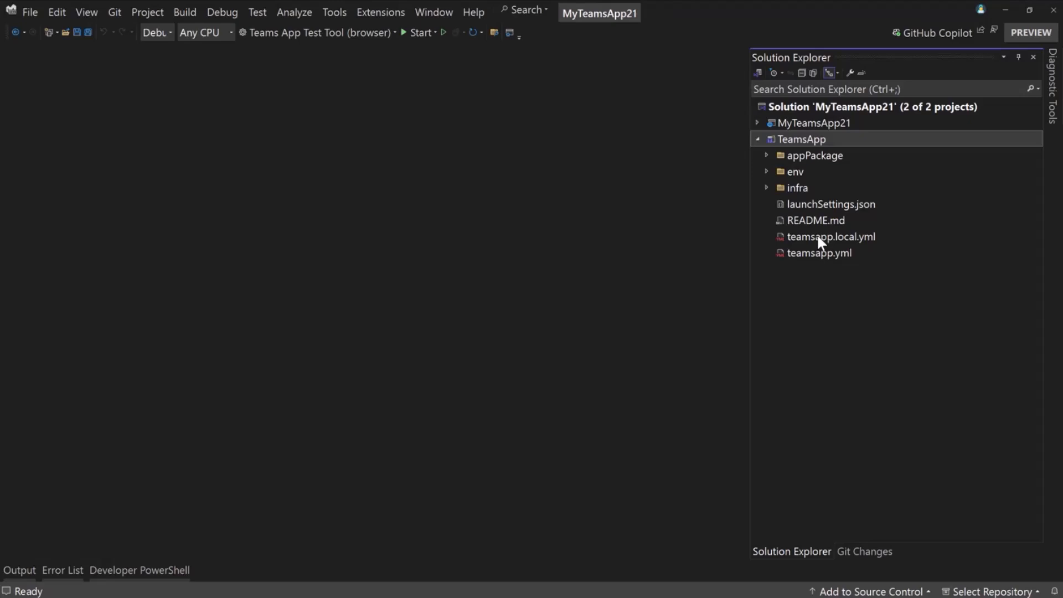
pyautogui.moveTo(831, 293)
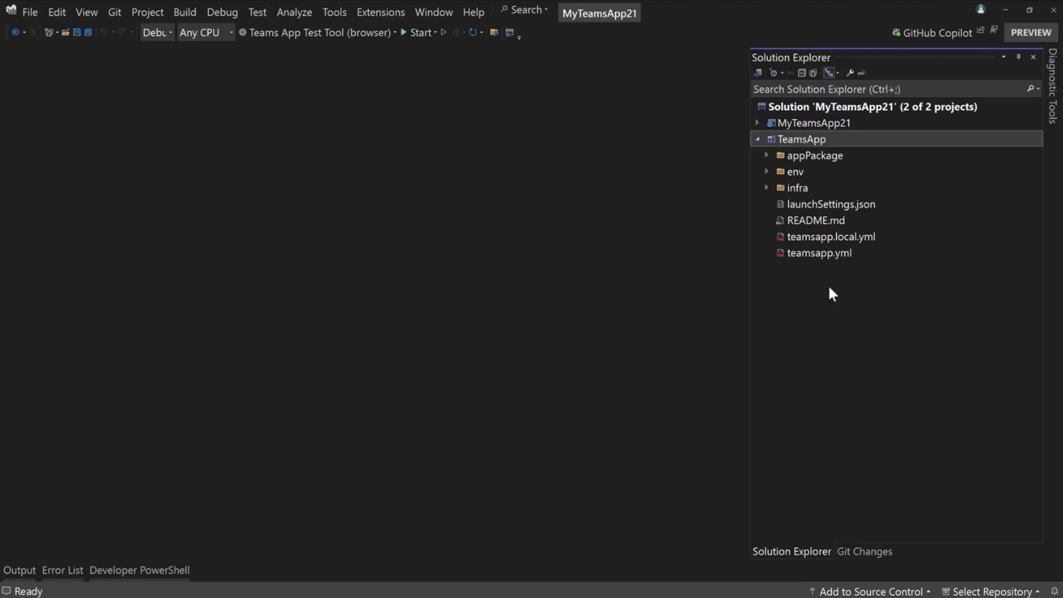
pyautogui.moveTo(850, 296)
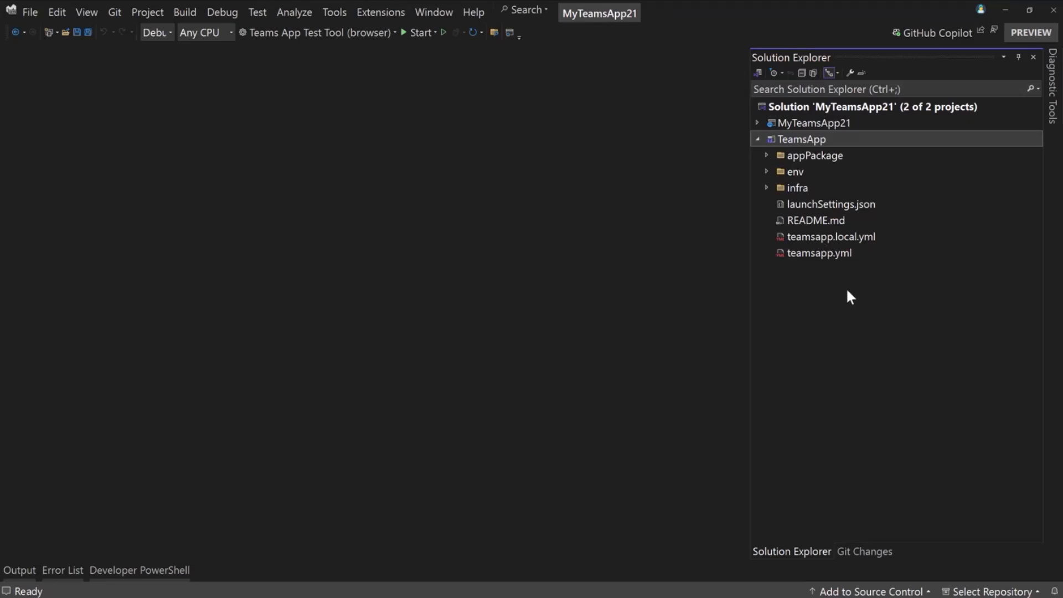
pyautogui.moveTo(856, 278)
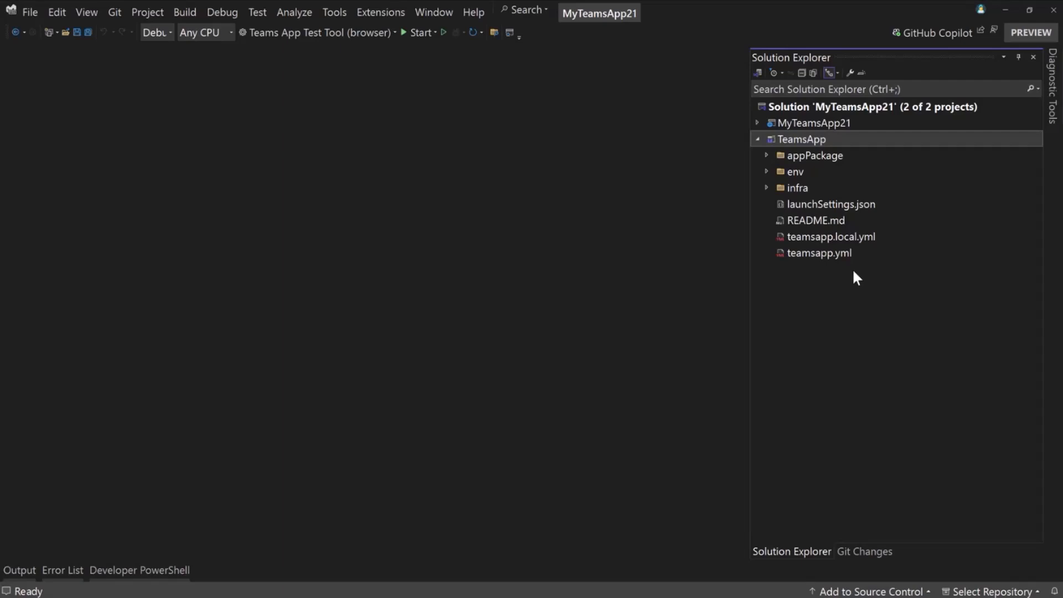
pyautogui.moveTo(888, 246)
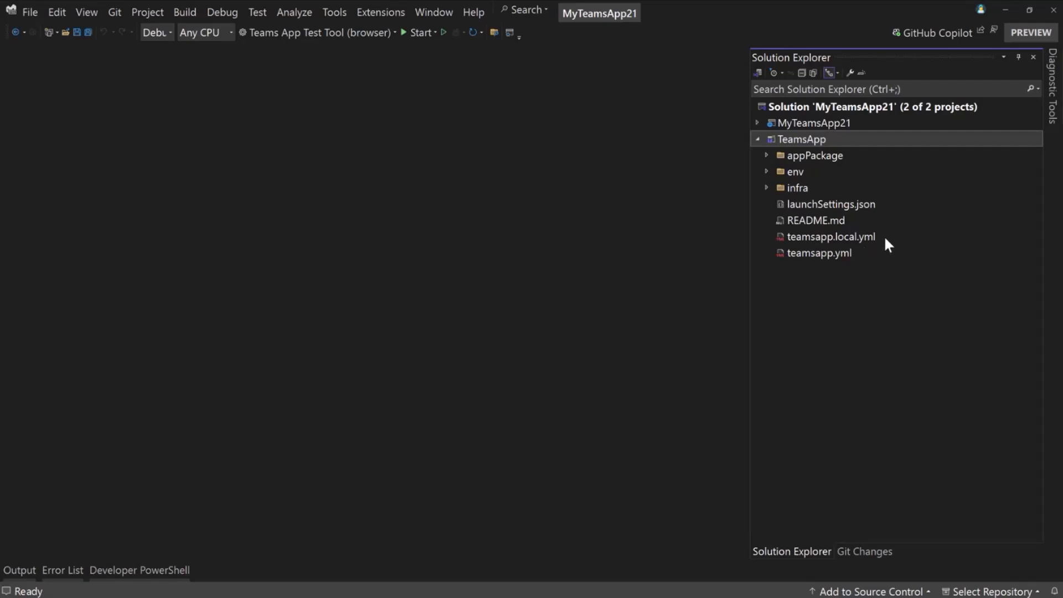
pyautogui.moveTo(766, 161)
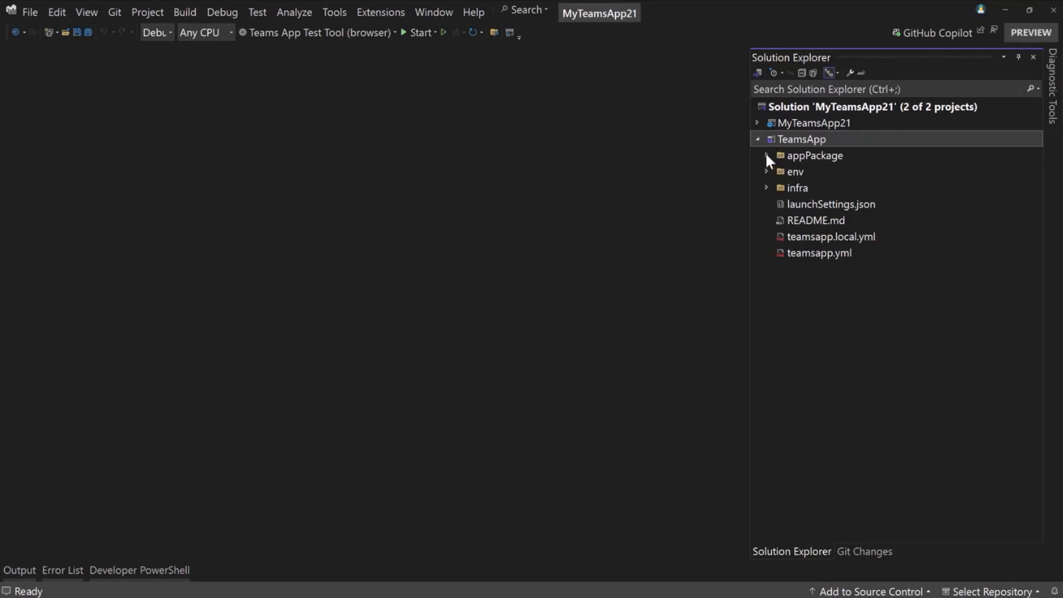
# Expand appPackage and open the Teams app manifest.json
pyautogui.click(767, 155)
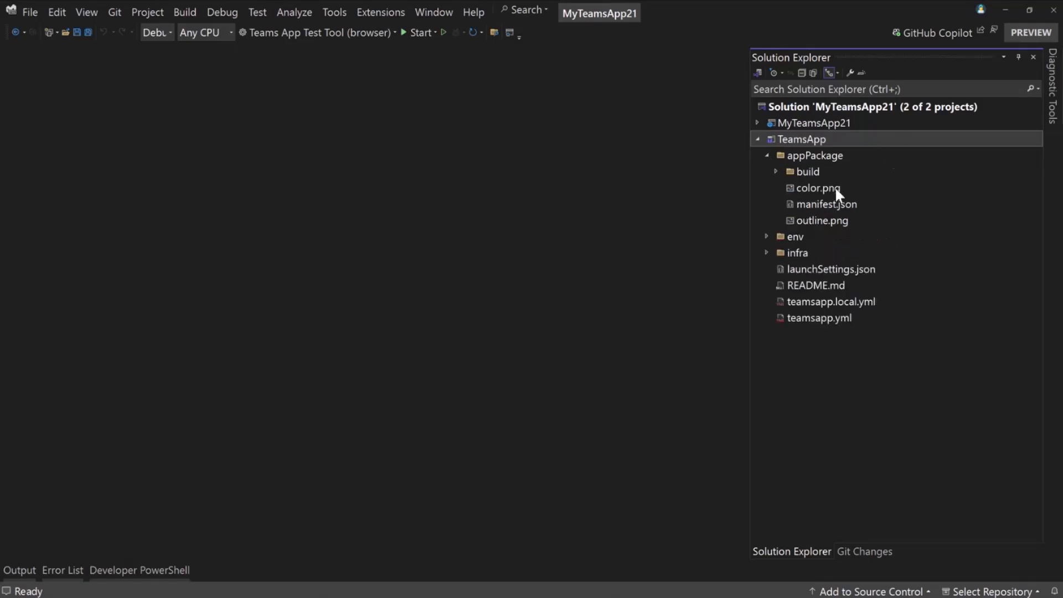
pyautogui.moveTo(855, 216)
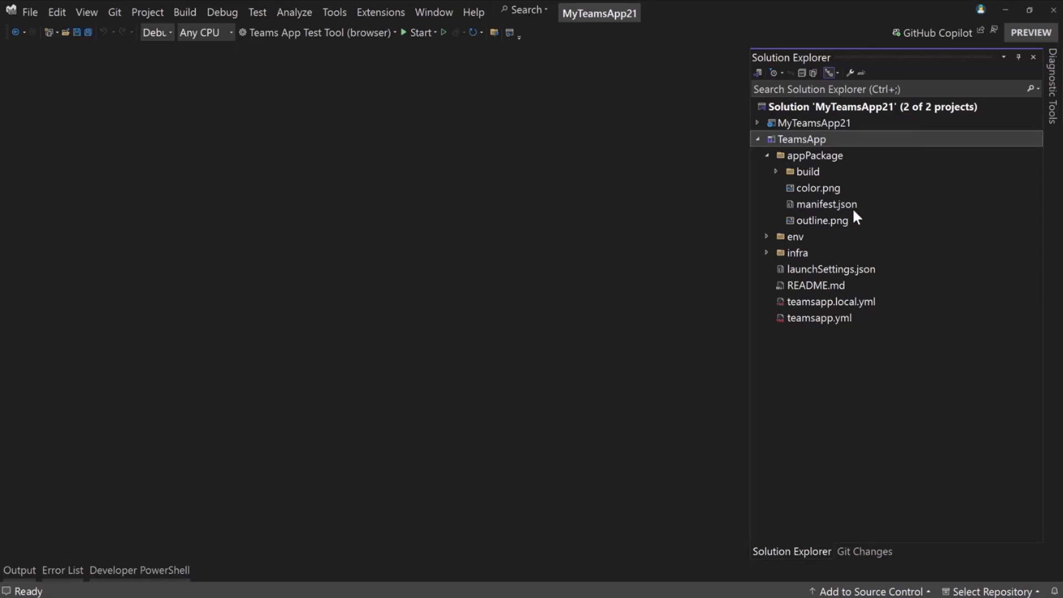
pyautogui.doubleClick(825, 204)
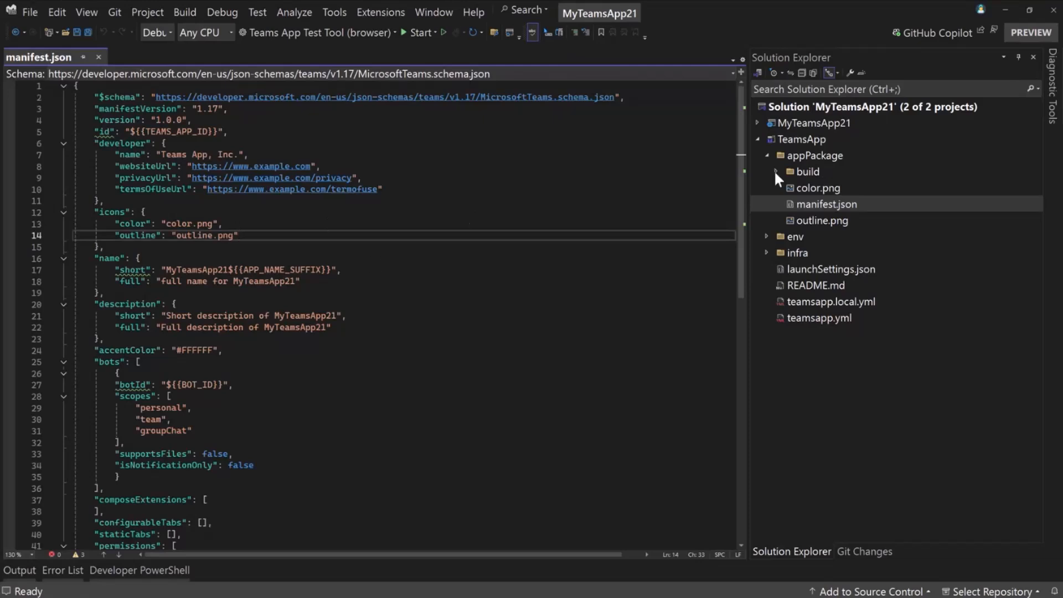
# Open the .env.local settings file and expand the infra folder
pyautogui.click(757, 139)
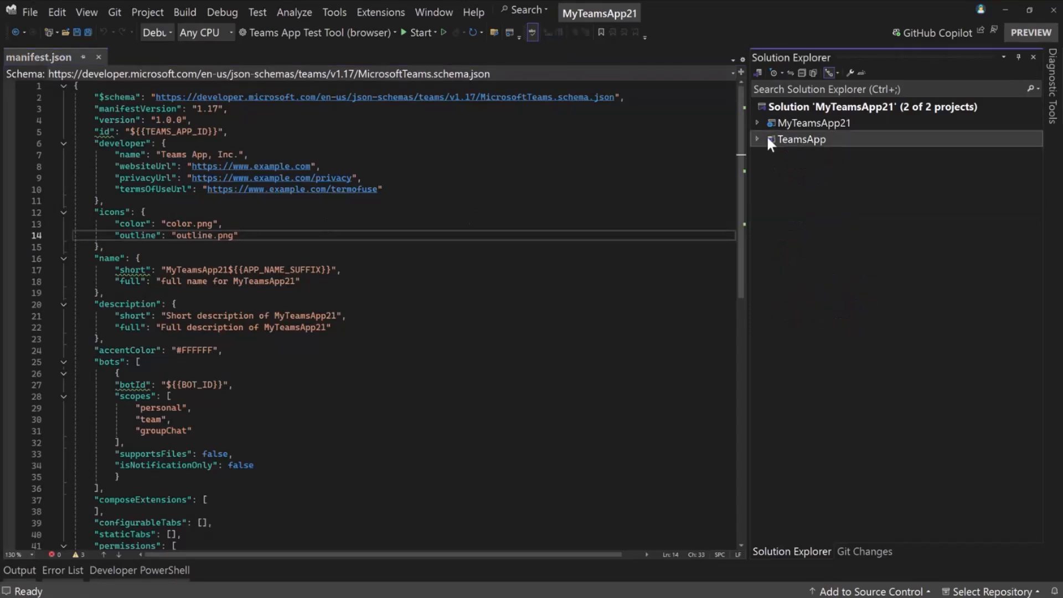
pyautogui.click(757, 139)
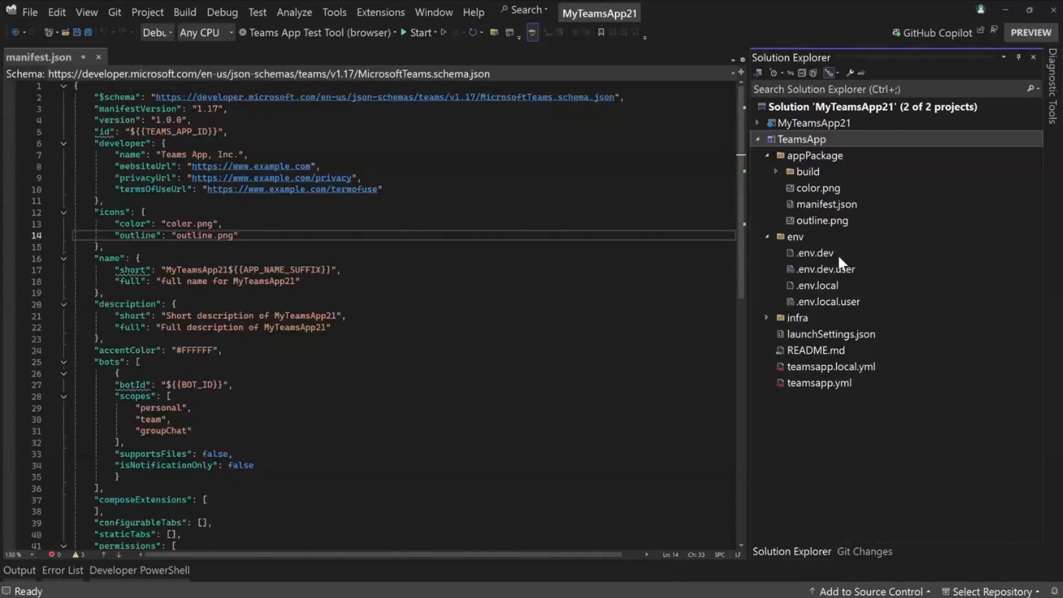
pyautogui.moveTo(814, 257)
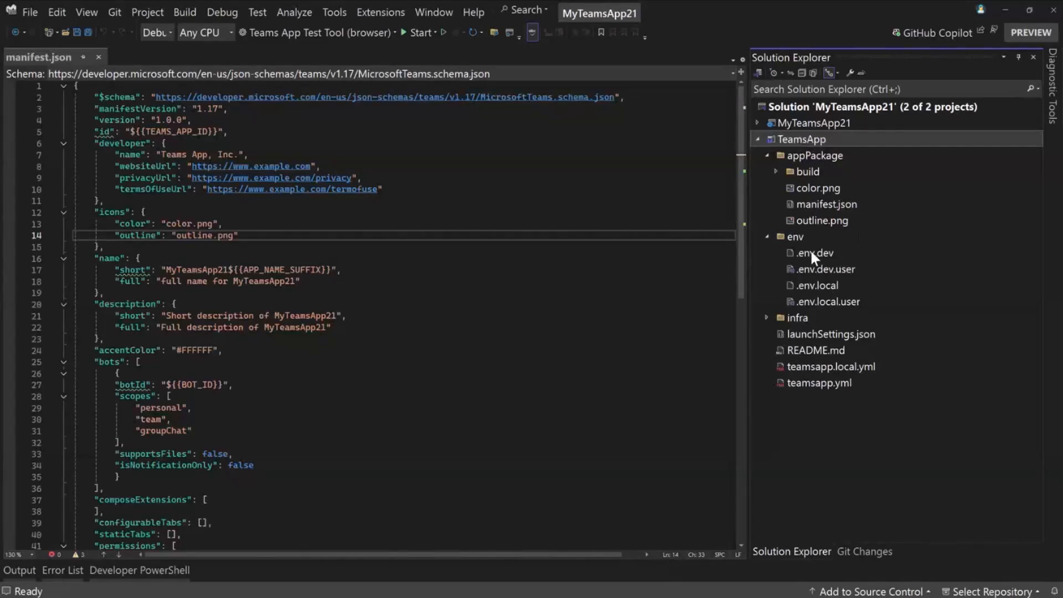
pyautogui.moveTo(816, 242)
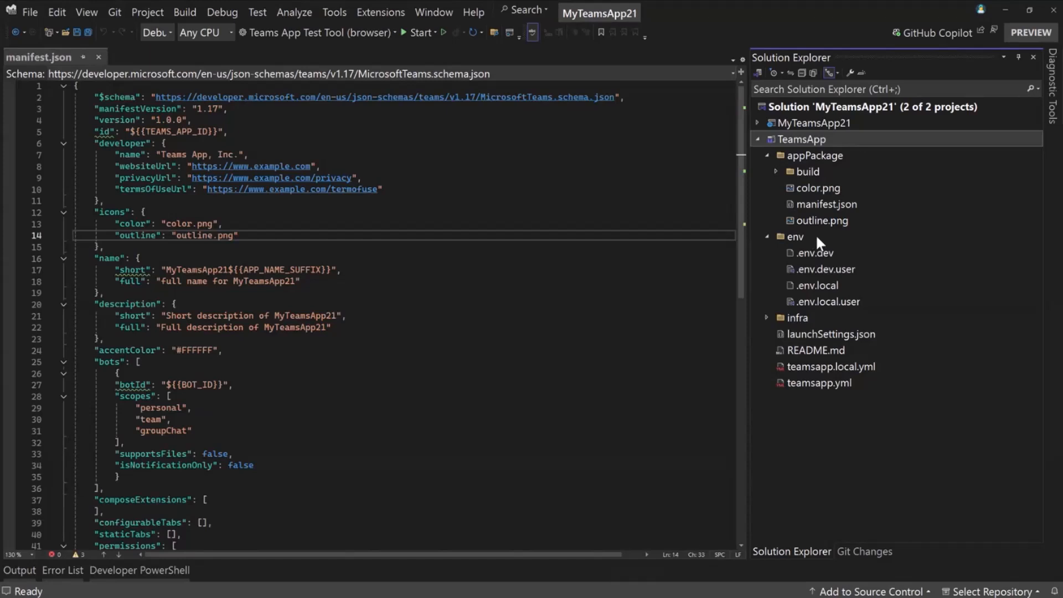
pyautogui.click(816, 284)
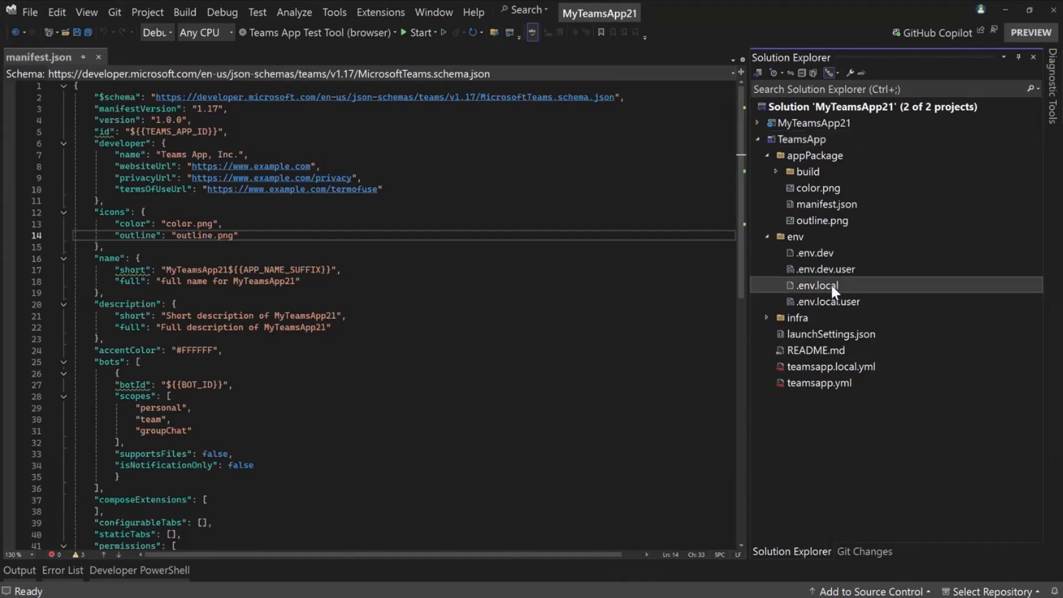
pyautogui.doubleClick(817, 284)
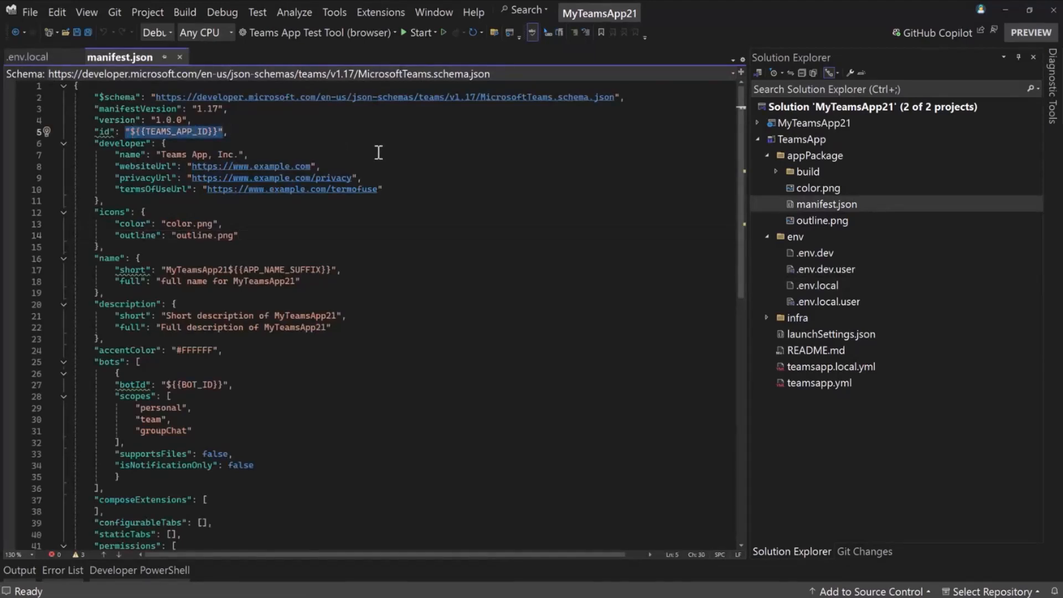
pyautogui.moveTo(703, 214)
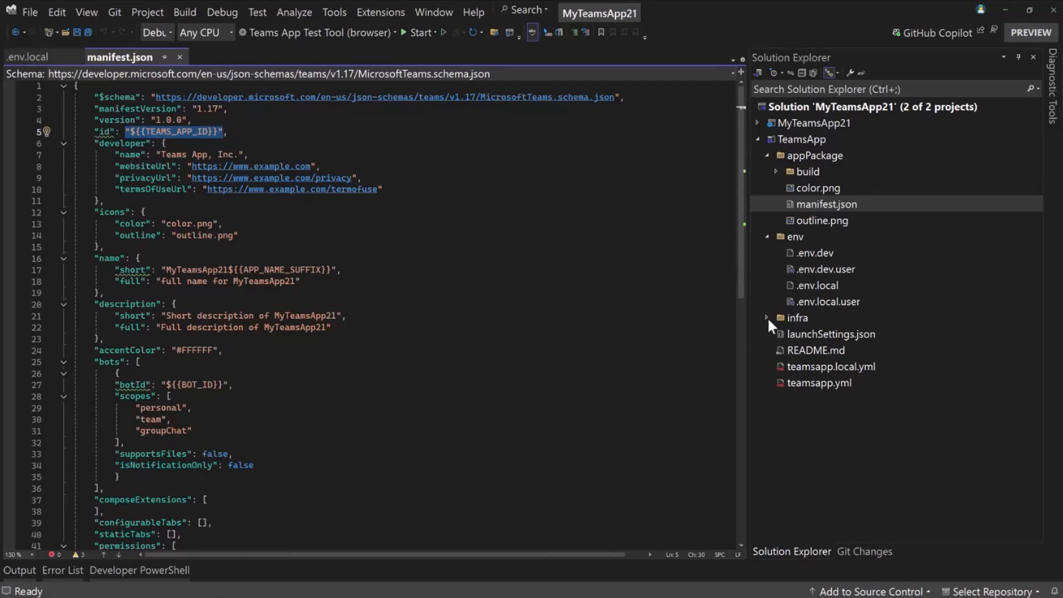
pyautogui.click(768, 317)
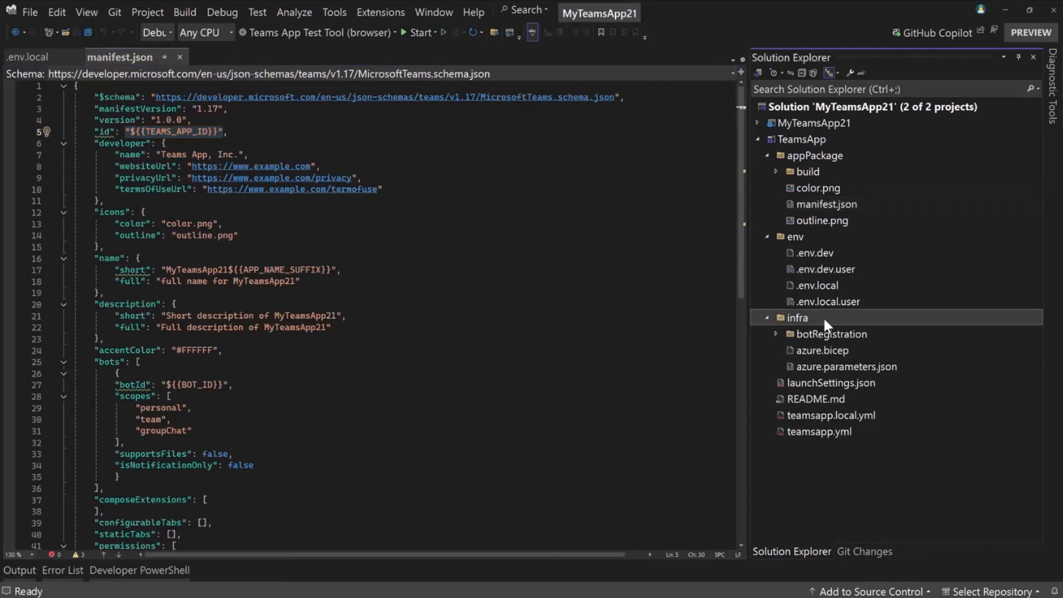
pyautogui.moveTo(778, 341)
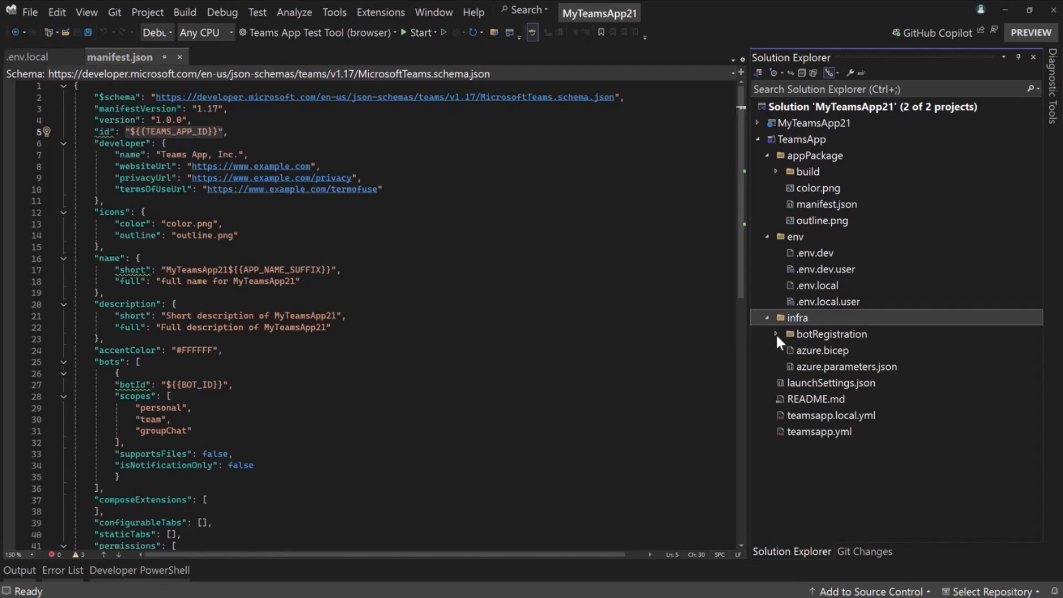
# Expand botRegistration, read through azure.bicep, then close its tab
pyautogui.click(775, 333)
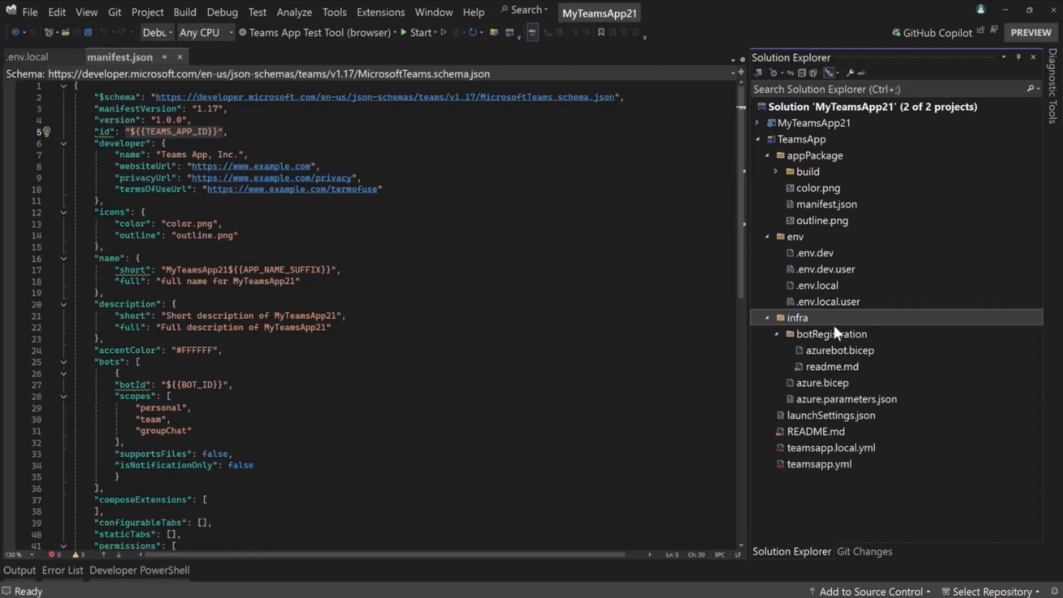
pyautogui.moveTo(976, 342)
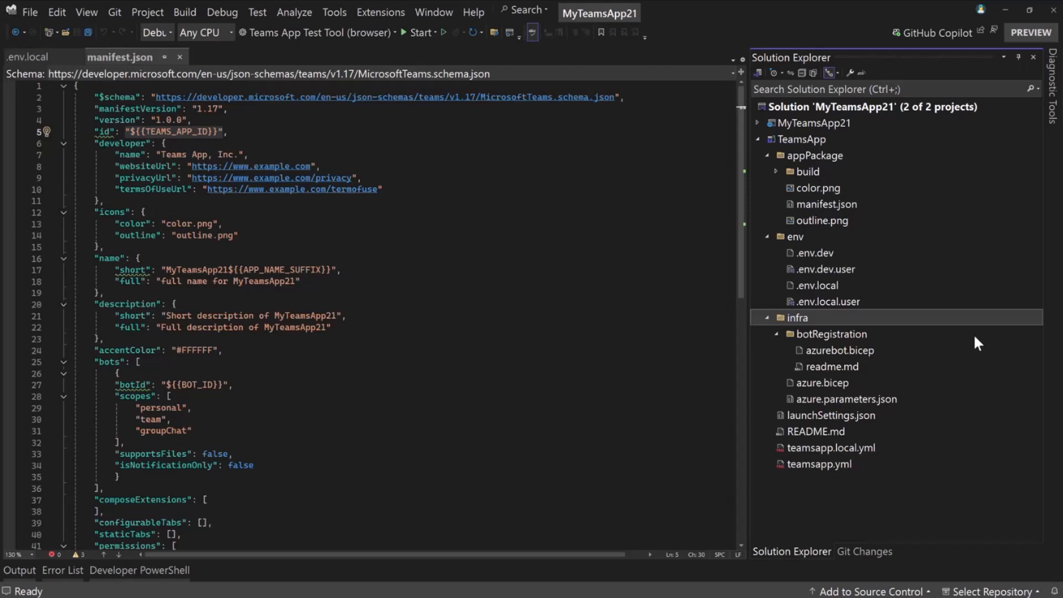
pyautogui.doubleClick(823, 383)
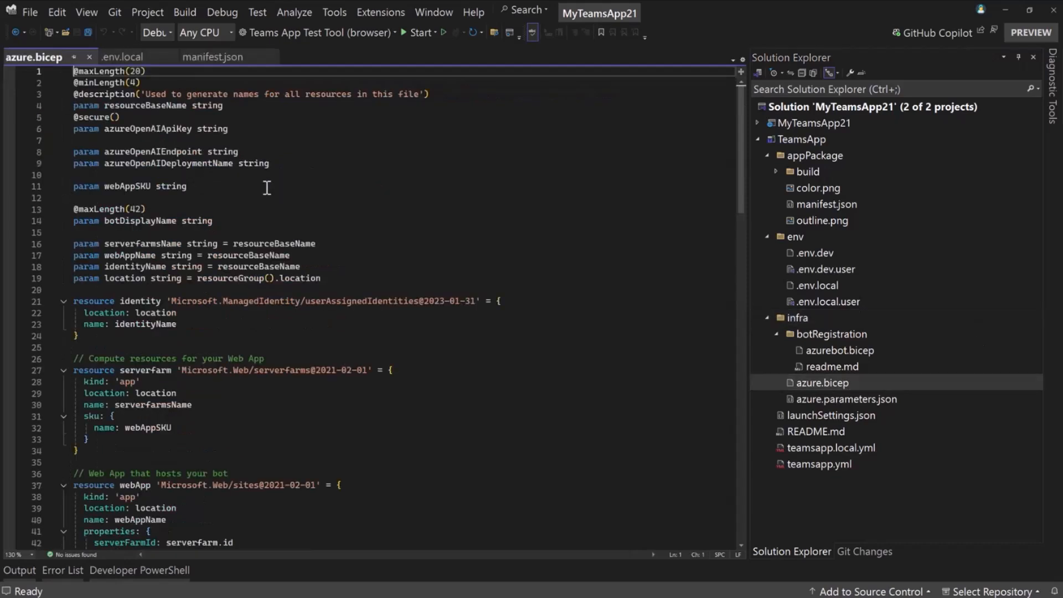
pyautogui.scroll(-3)
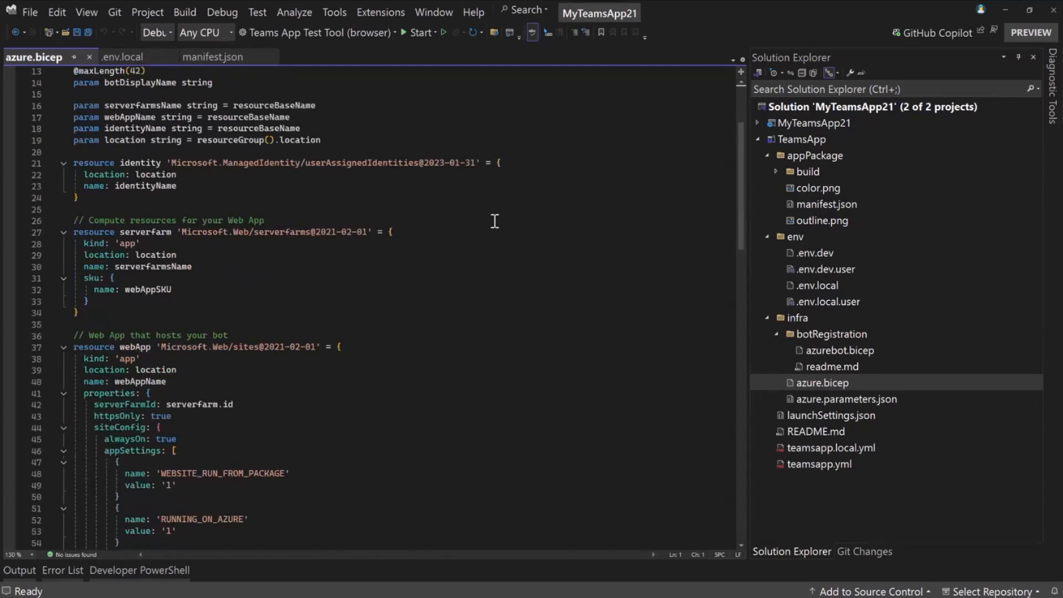
pyautogui.scroll(-3)
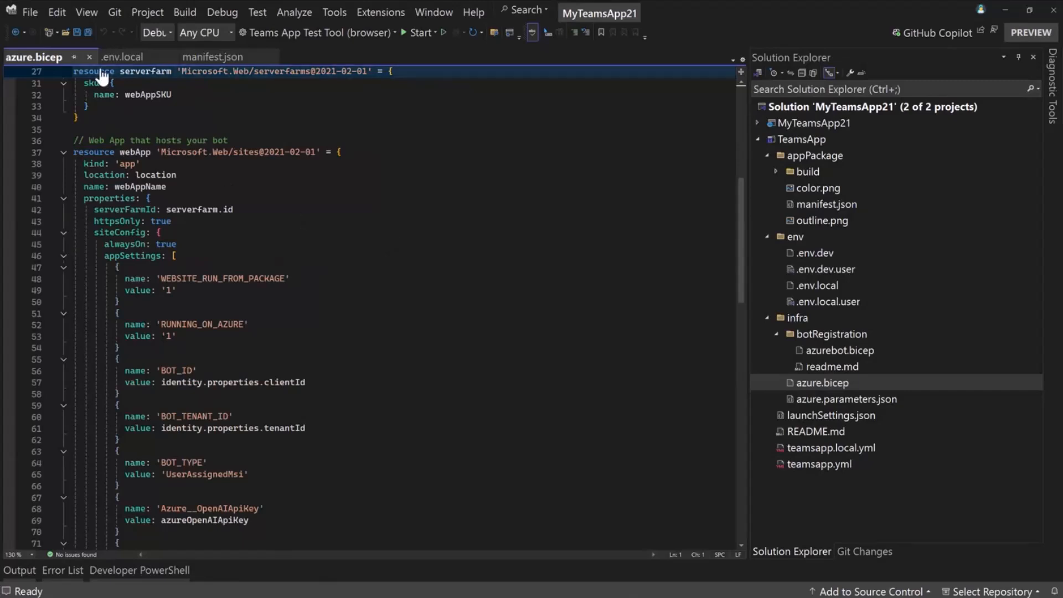
pyautogui.click(213, 57)
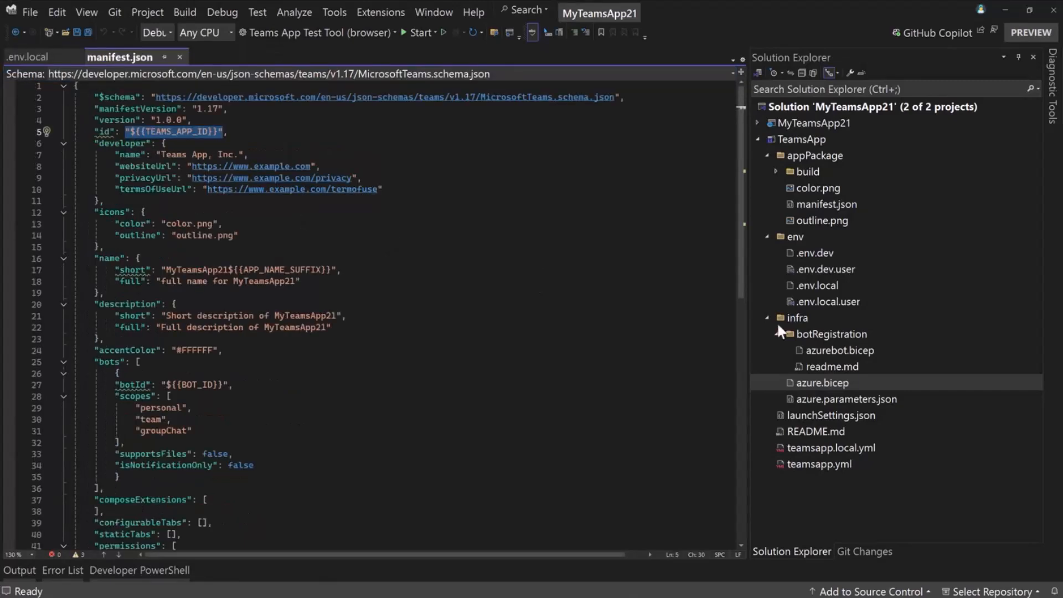
pyautogui.click(766, 317)
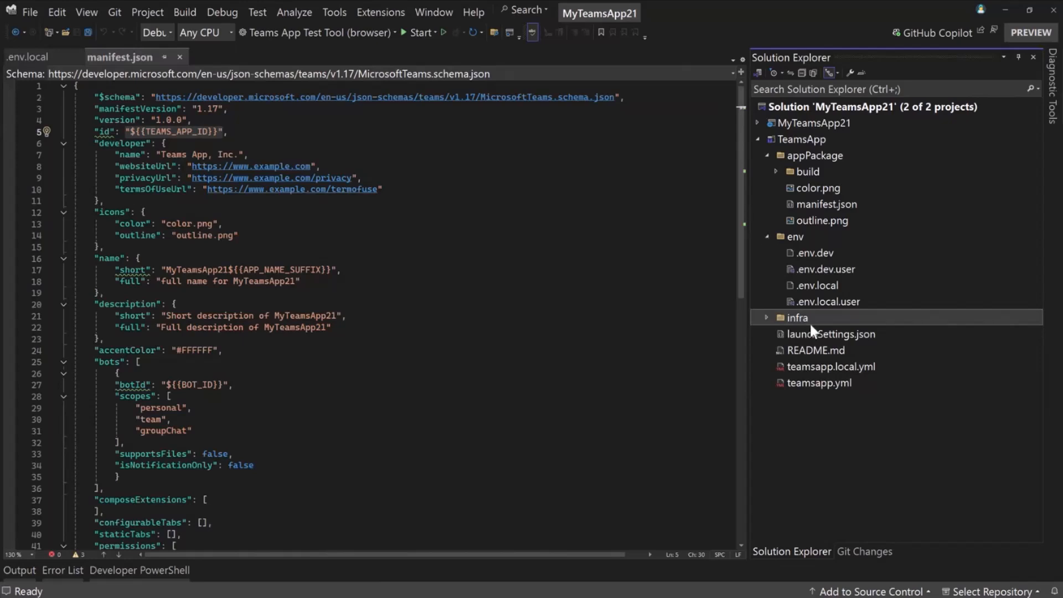
pyautogui.moveTo(882, 362)
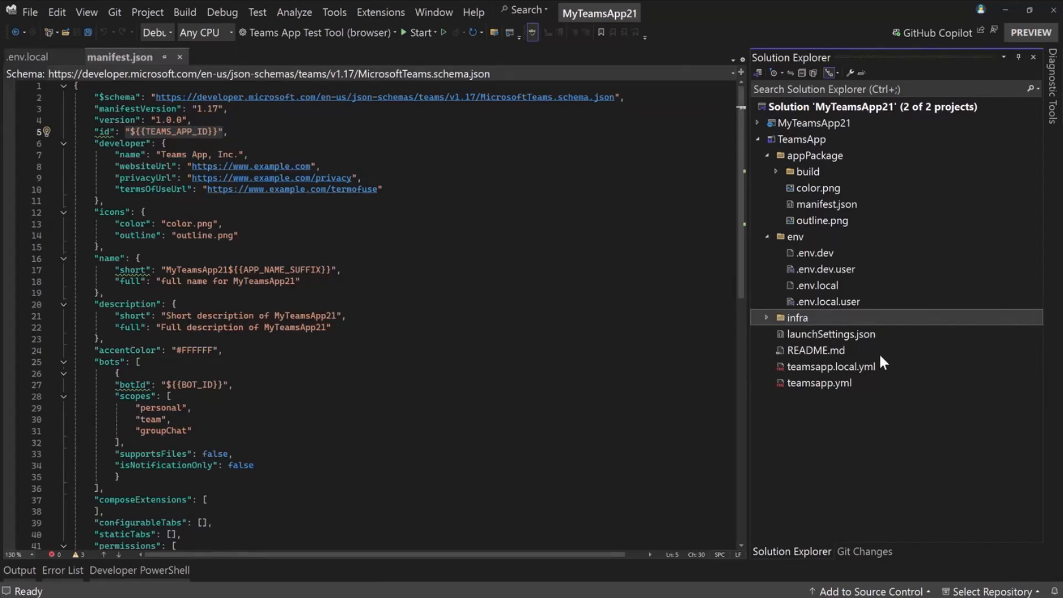
pyautogui.moveTo(861, 374)
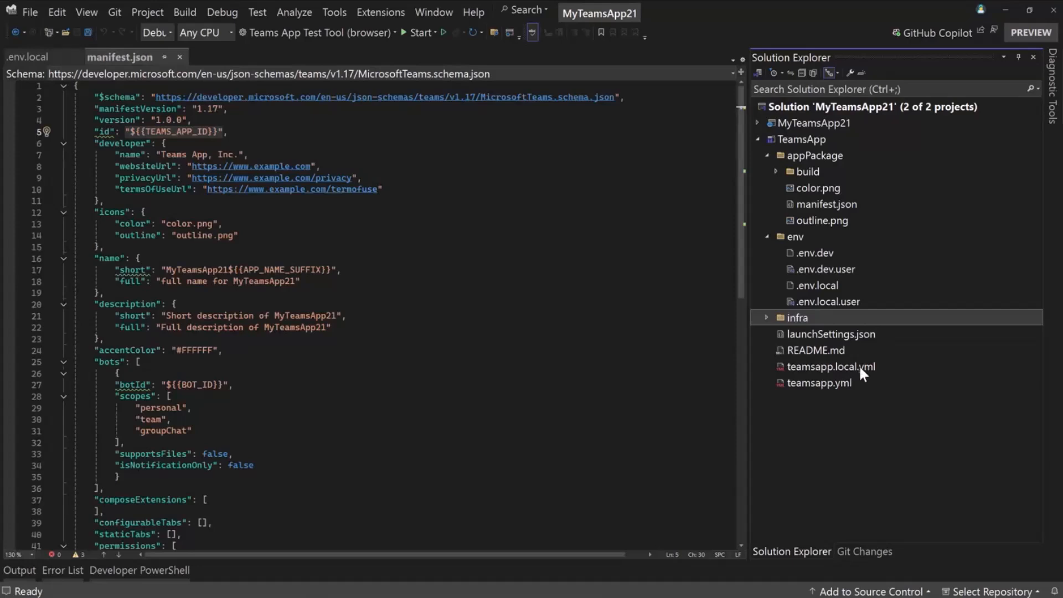
pyautogui.moveTo(858, 372)
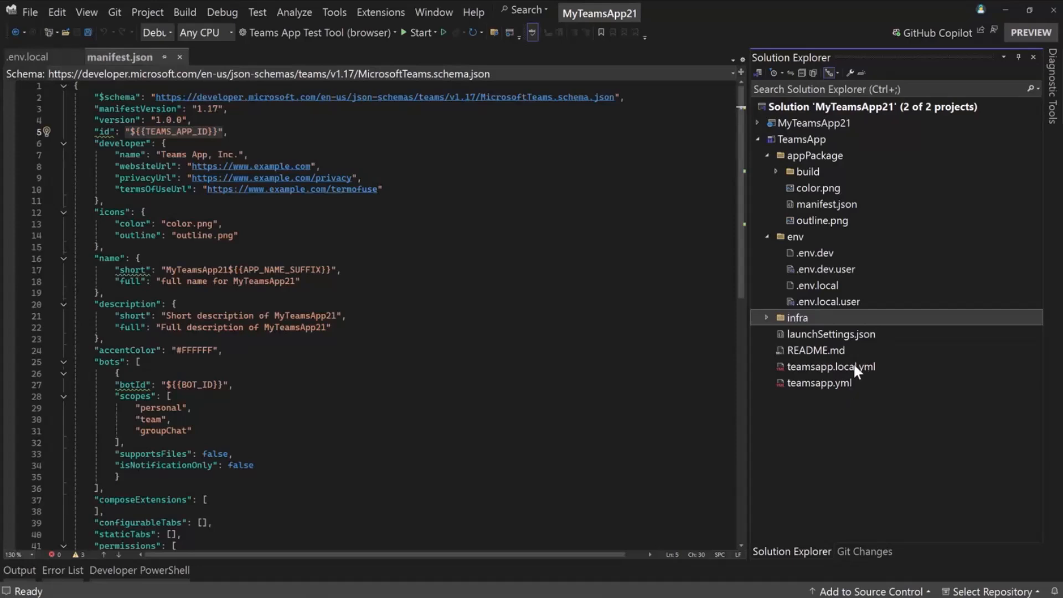
pyautogui.doubleClick(830, 366)
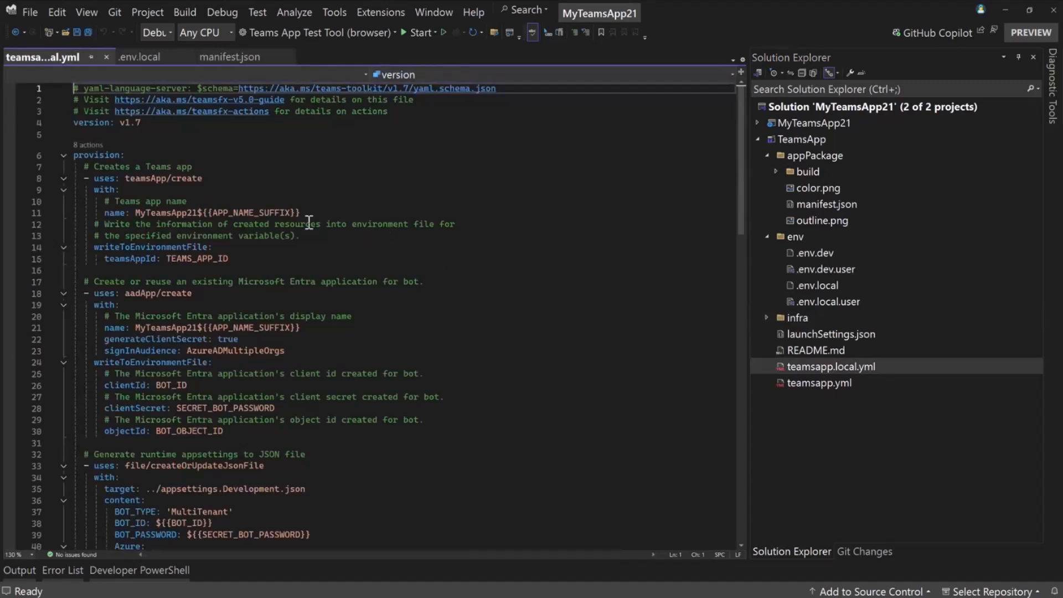
pyautogui.scroll(-3)
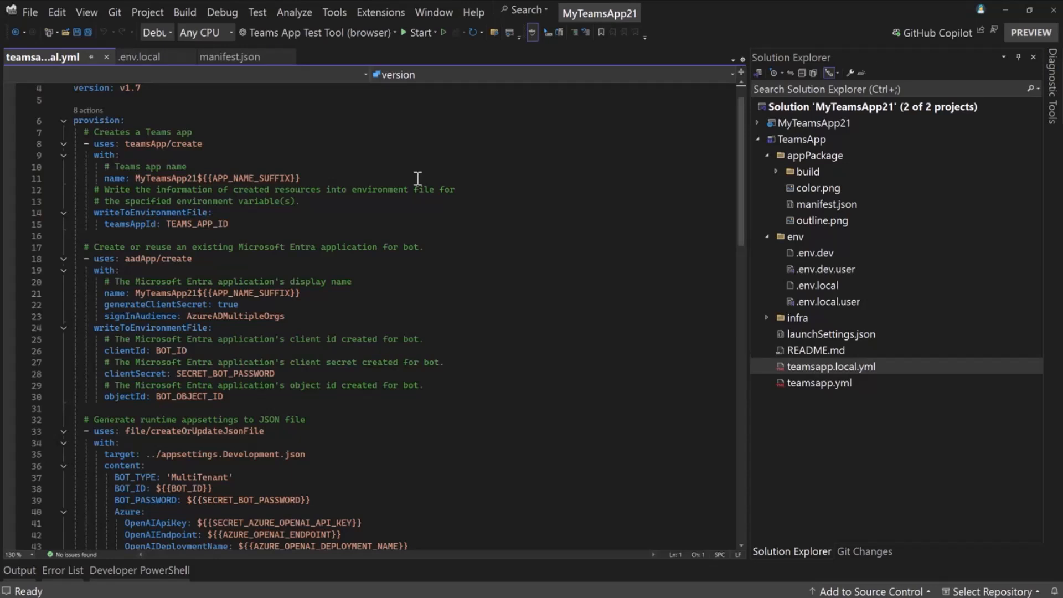
pyautogui.moveTo(390, 167)
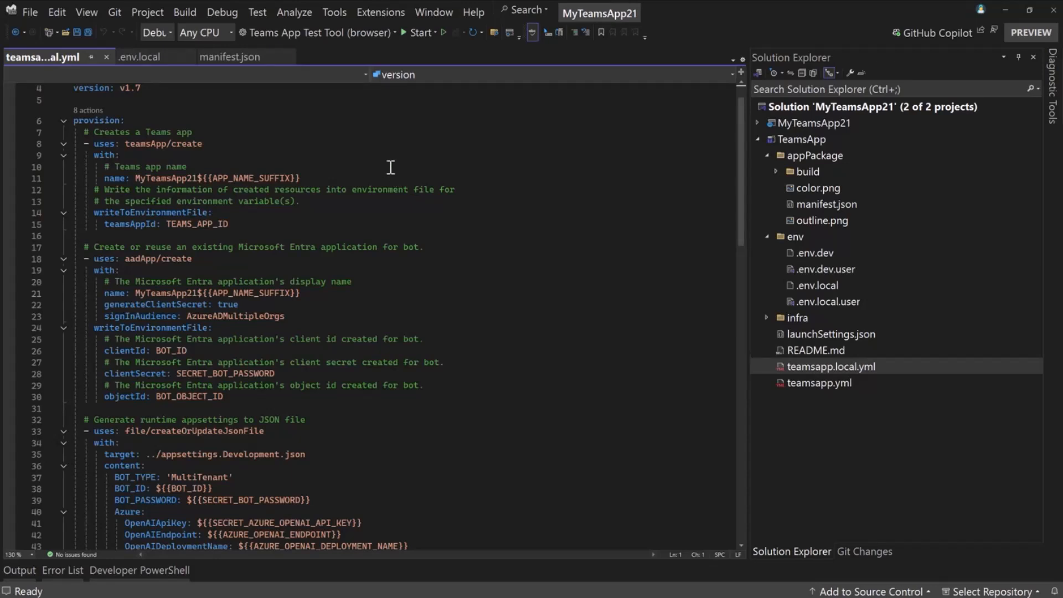
pyautogui.moveTo(178, 155)
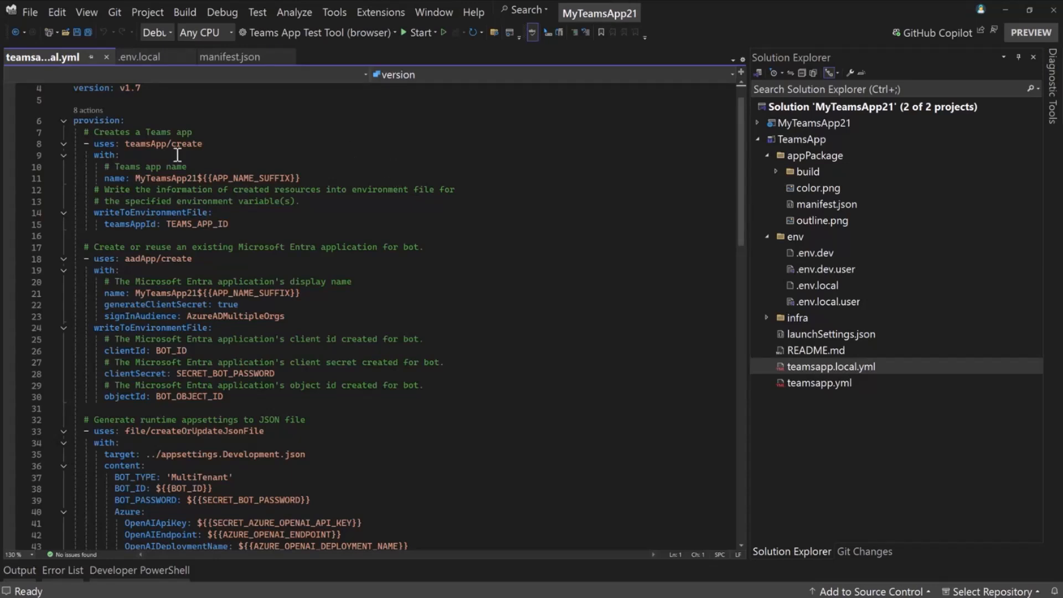
pyautogui.moveTo(101, 143); pyautogui.dragTo(228, 223)
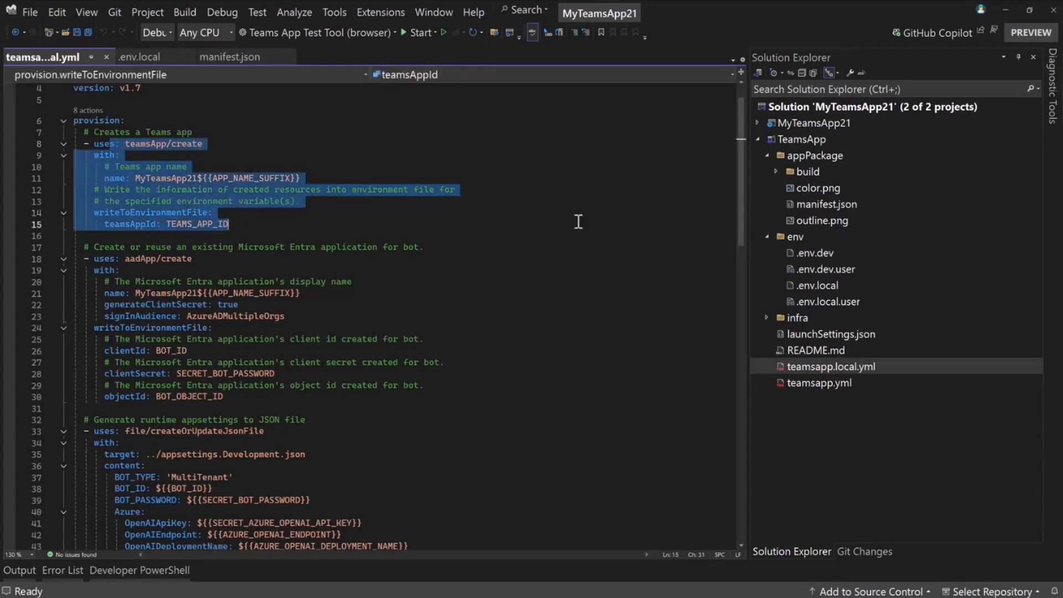
pyautogui.moveTo(332, 193)
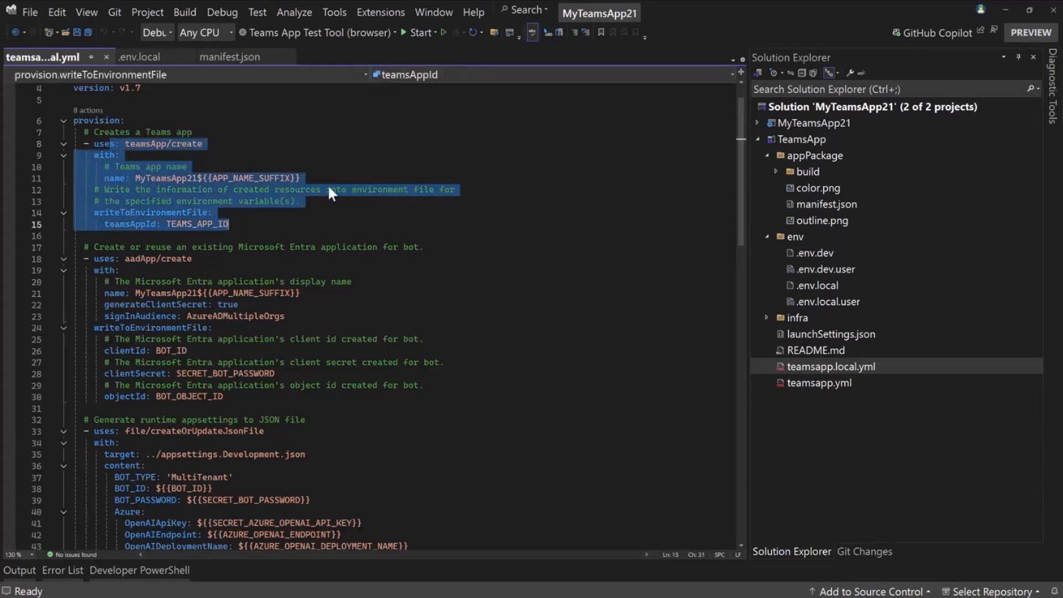
pyautogui.moveTo(465, 201)
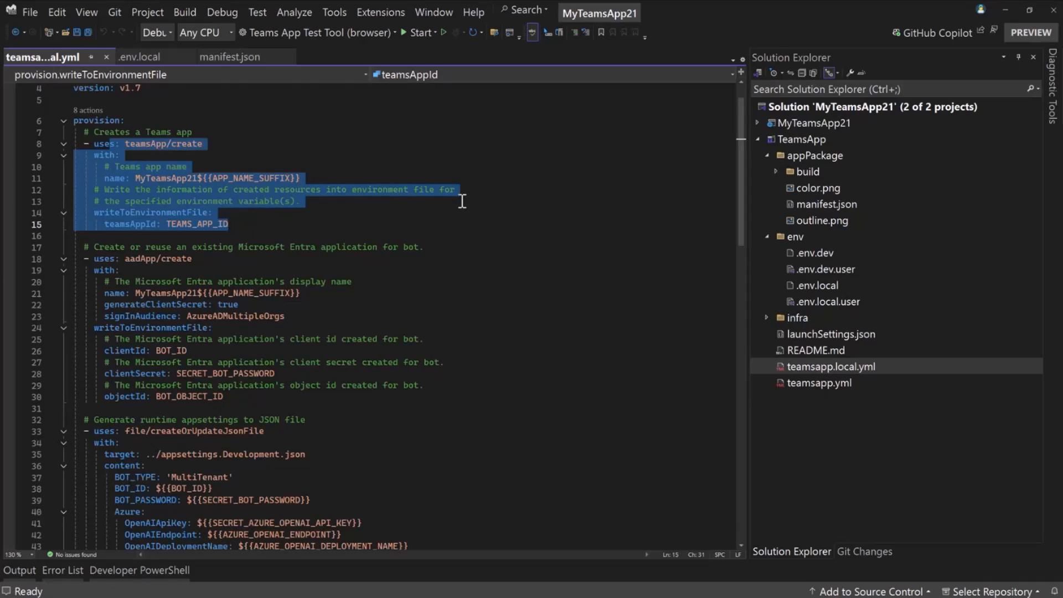
pyautogui.click(212, 212)
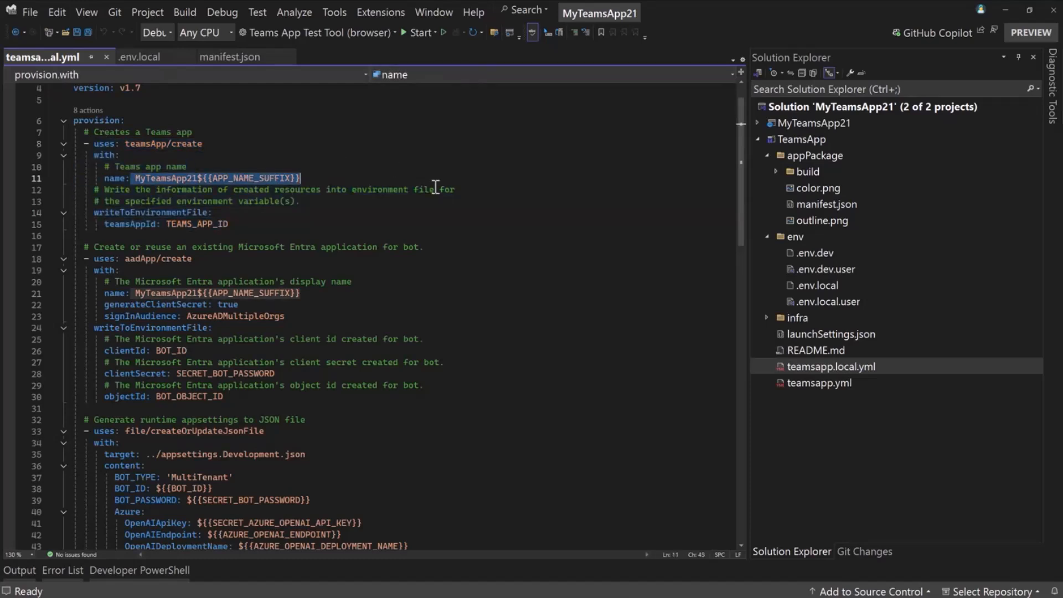
pyautogui.moveTo(220, 233)
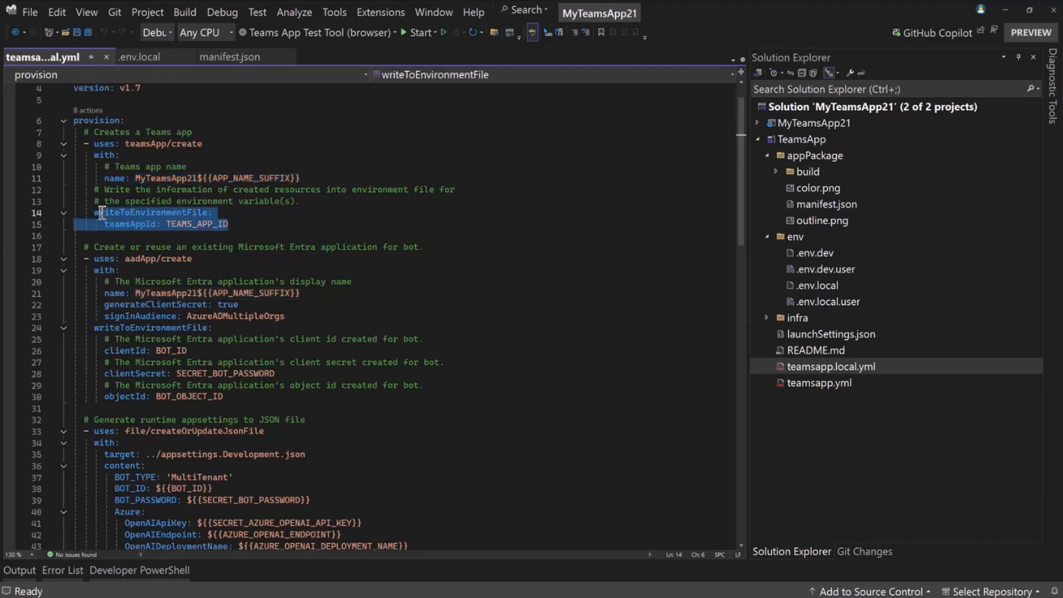
pyautogui.moveTo(492, 215)
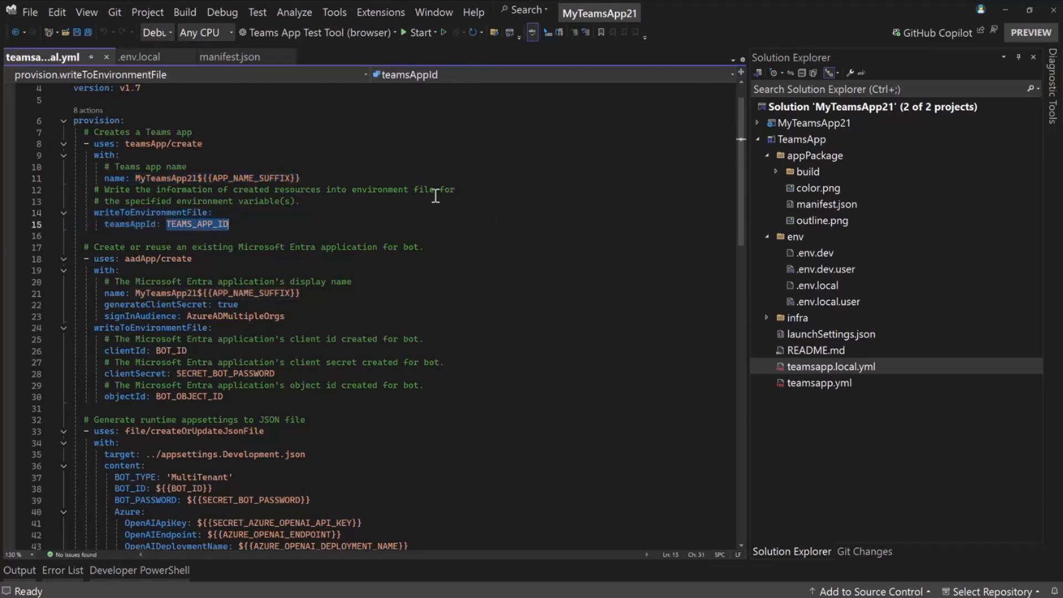
pyautogui.moveTo(124, 106)
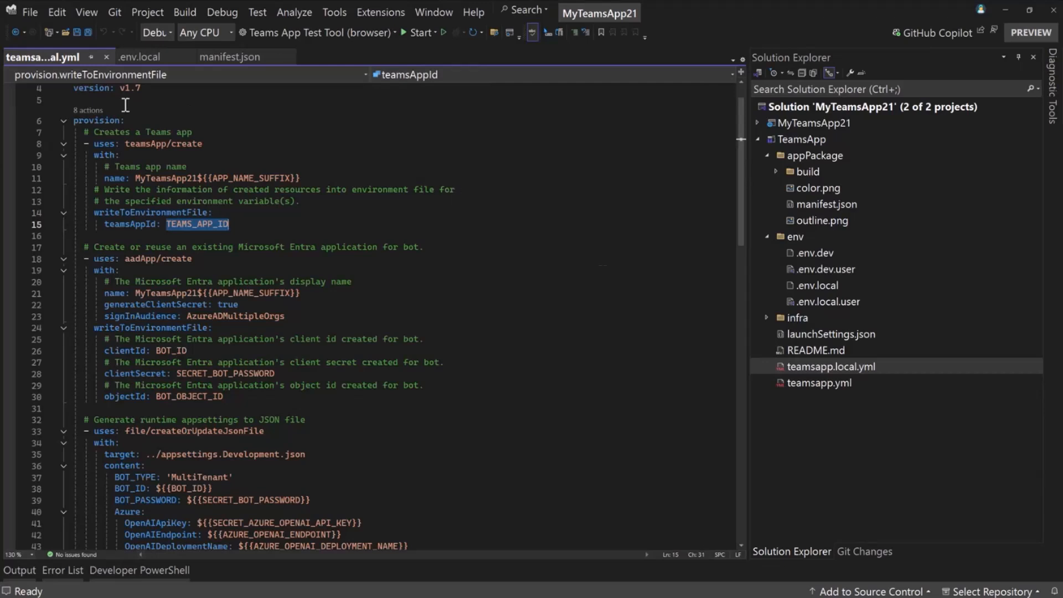
# View .env.local and the generated manifest.local.json from appPackage's build folder
pyautogui.click(140, 56)
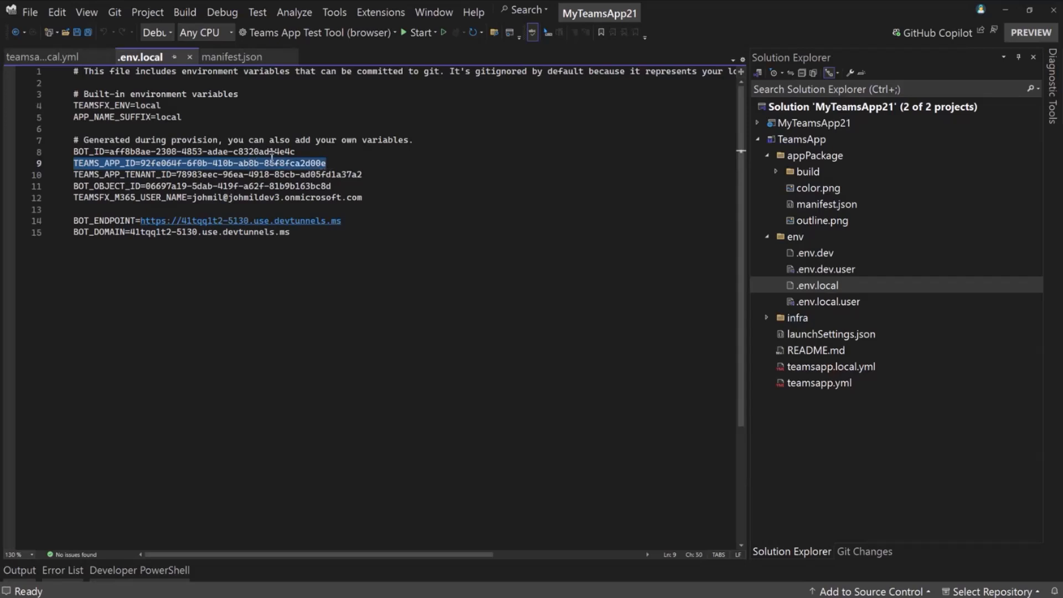
pyautogui.moveTo(156, 177)
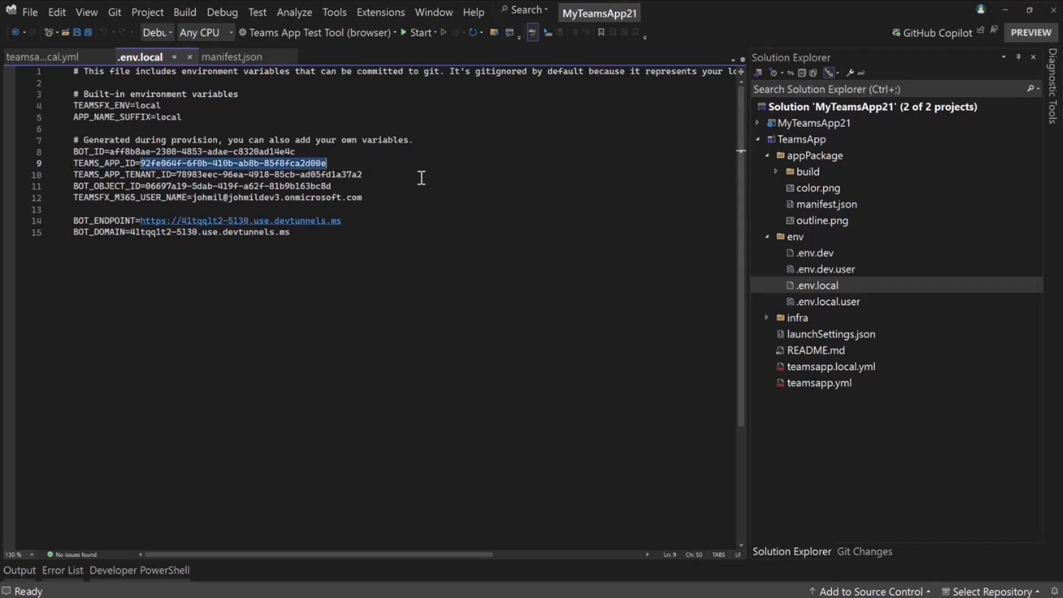
pyautogui.moveTo(772, 199)
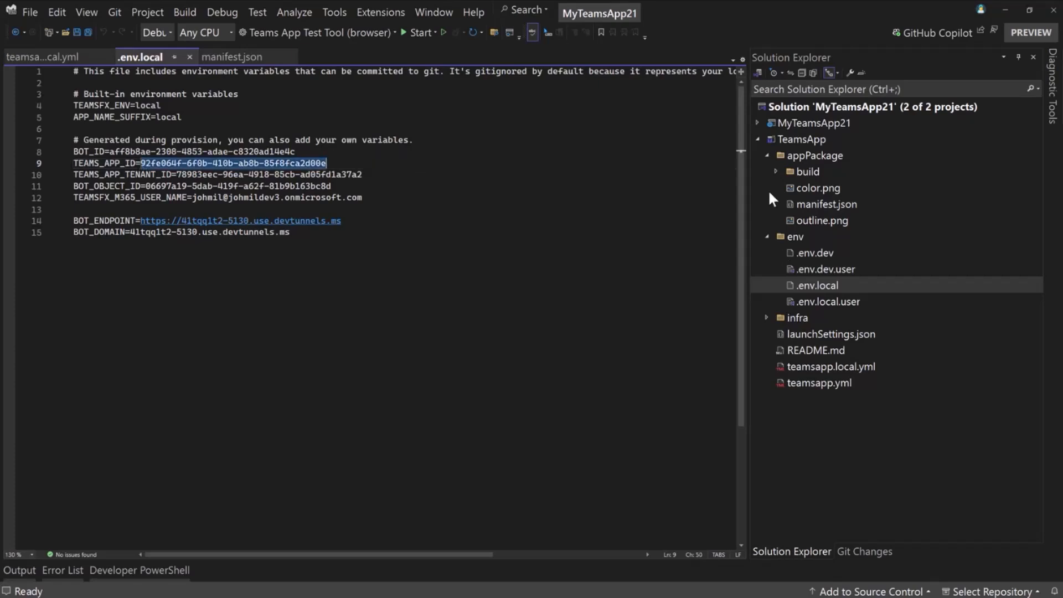
pyautogui.click(806, 171)
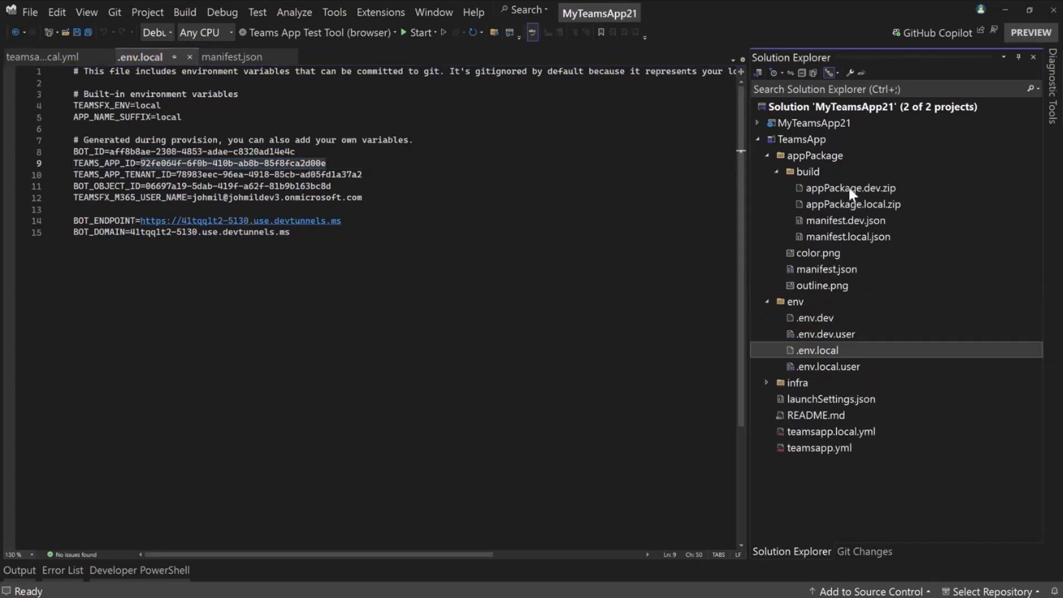
pyautogui.moveTo(853, 238)
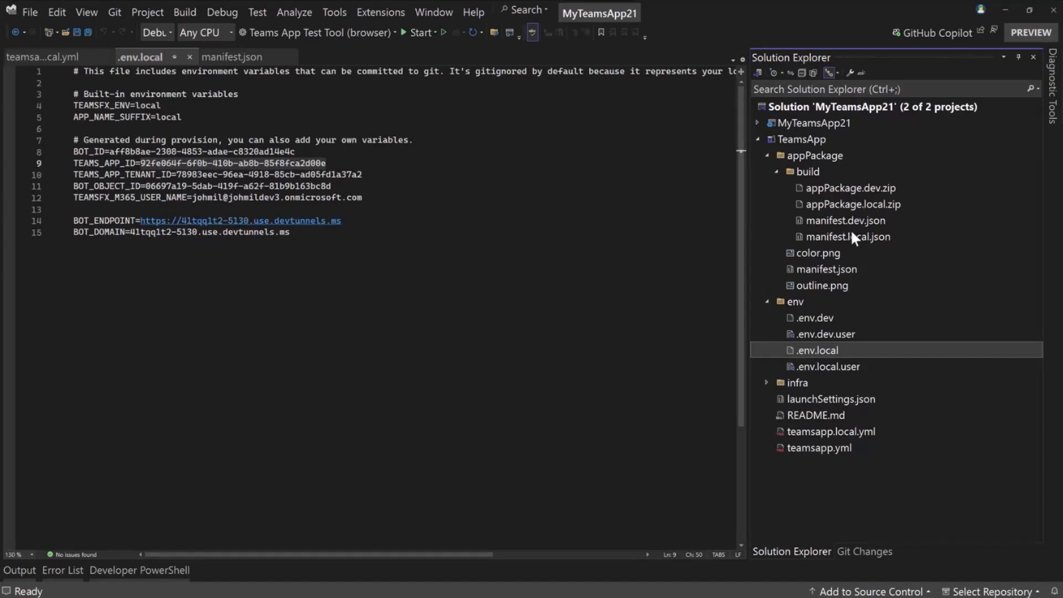
pyautogui.doubleClick(846, 236)
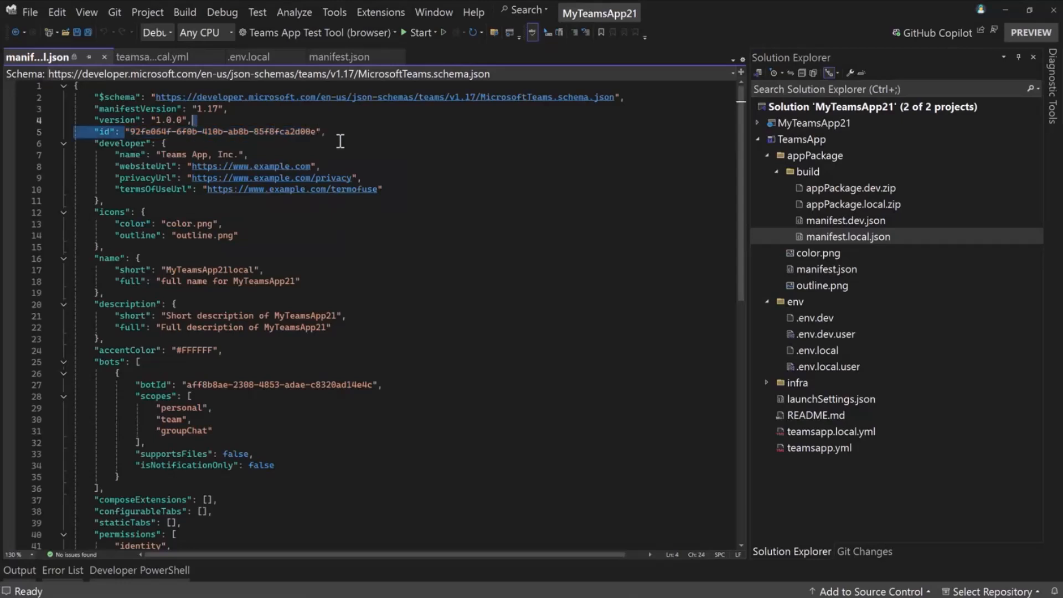
pyautogui.scroll(-3)
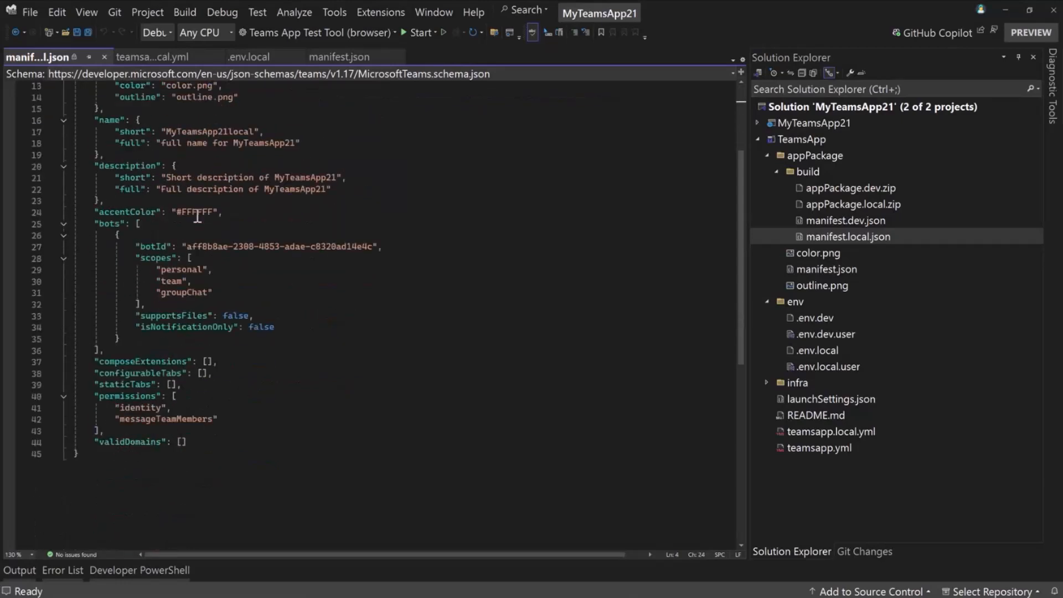
pyautogui.moveTo(199, 246)
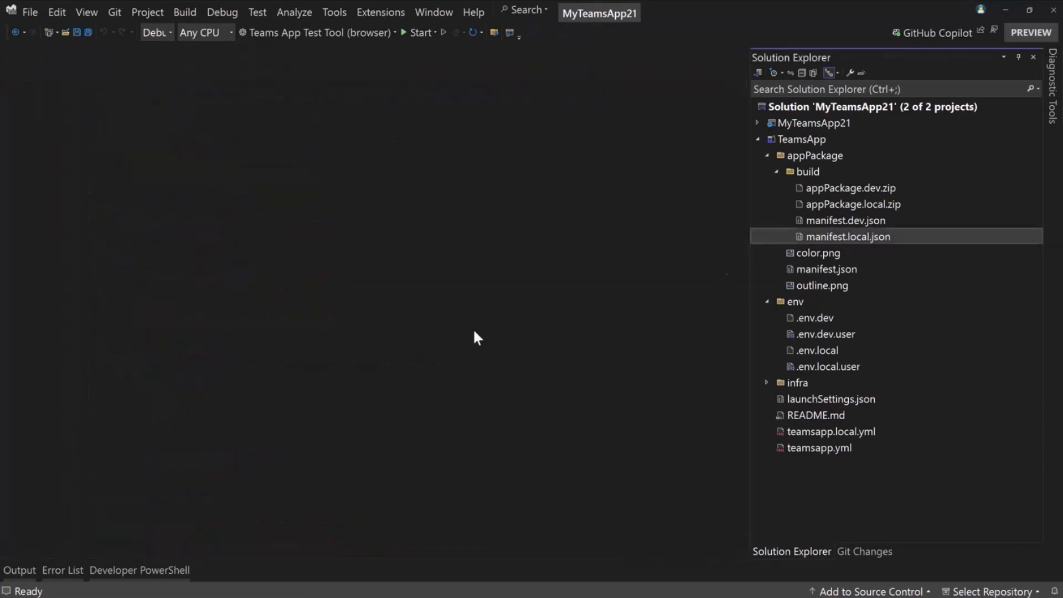
# Collapse TeamsApp, expand MyTeamsApp21 and its Controllers folder to open BotController.cs
pyautogui.click(757, 138)
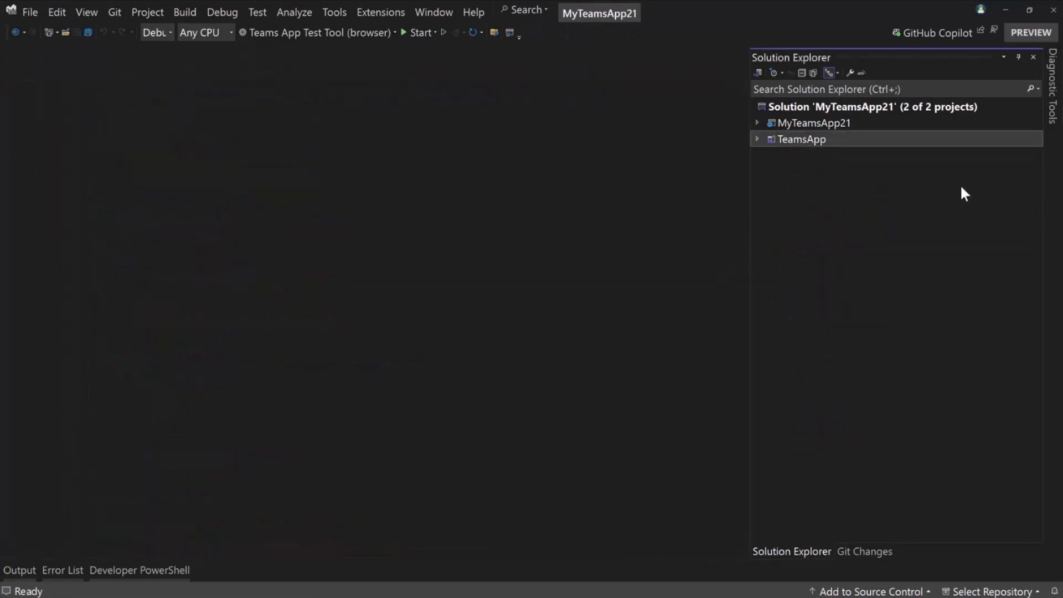
pyautogui.click(756, 123)
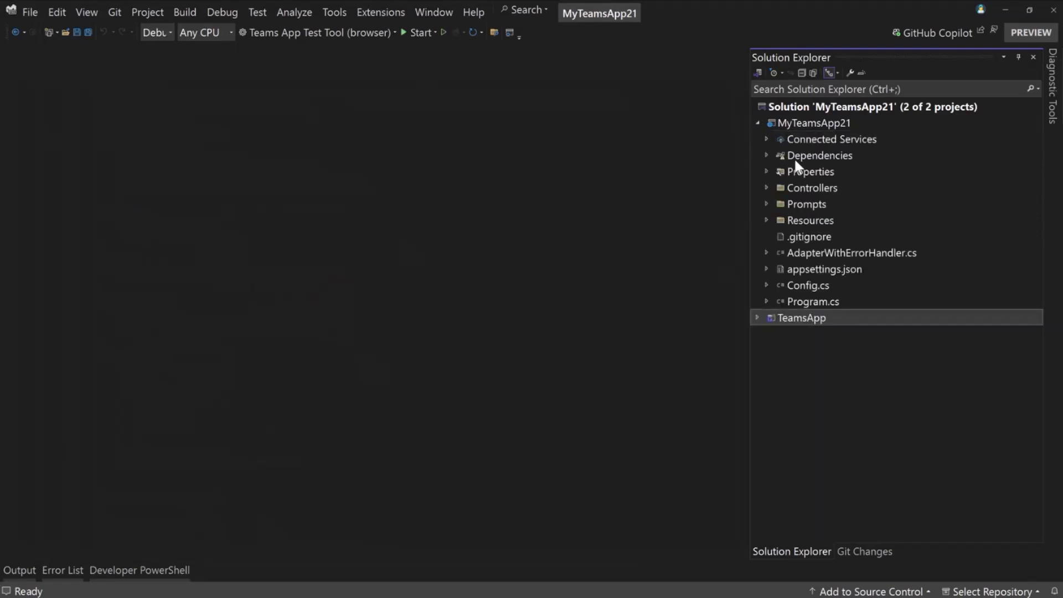
pyautogui.moveTo(844, 161)
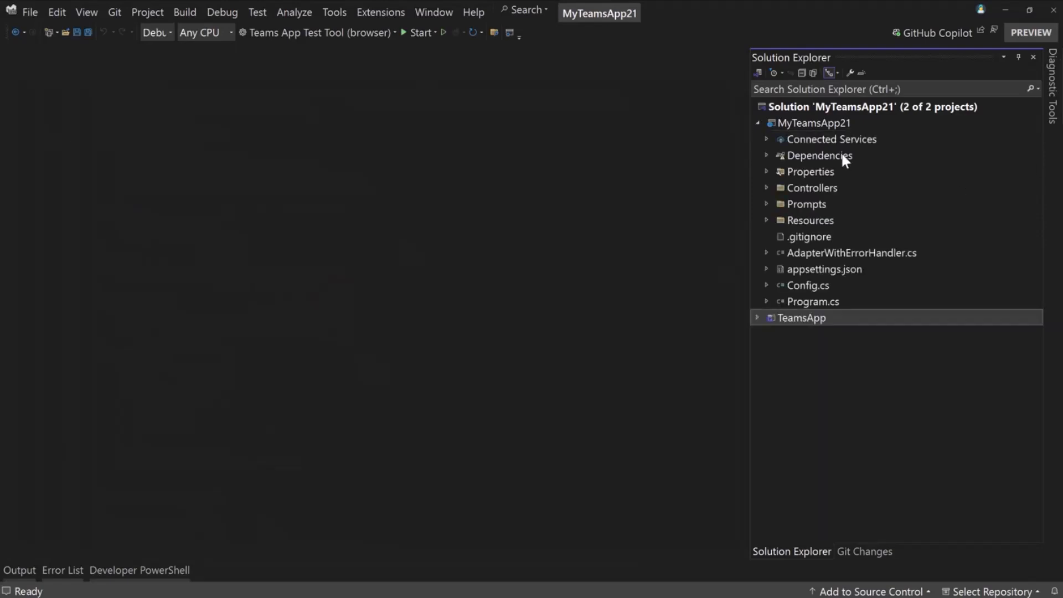
pyautogui.moveTo(857, 154)
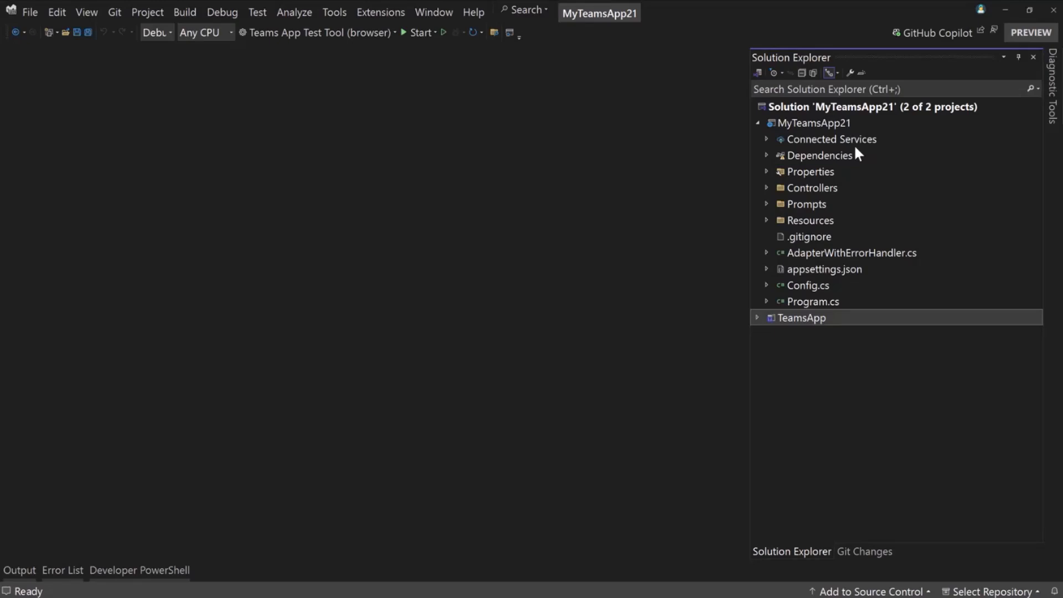
pyautogui.moveTo(864, 280)
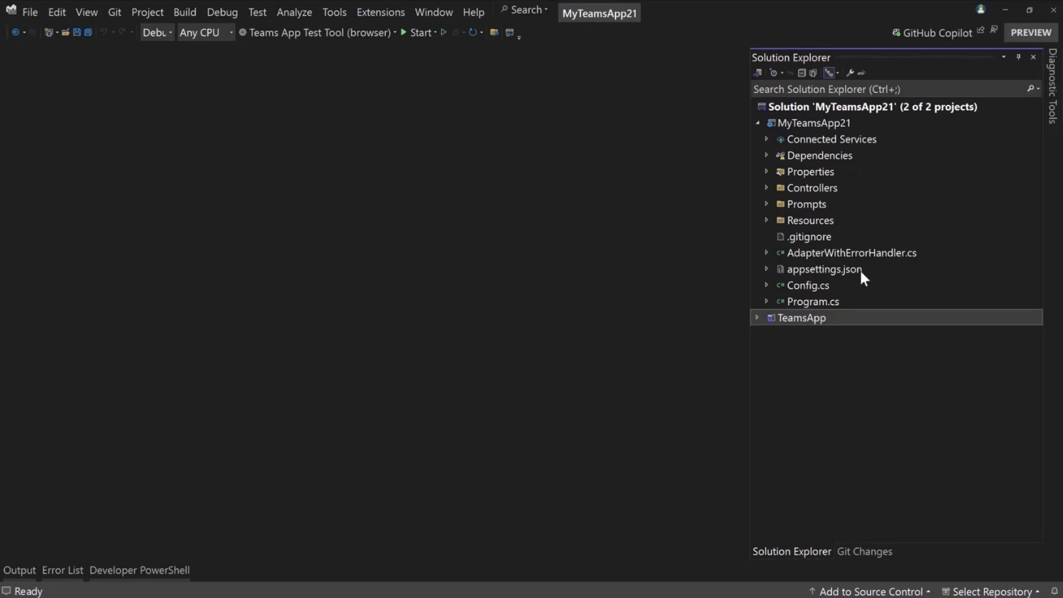
pyautogui.moveTo(863, 278)
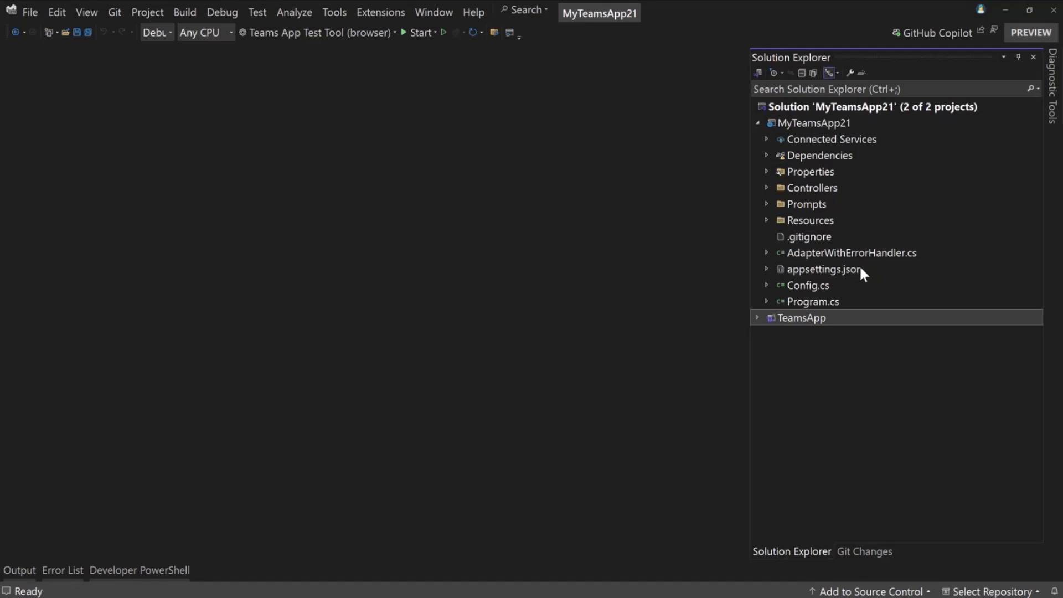
pyautogui.moveTo(814, 310)
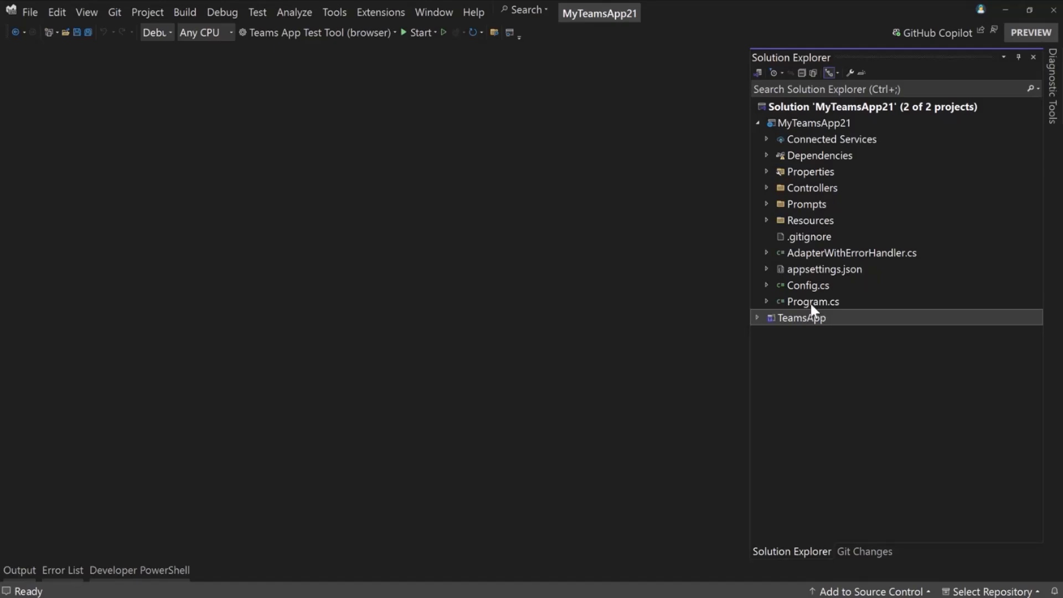
pyautogui.click(812, 301)
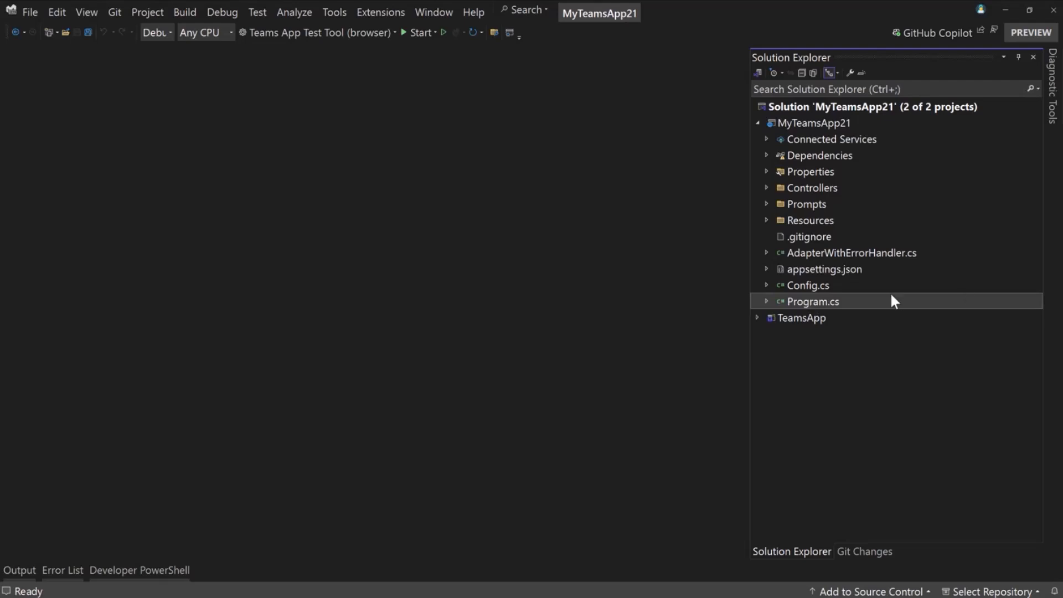
pyautogui.doubleClick(810, 187)
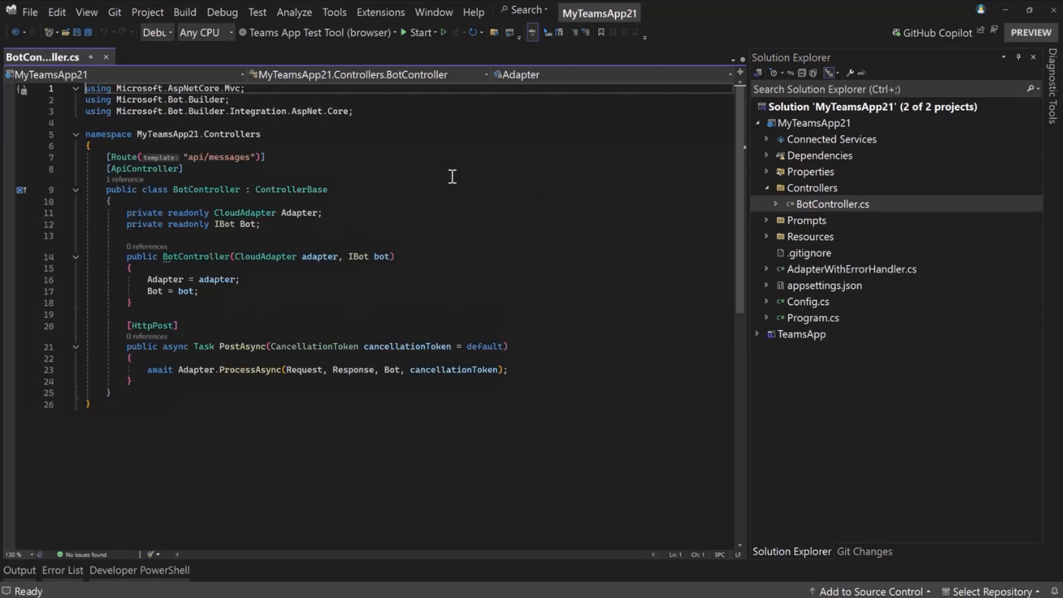
pyautogui.moveTo(312, 125)
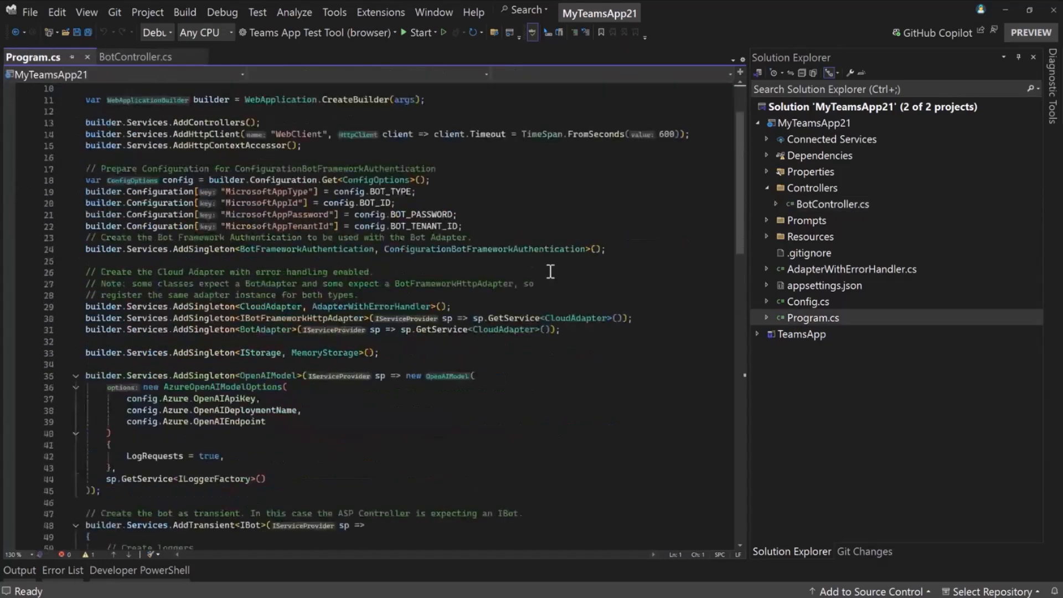
pyautogui.moveTo(450, 175)
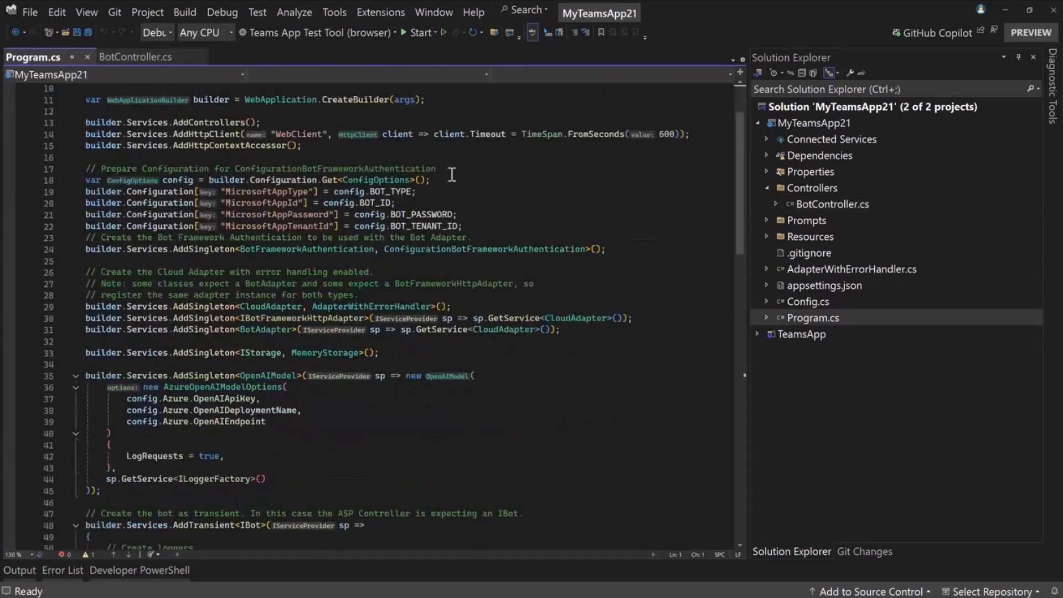
# Select the welcome greeting in Program.cs and expand the Prompts folder
pyautogui.scroll(-3)
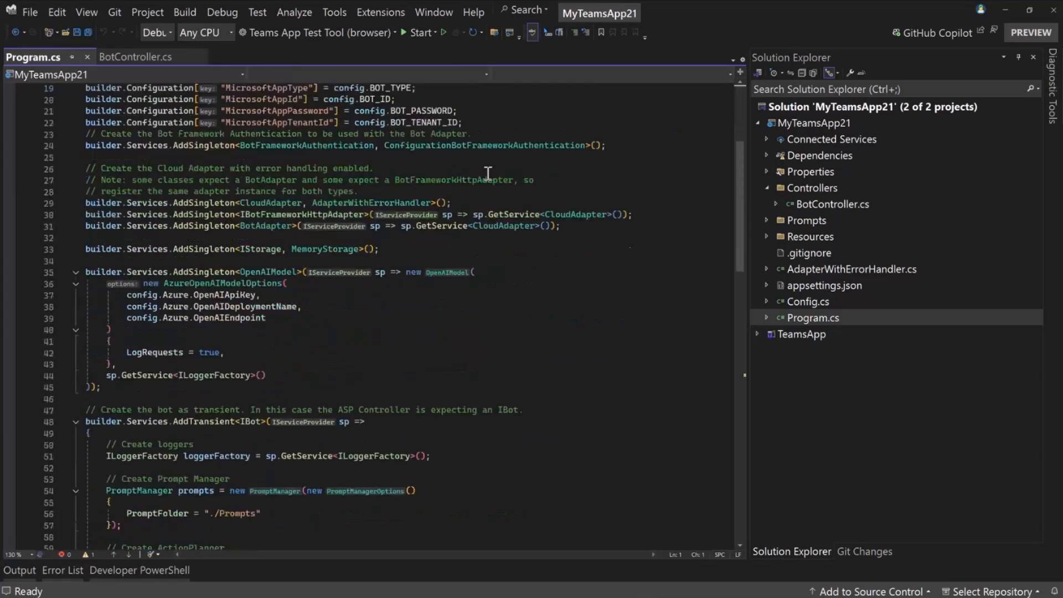
pyautogui.scroll(-3)
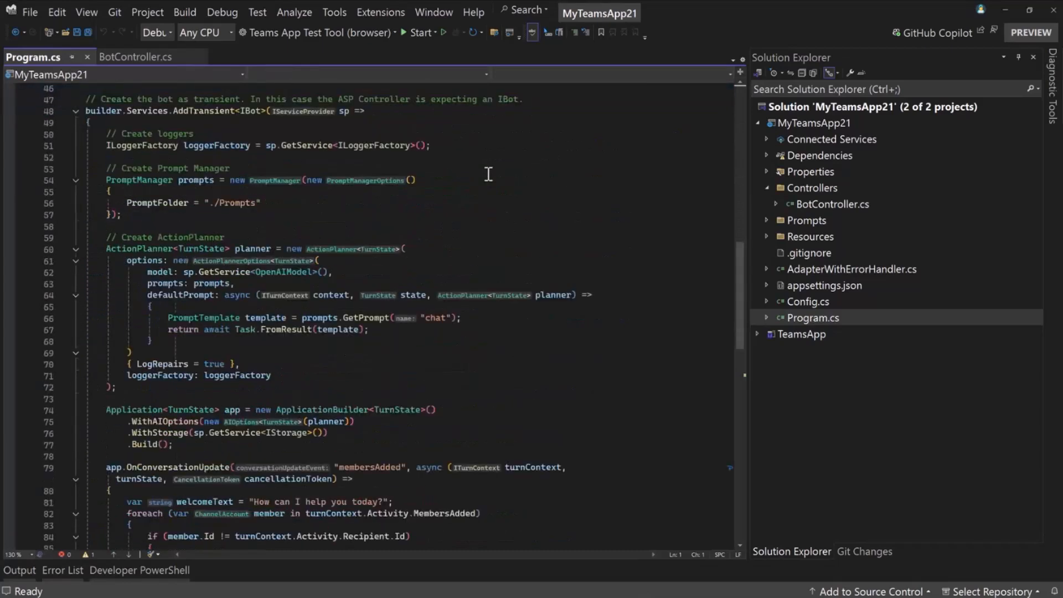
pyautogui.scroll(-3)
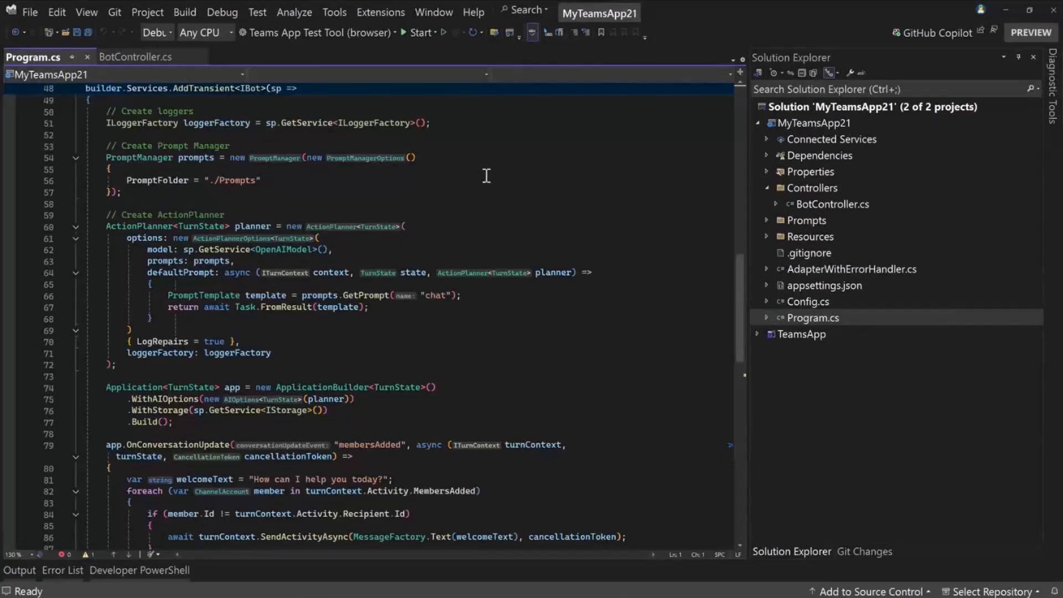
pyautogui.moveTo(117, 226)
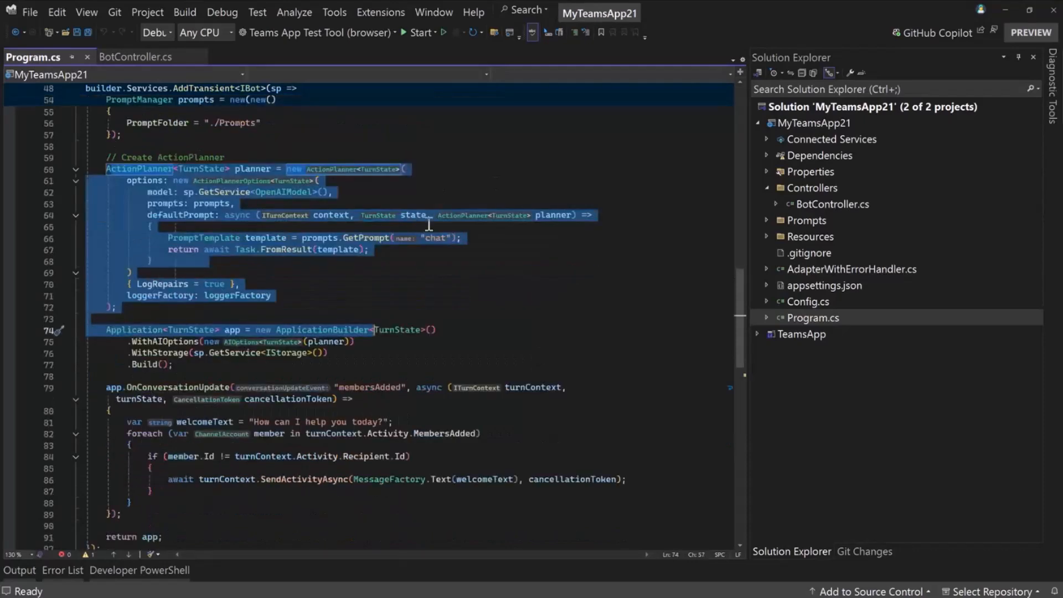
pyautogui.scroll(-3)
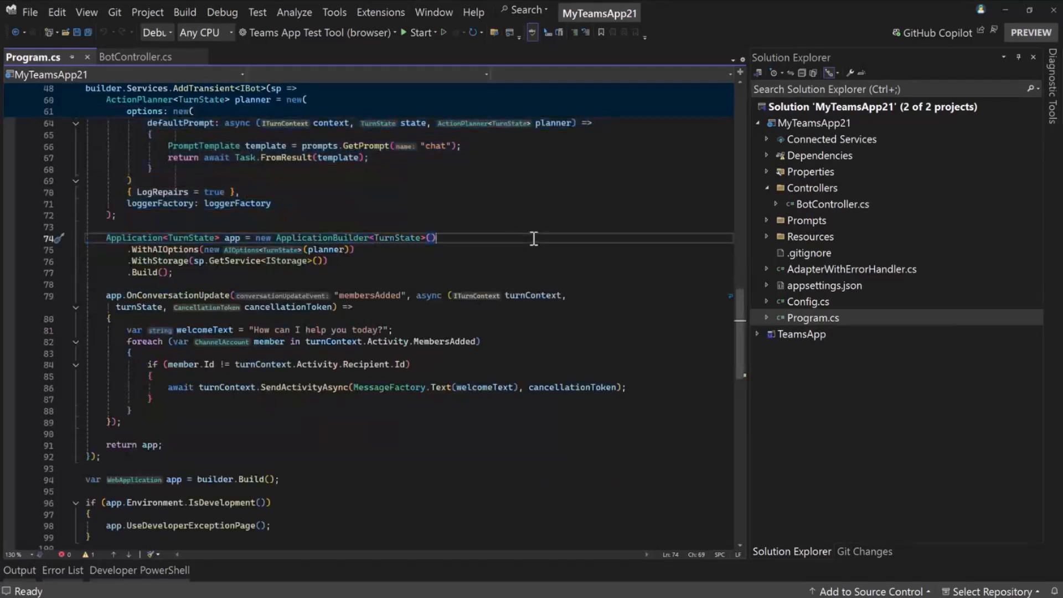
pyautogui.moveTo(521, 240)
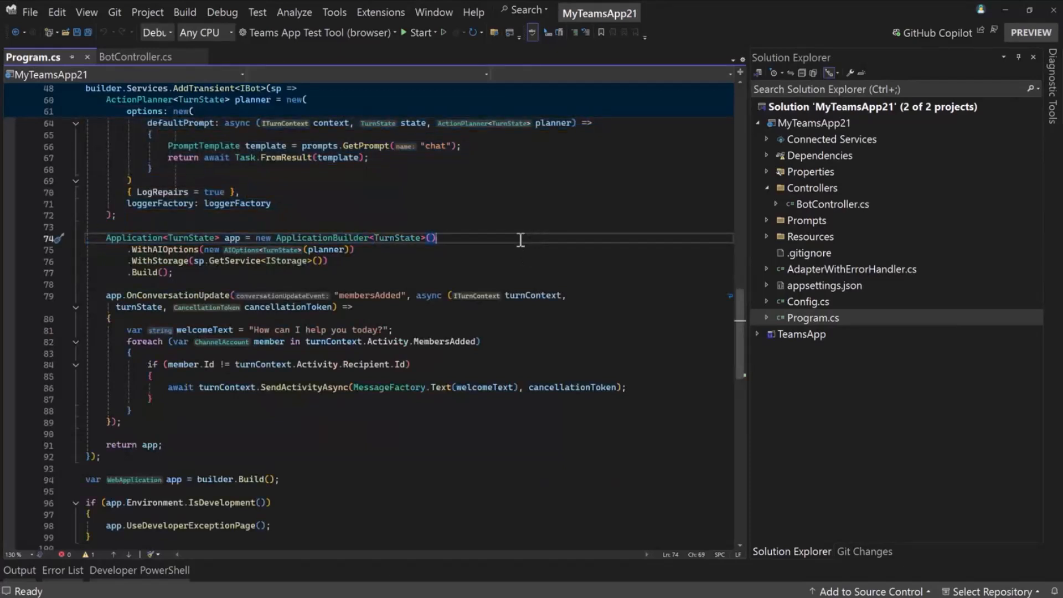
pyautogui.doubleClick(320, 329)
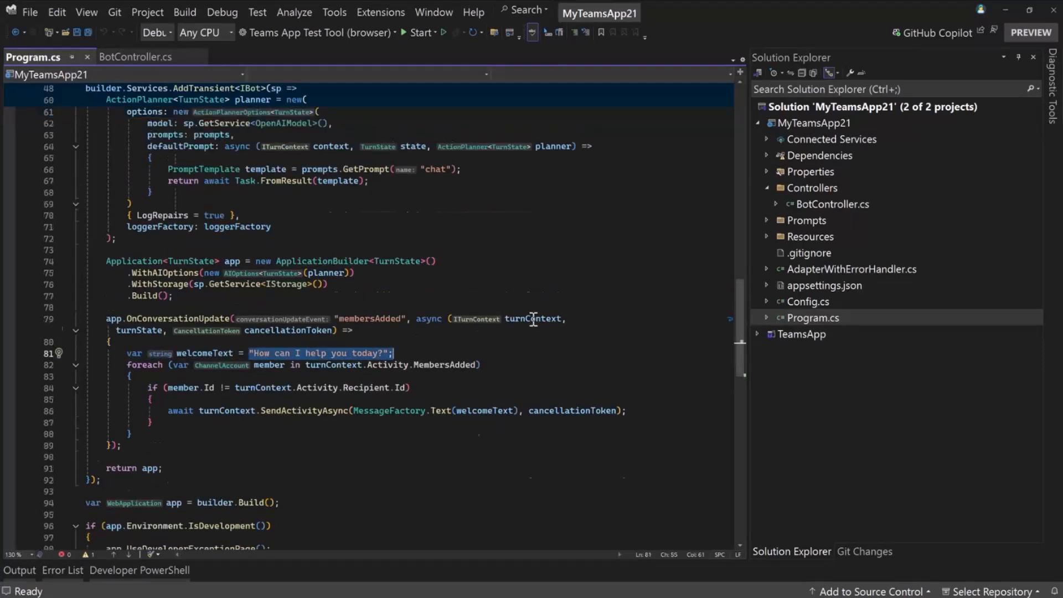
pyautogui.scroll(3)
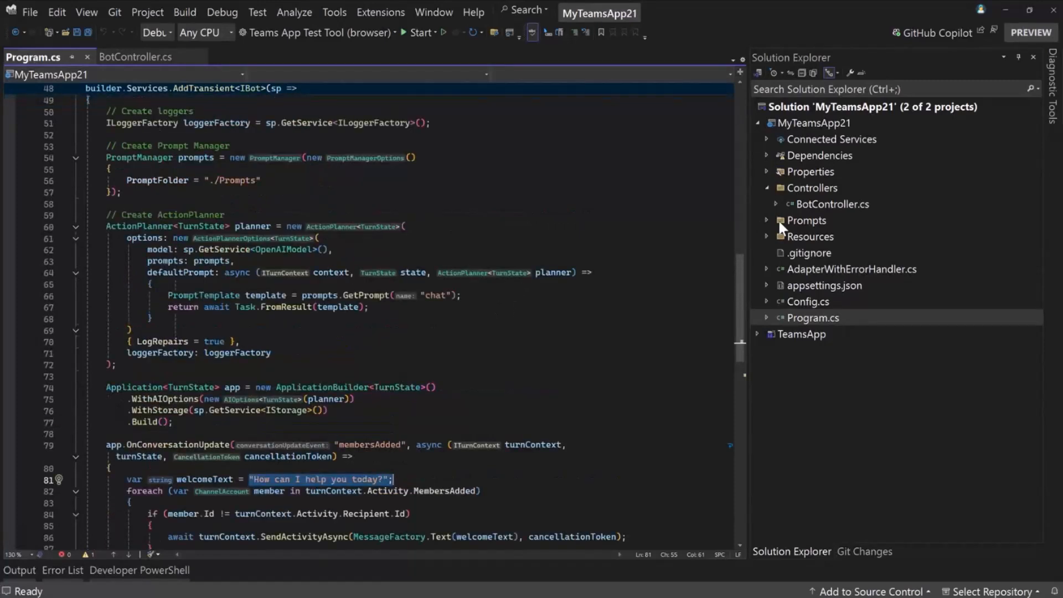
pyautogui.click(767, 220)
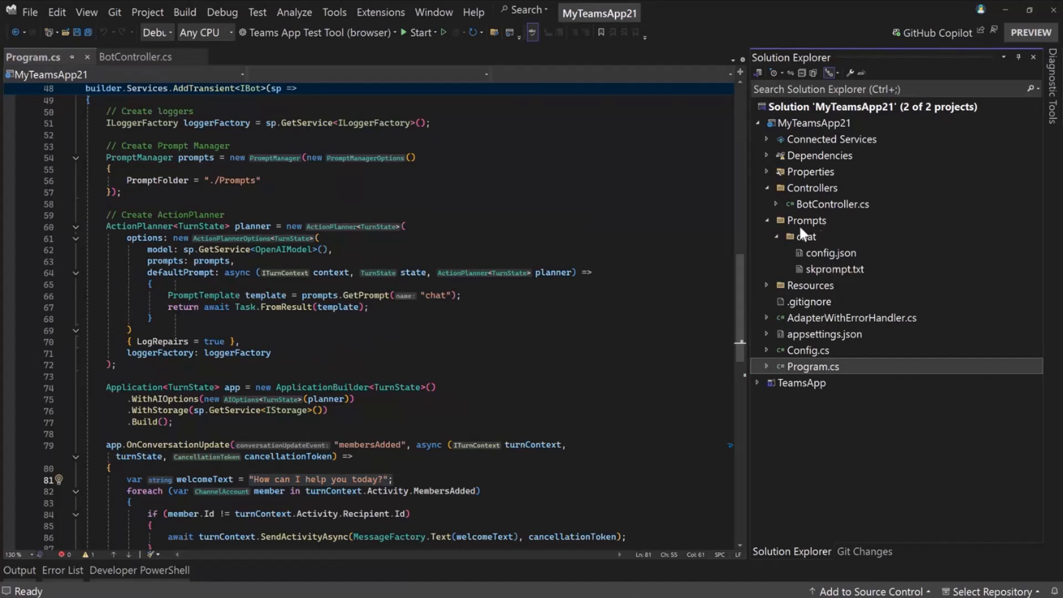
# Review and close skprompt.txt and config.json, then close Program.cs
pyautogui.doubleClick(834, 269)
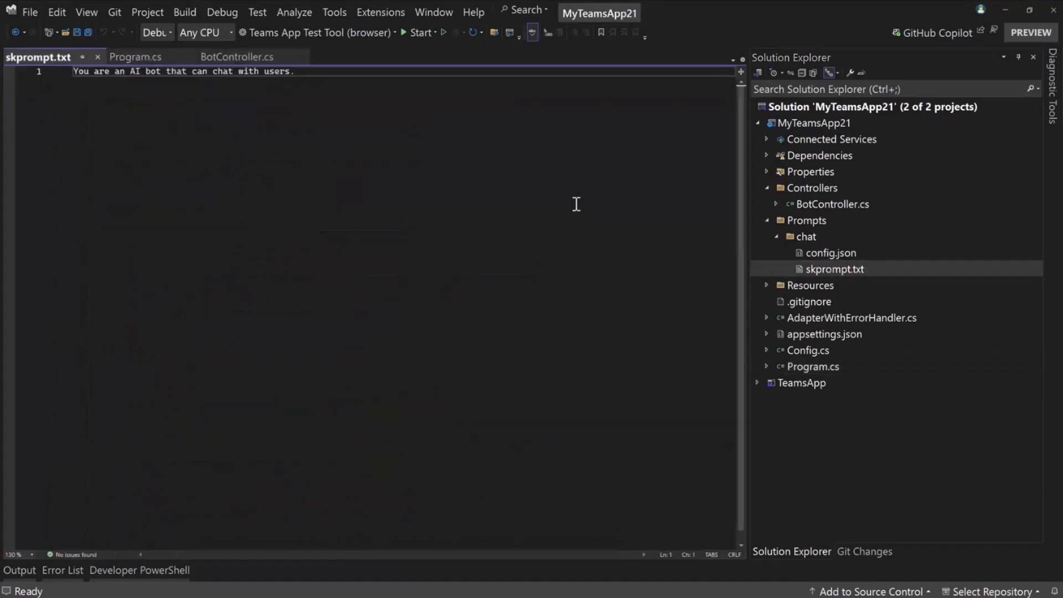
pyautogui.moveTo(405, 112)
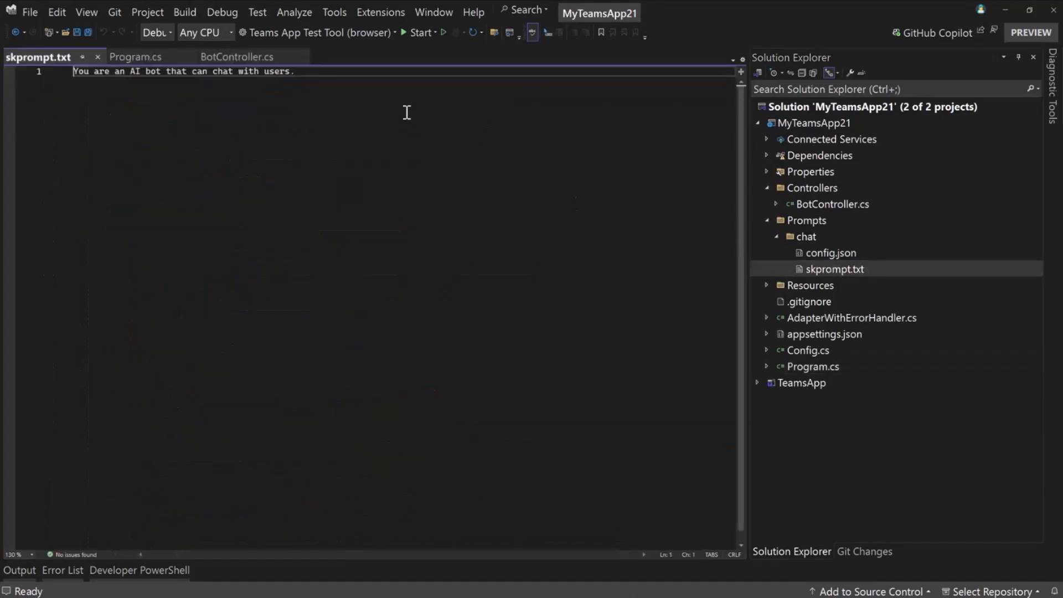
pyautogui.moveTo(98, 57)
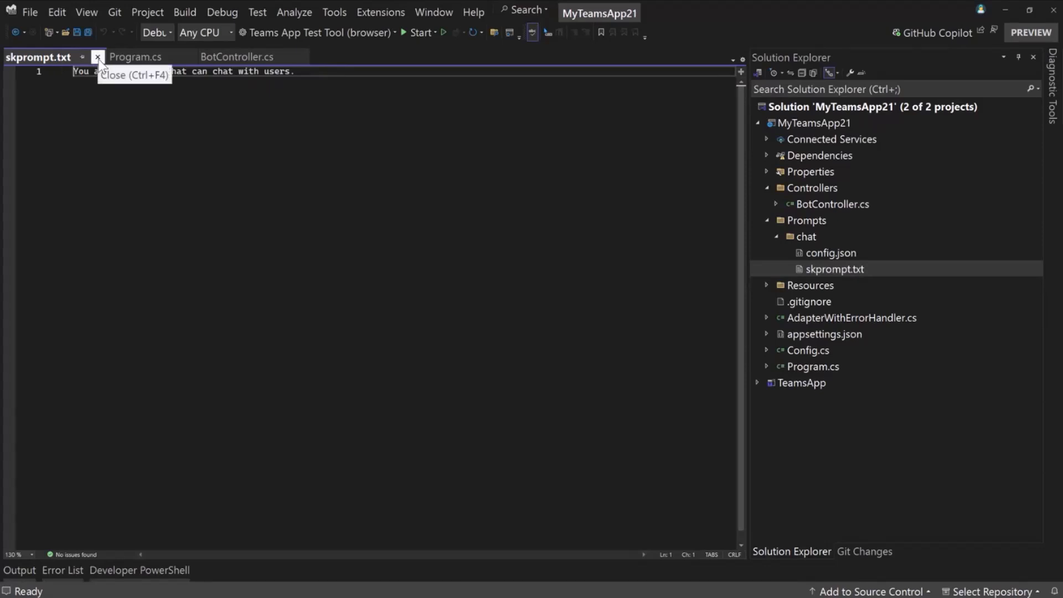
pyautogui.click(97, 57)
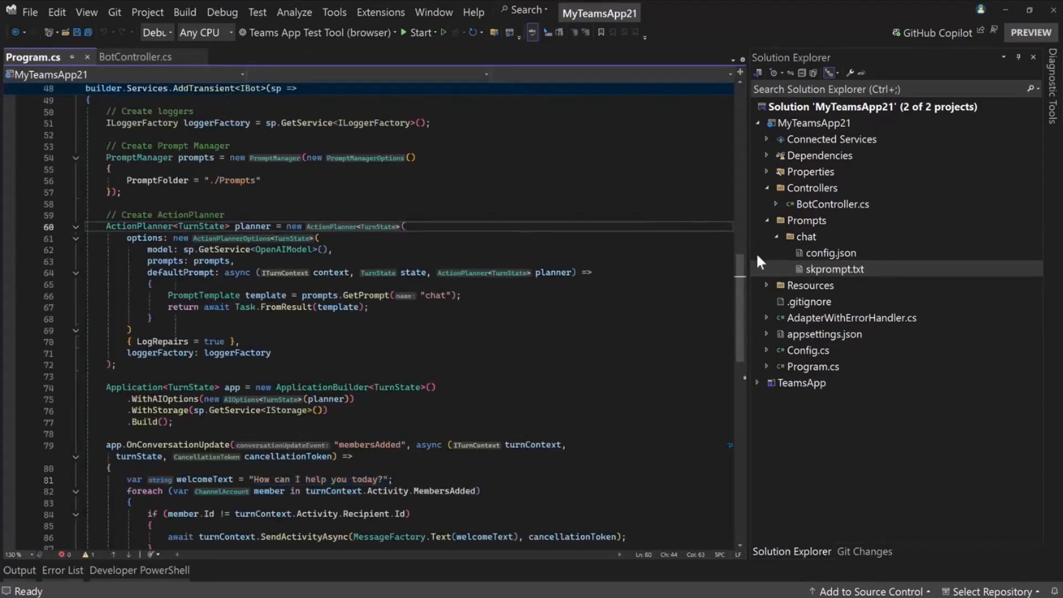
pyautogui.doubleClick(830, 253)
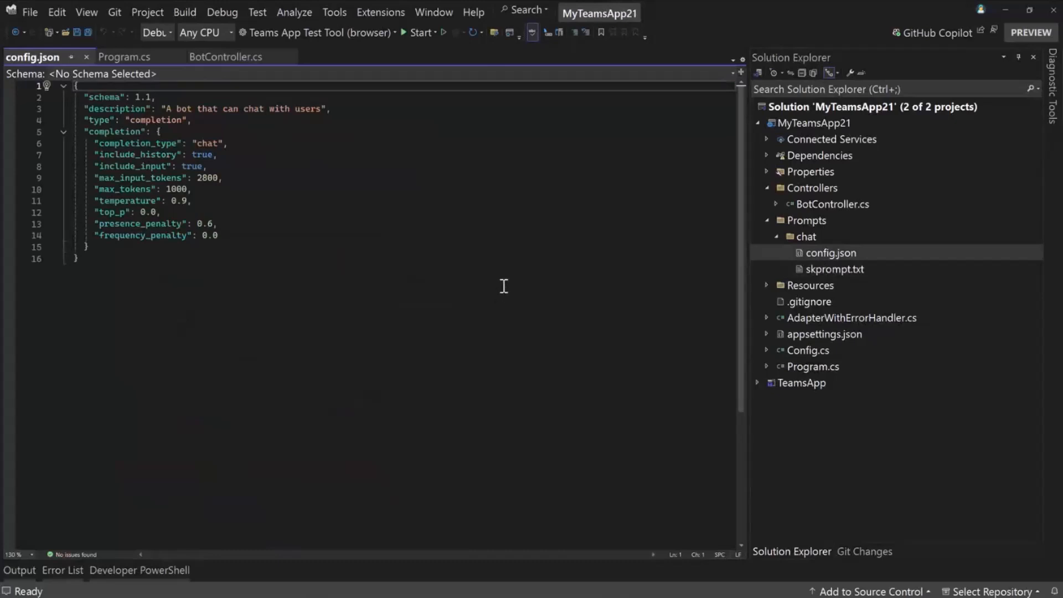
pyautogui.moveTo(550, 269)
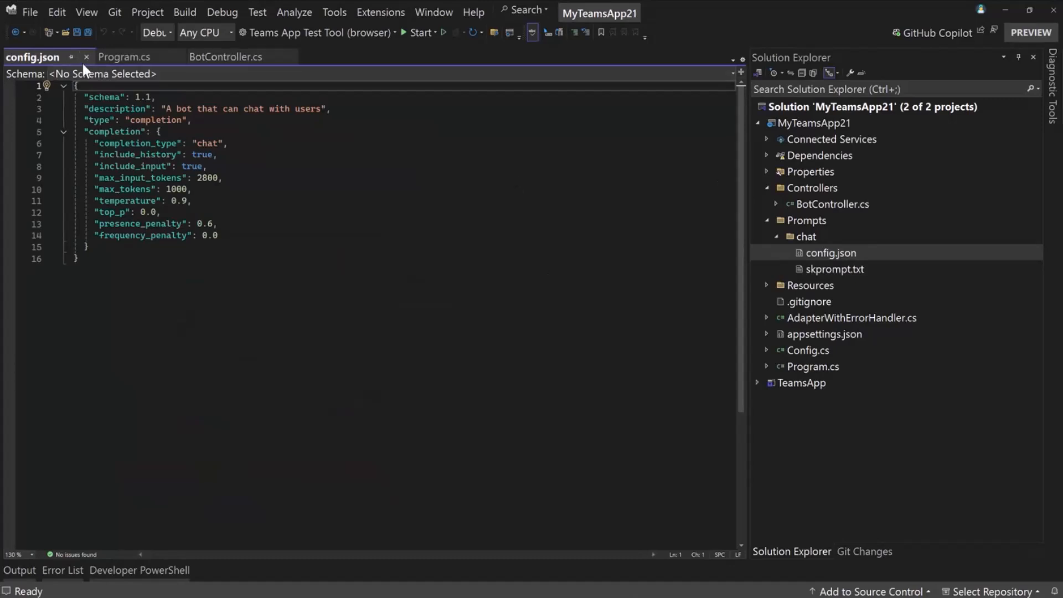
pyautogui.click(124, 56)
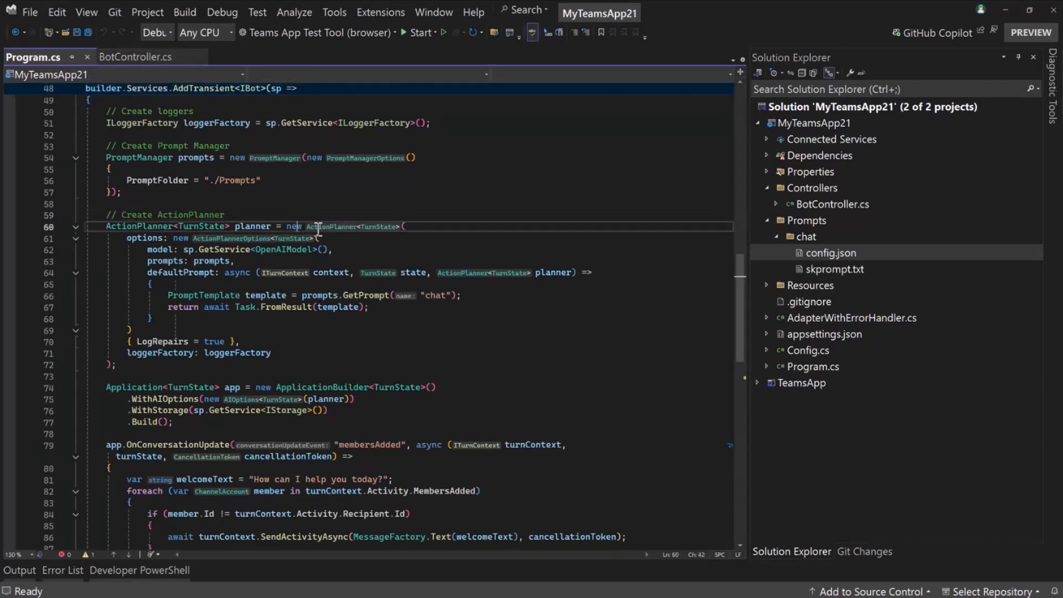
pyautogui.click(135, 57)
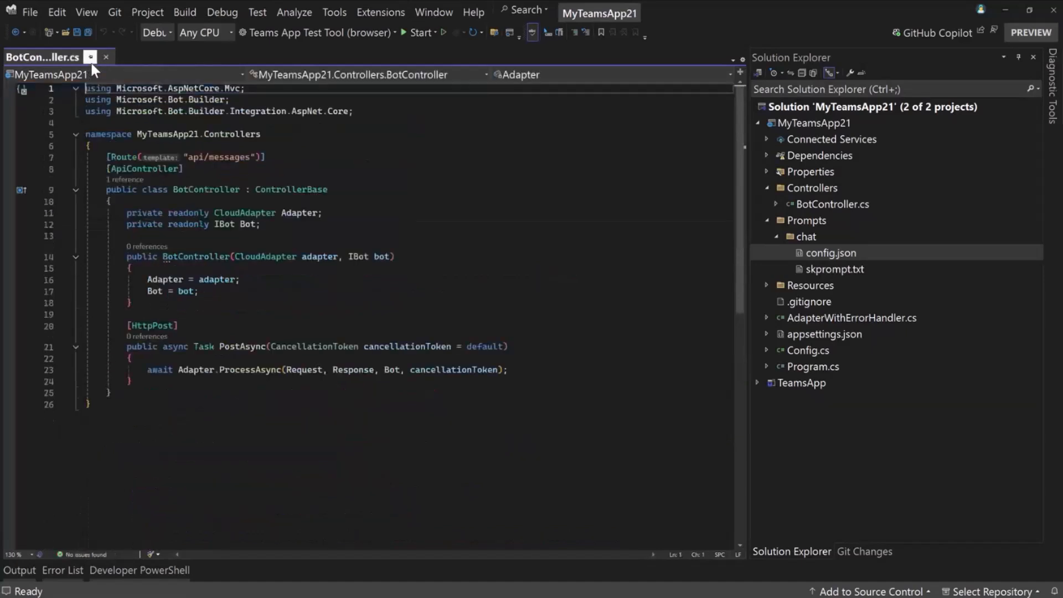
pyautogui.click(323, 212)
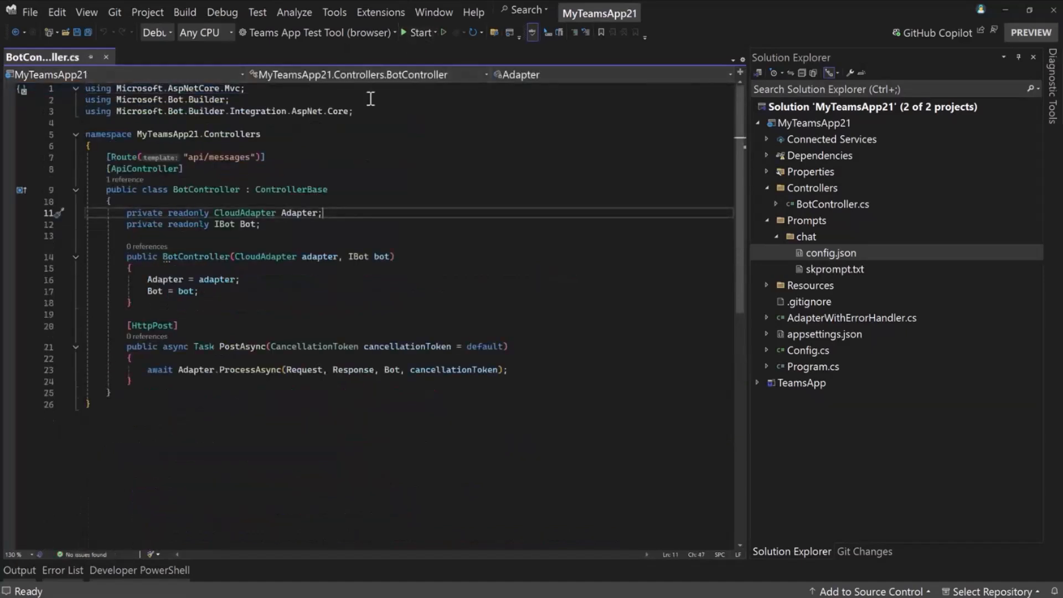
pyautogui.moveTo(439, 177)
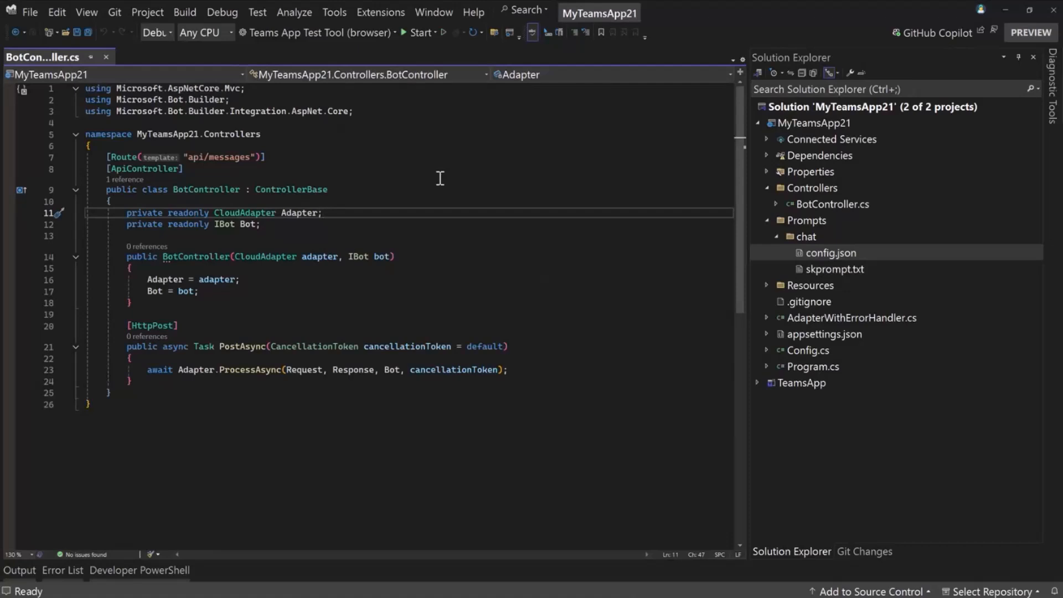
pyautogui.moveTo(332, 52)
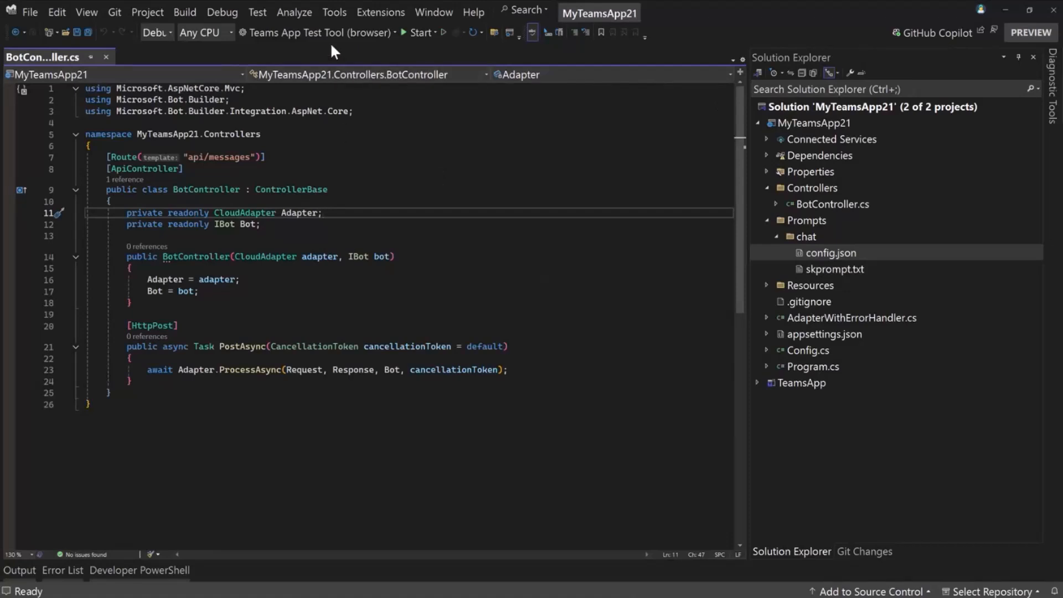
pyautogui.moveTo(316, 32)
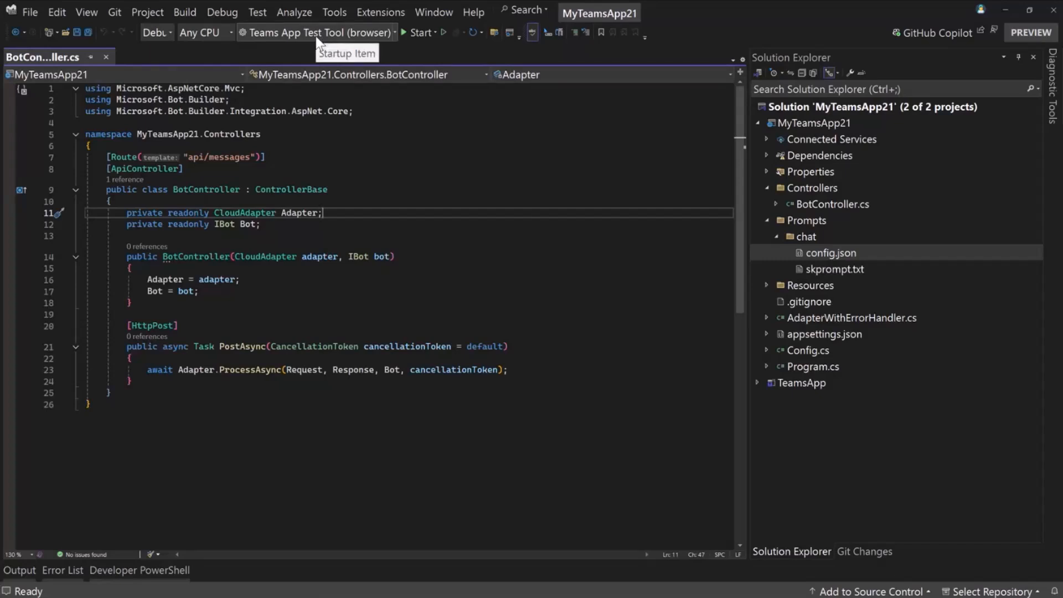
pyautogui.moveTo(416, 48)
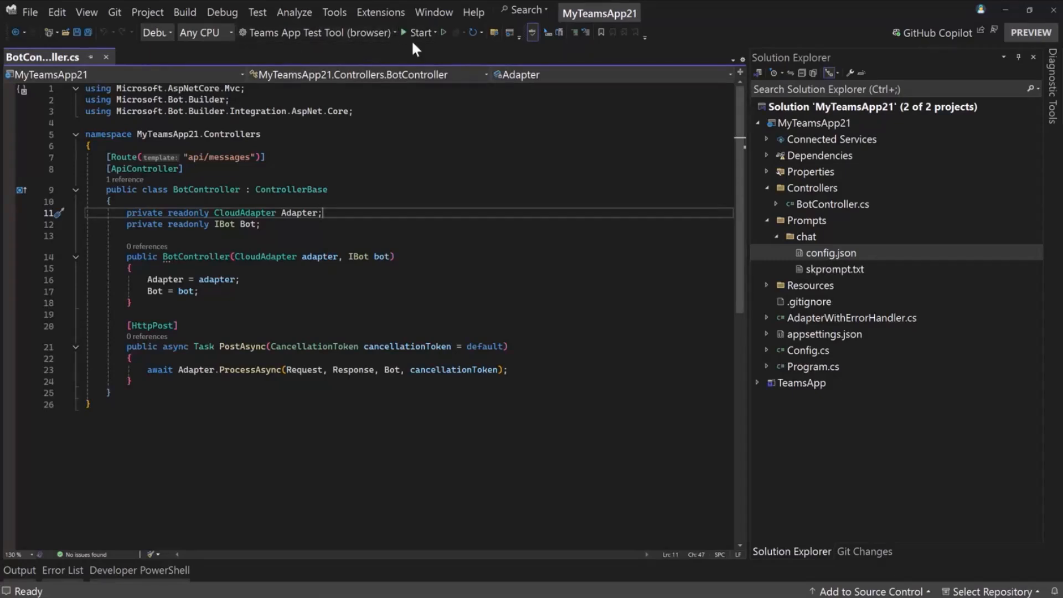
# Start the bot in Teams App Test Tool (browser) from the toolbar
pyautogui.click(403, 33)
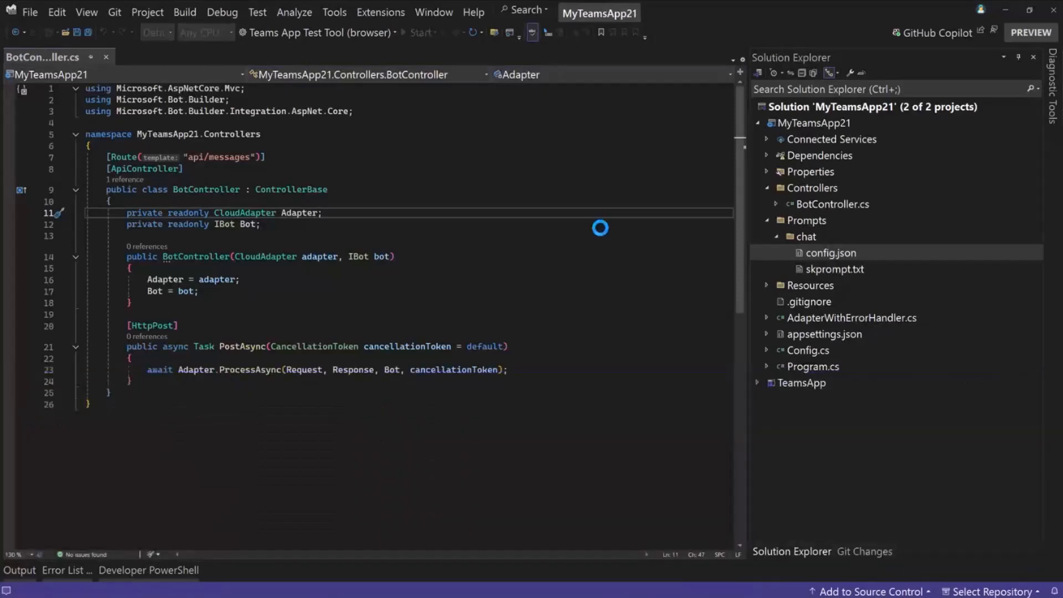
pyautogui.click(437, 32)
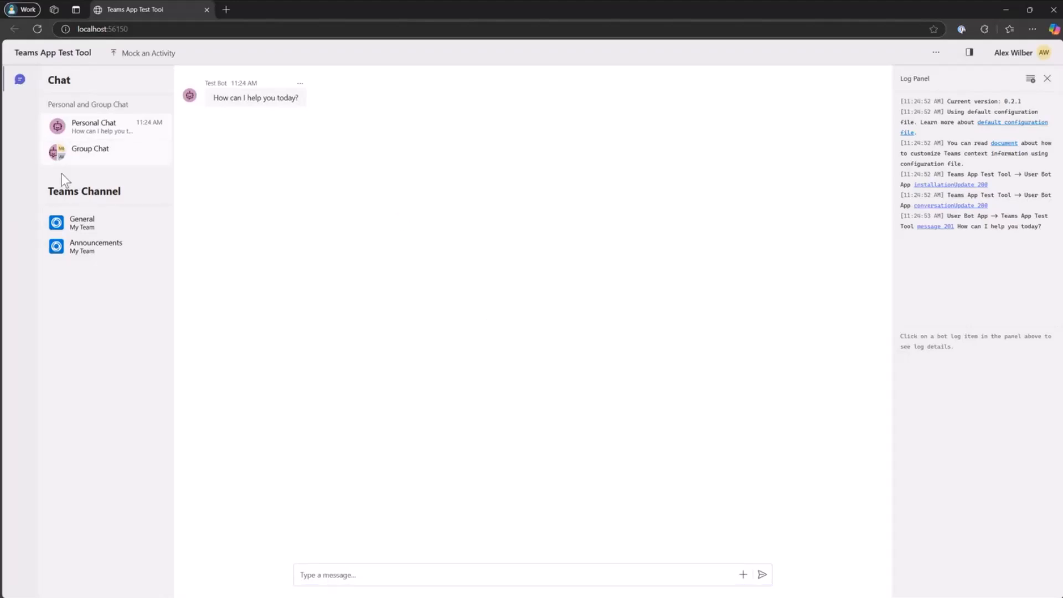
pyautogui.click(90, 151)
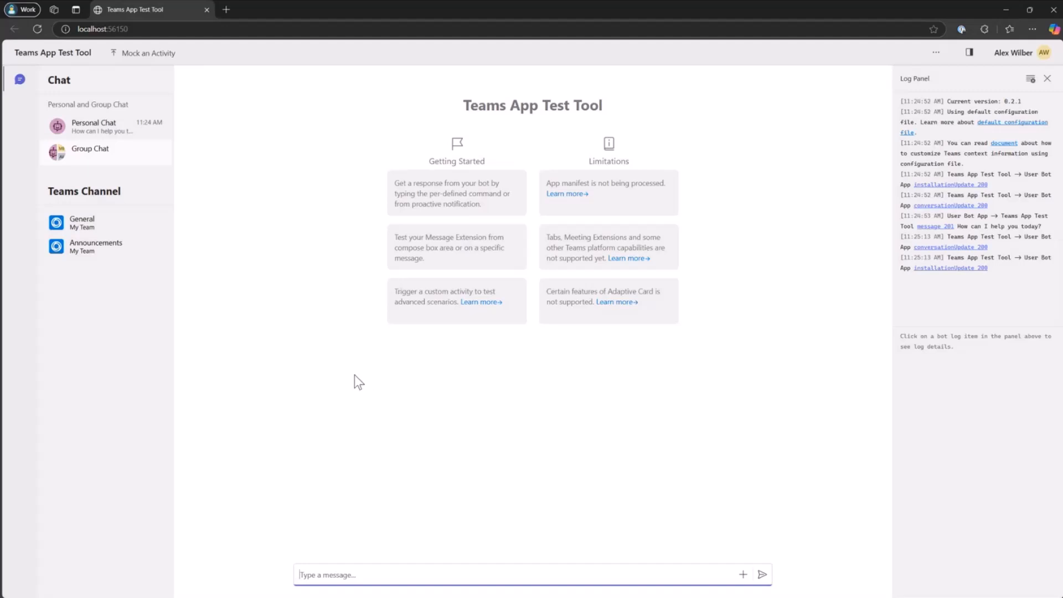
pyautogui.click(82, 222)
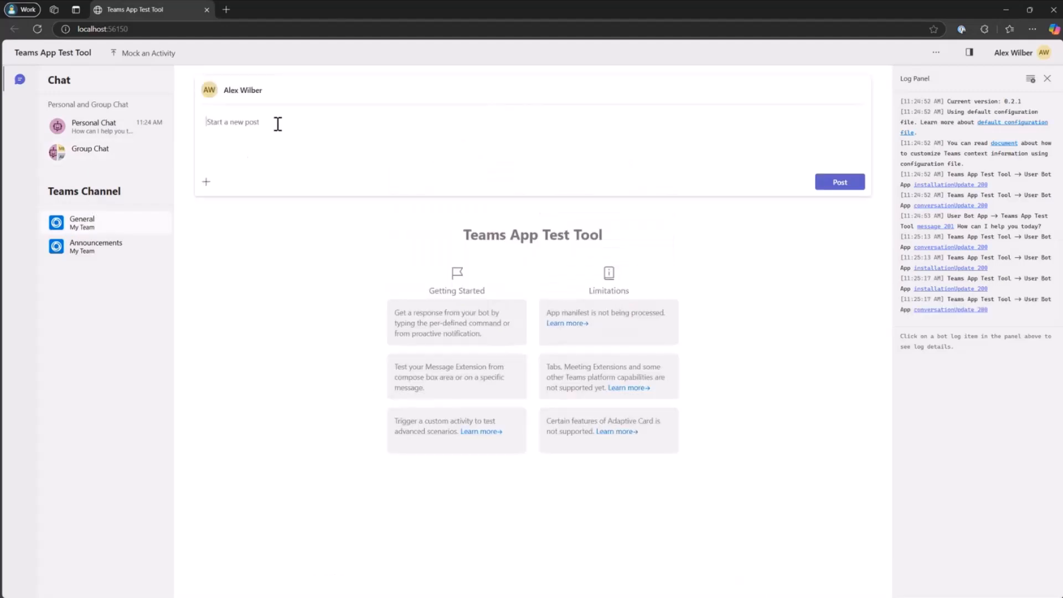
pyautogui.click(146, 53)
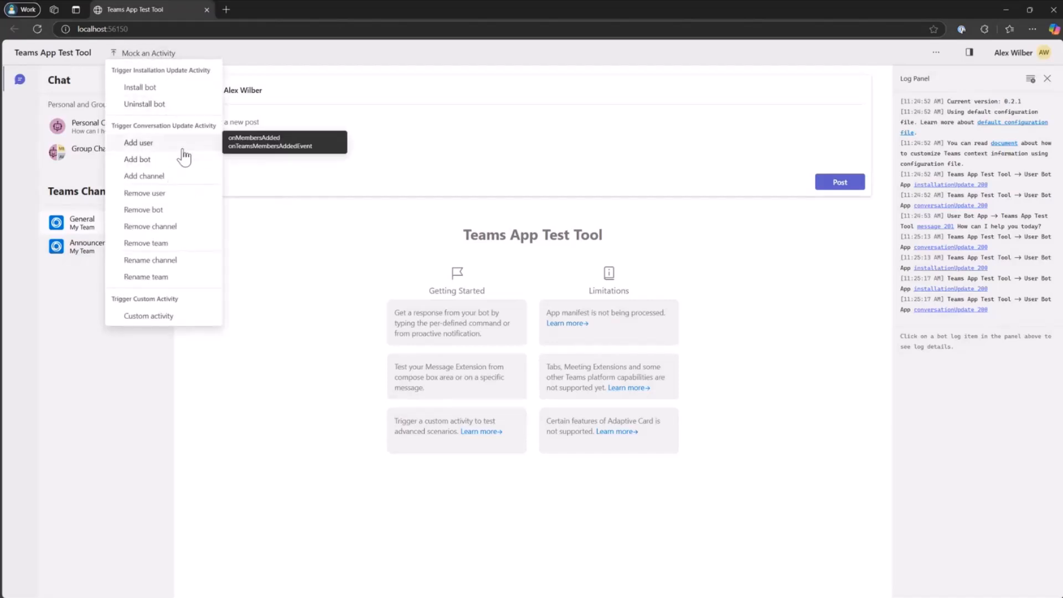
pyautogui.moveTo(187, 184)
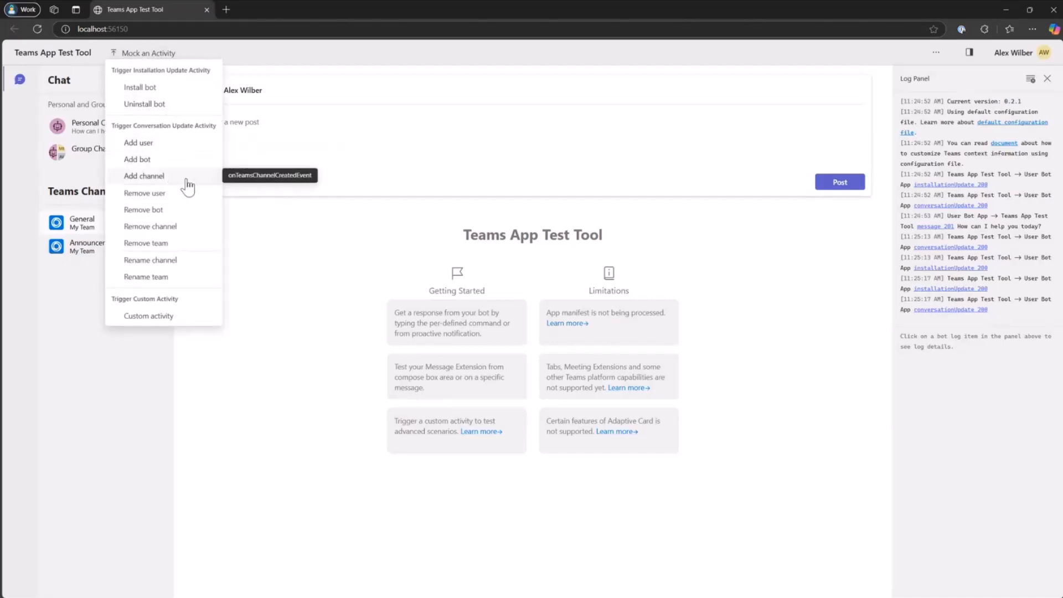
pyautogui.moveTo(290, 299)
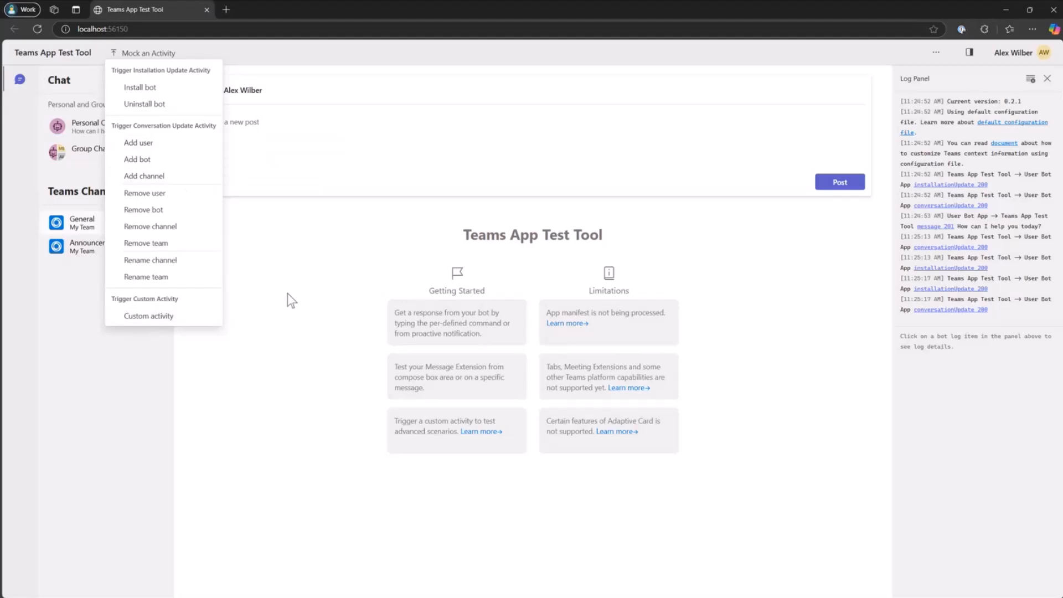
pyautogui.moveTo(139, 86)
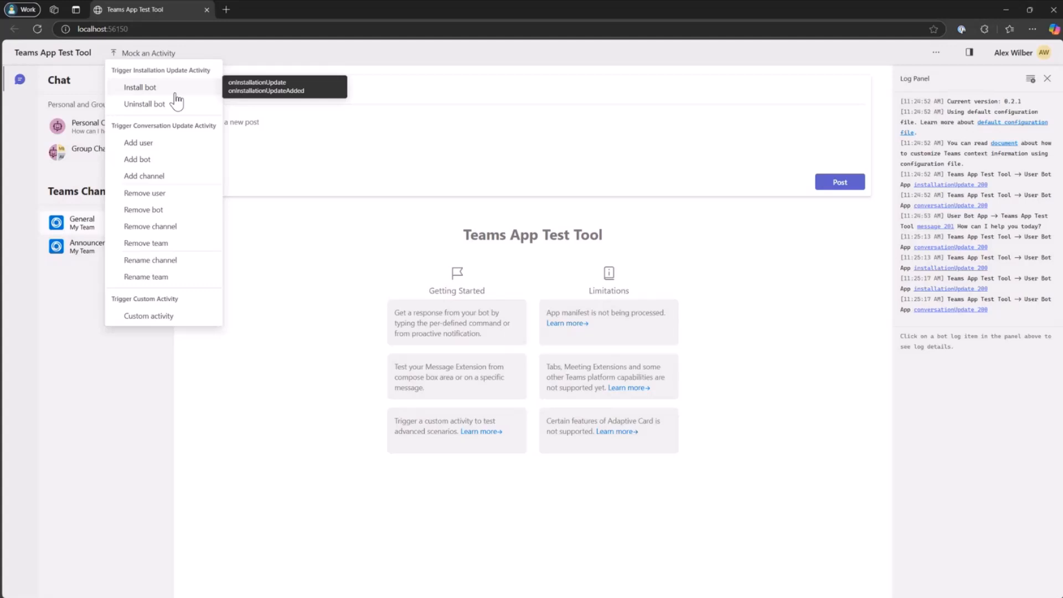
pyautogui.moveTo(150, 259)
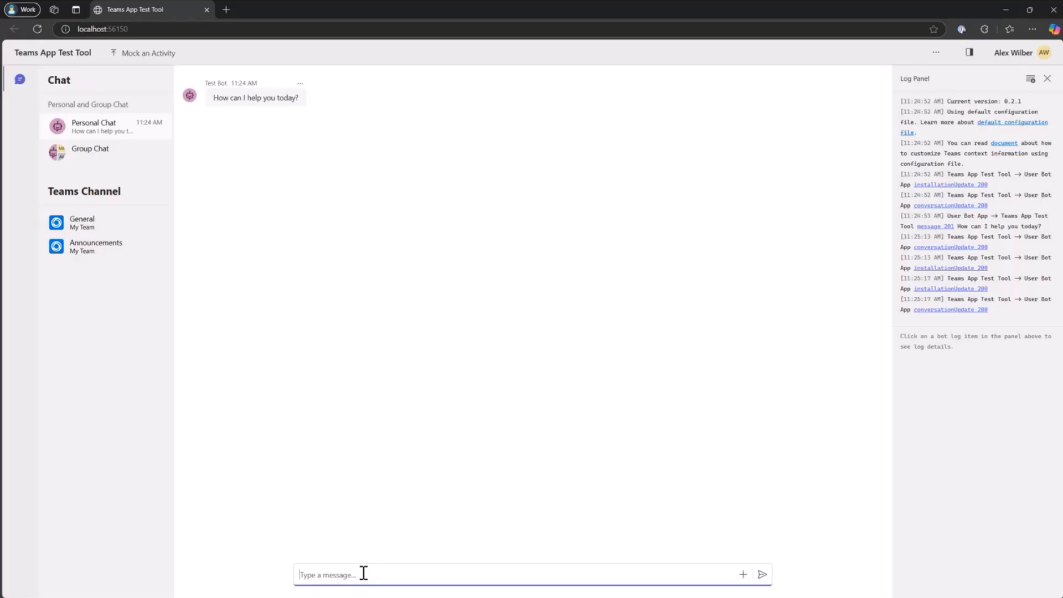
# Send the bot the message 'What is golden ratio?'
pyautogui.write('What is')
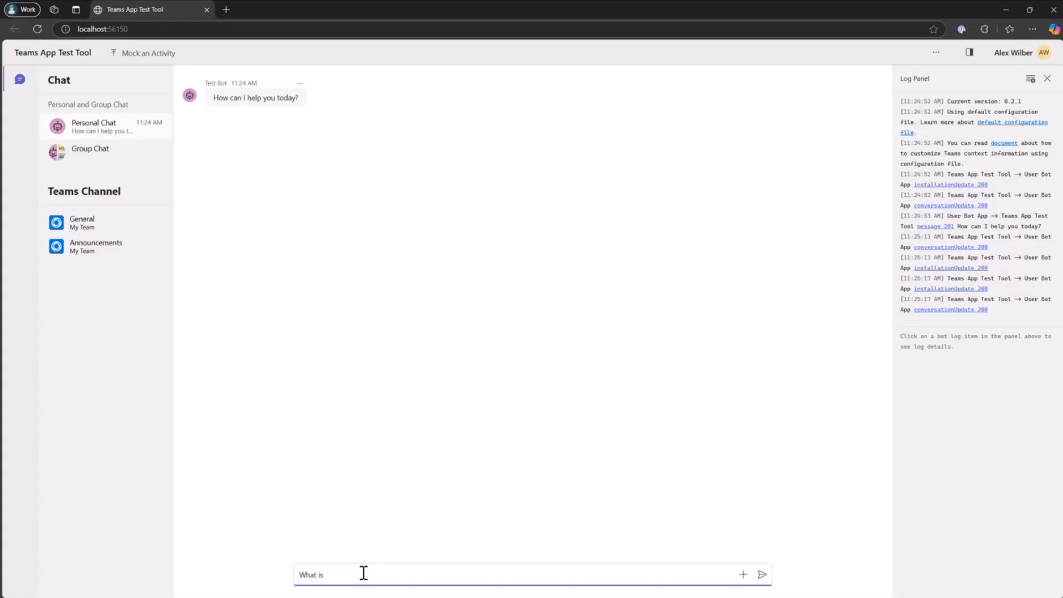
pyautogui.write('gold')
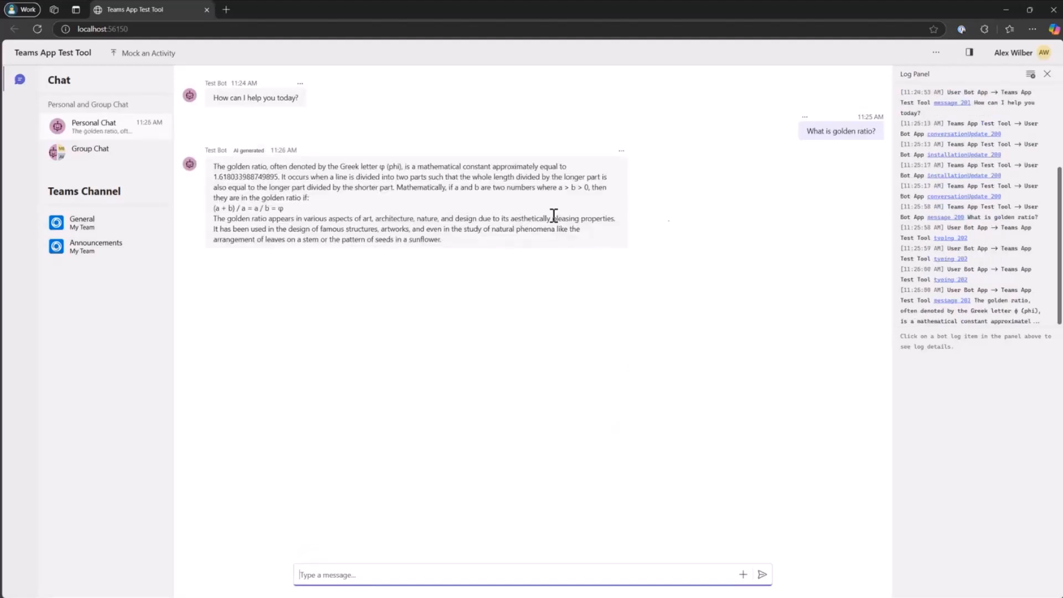
pyautogui.moveTo(694, 230)
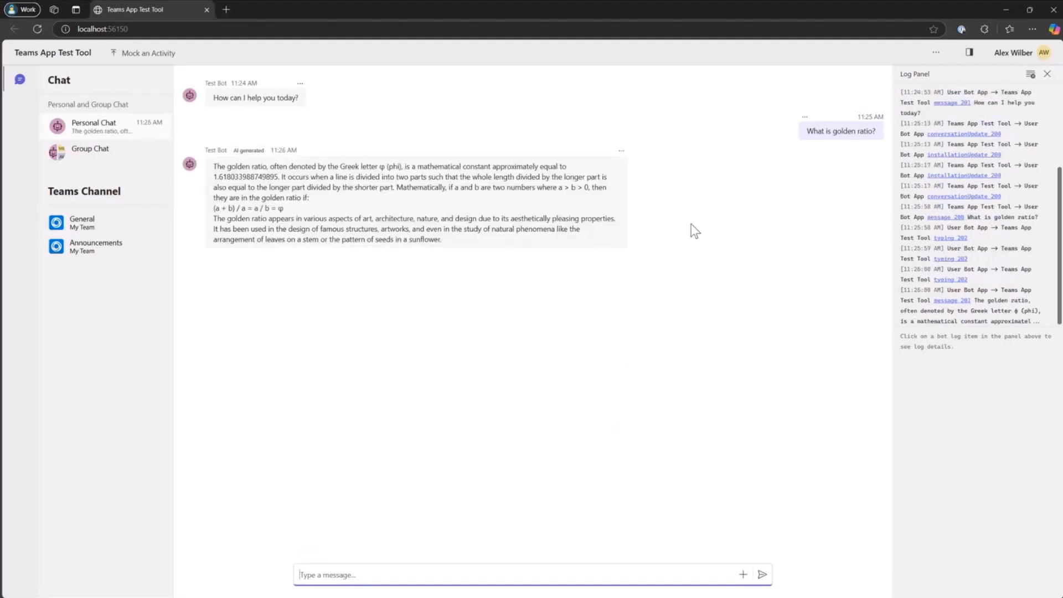
pyautogui.moveTo(703, 232)
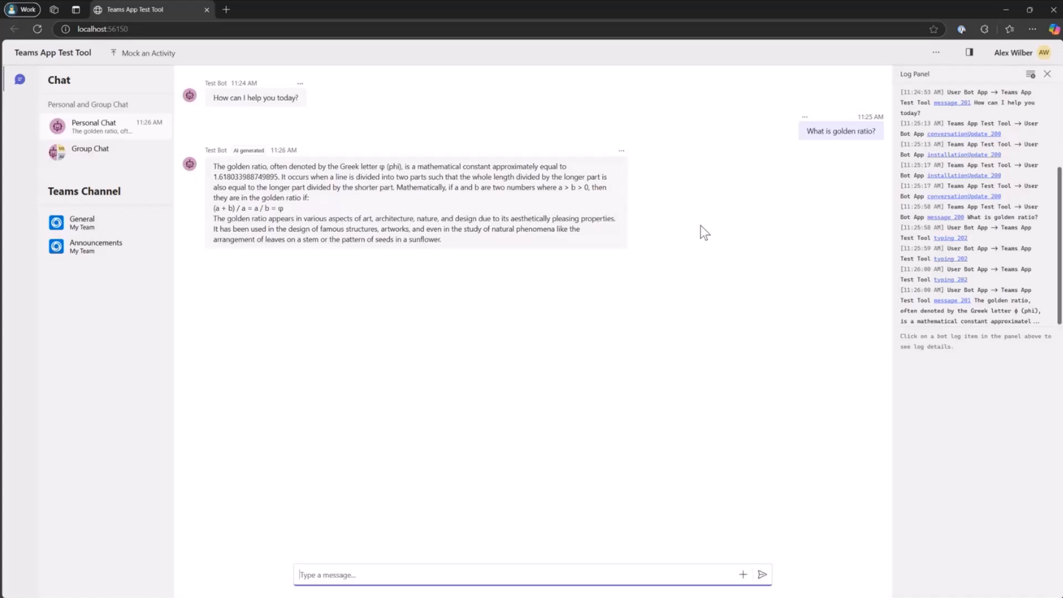
pyautogui.moveTo(738, 192)
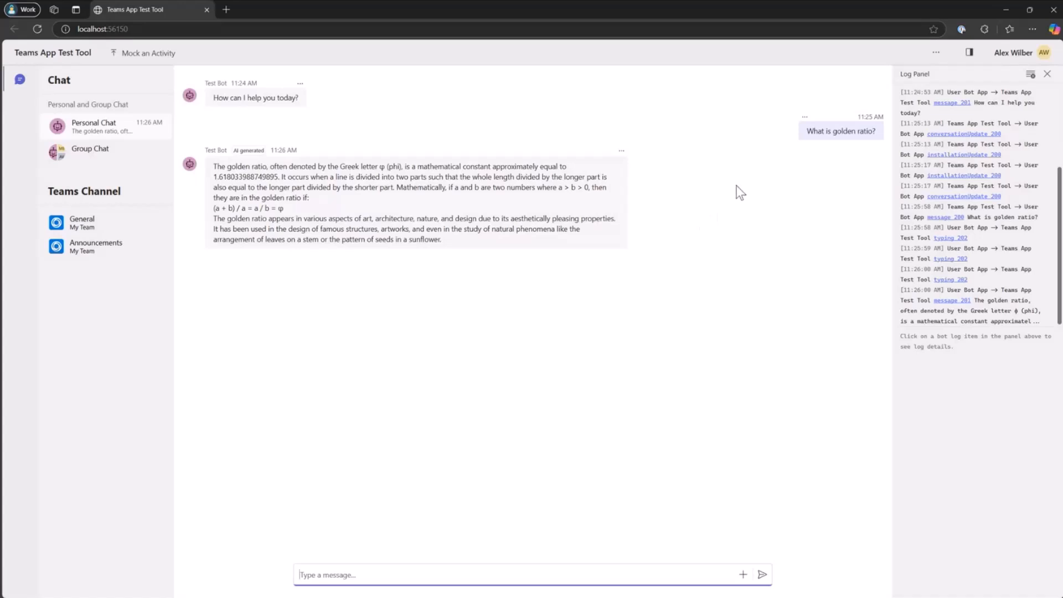
pyautogui.moveTo(739, 175)
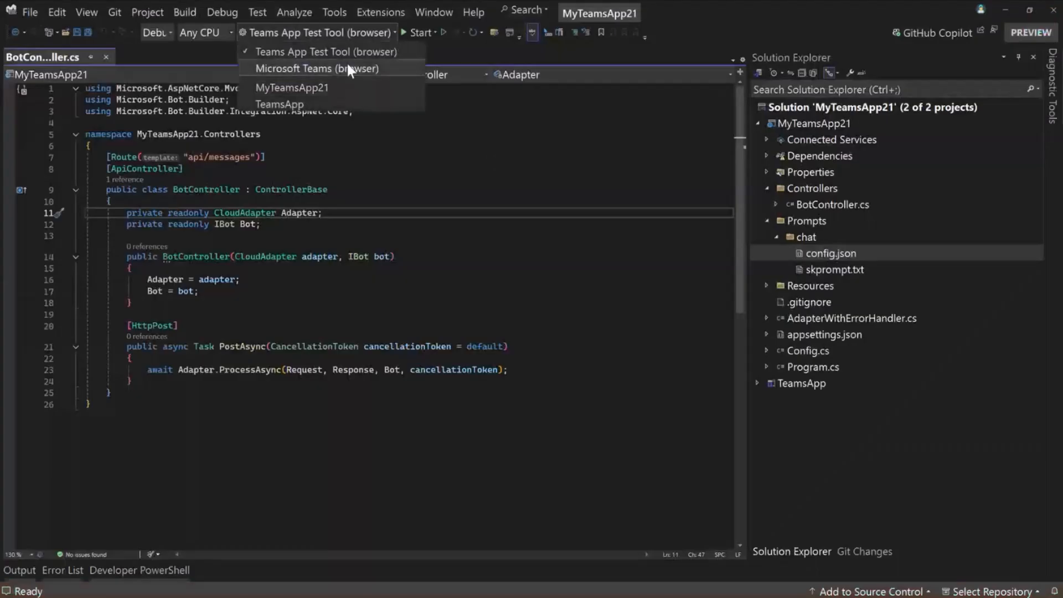
# Switch the debug target to Microsoft Teams (browser) and expand the TeamsApp project
pyautogui.click(316, 69)
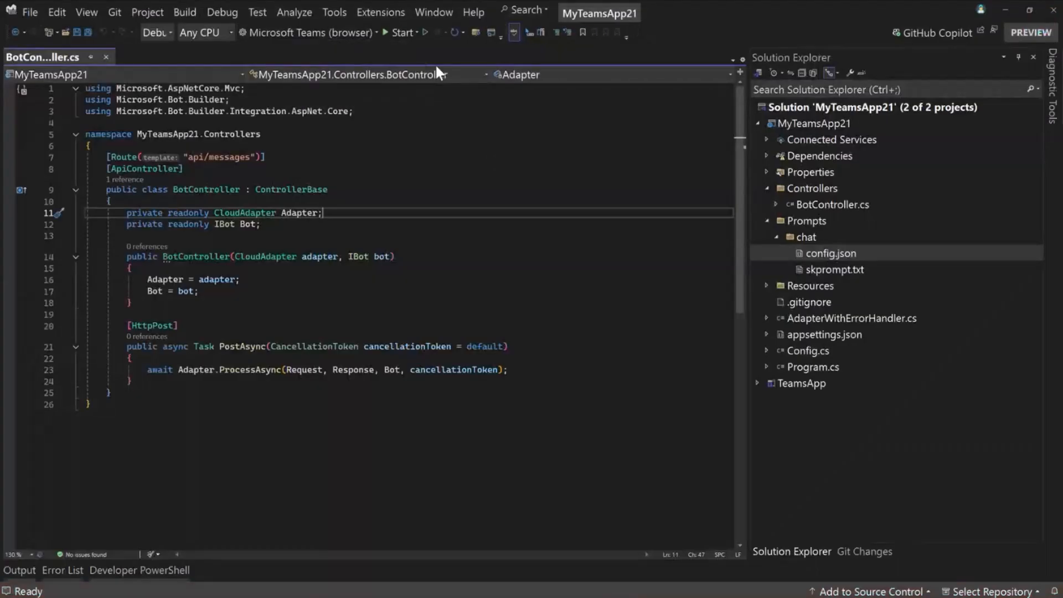
pyautogui.moveTo(400, 32)
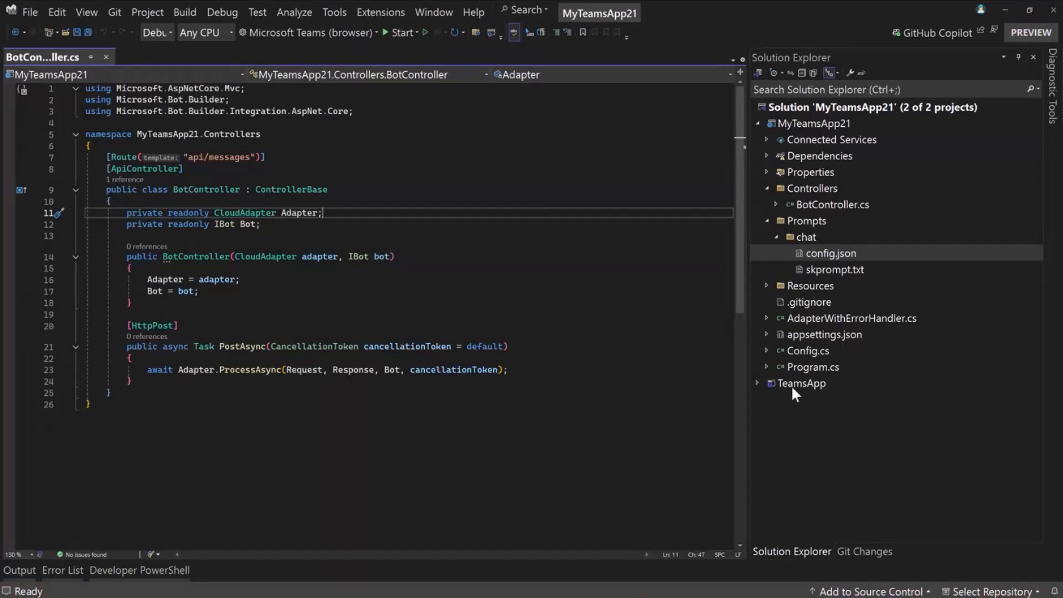
pyautogui.click(756, 383)
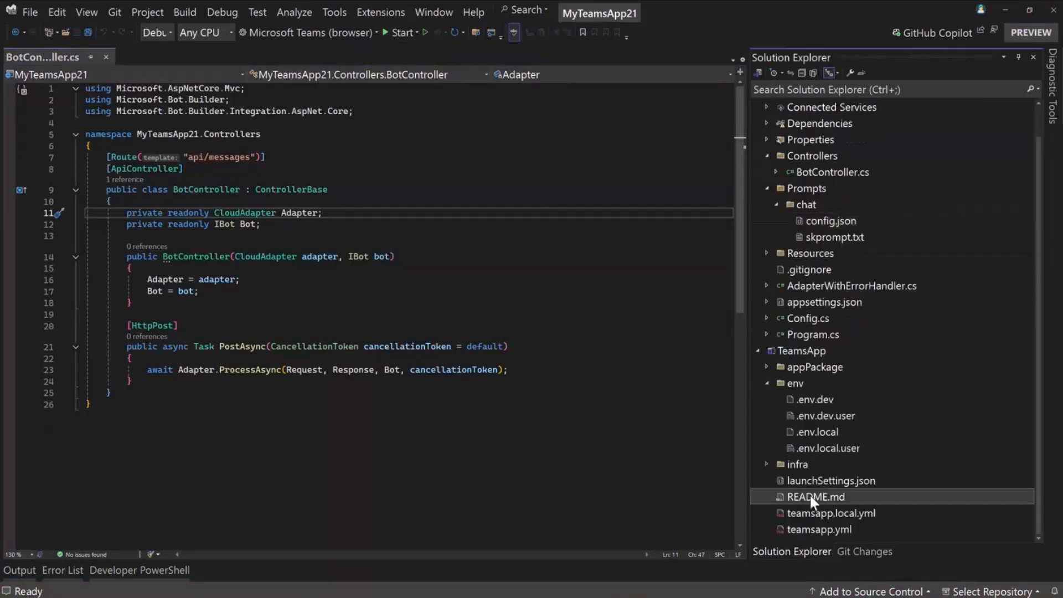
pyautogui.doubleClick(815, 496)
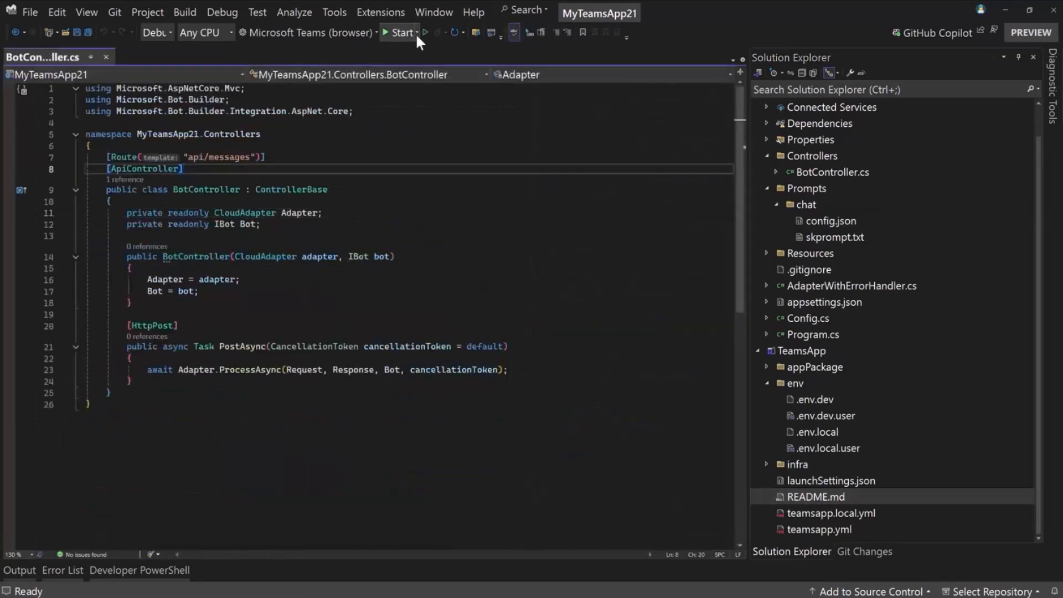
pyautogui.click(416, 32)
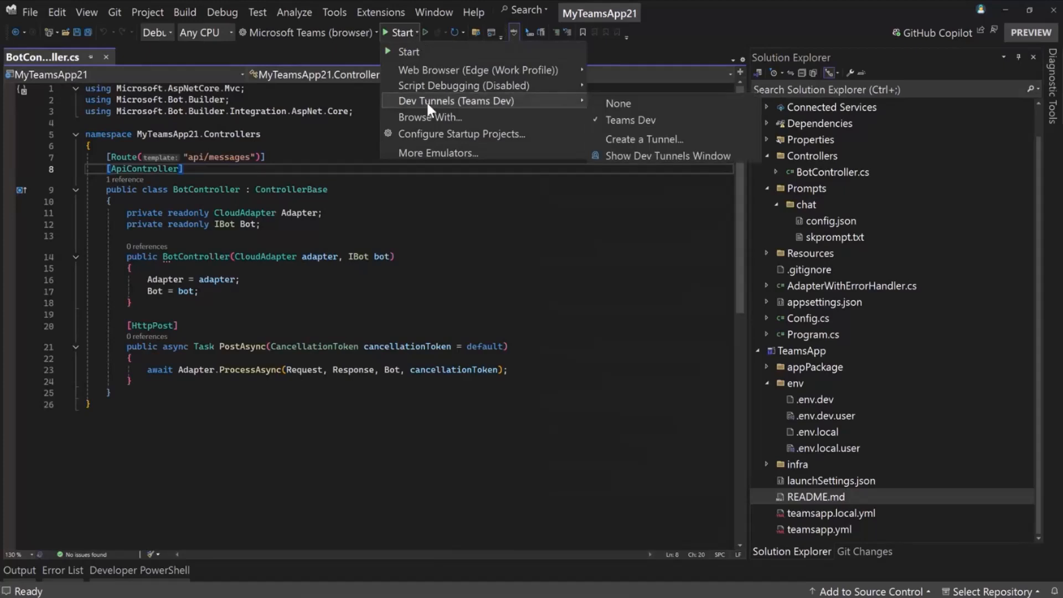
pyautogui.moveTo(617, 103)
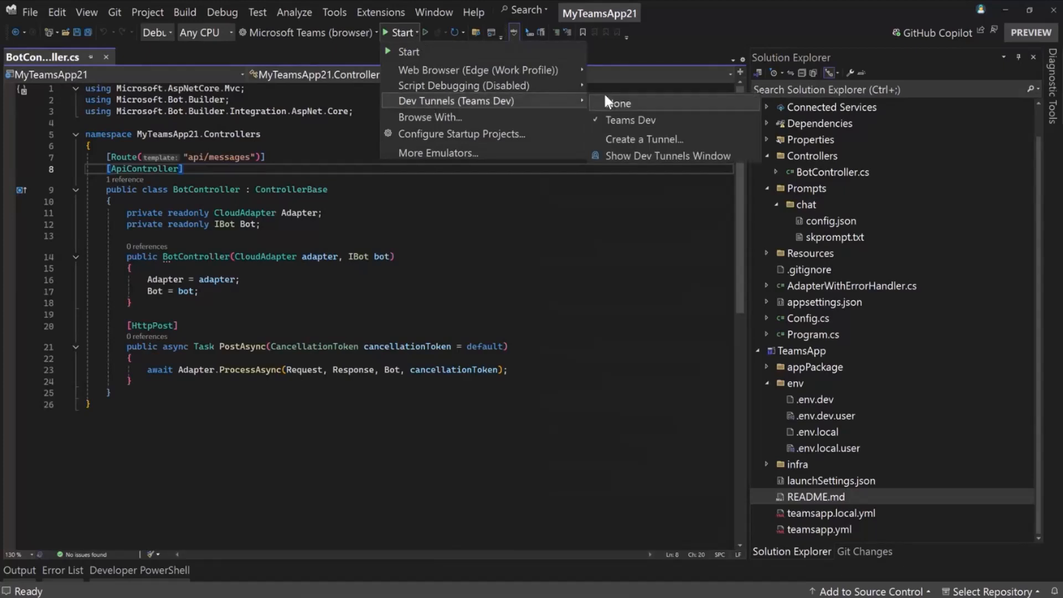
pyautogui.moveTo(643, 120)
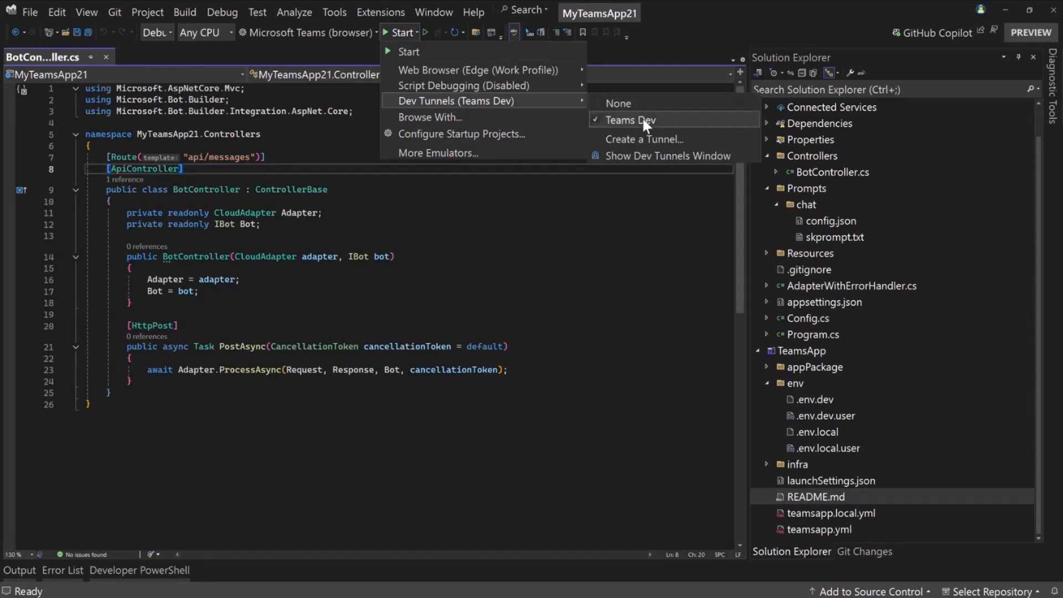
pyautogui.moveTo(613, 124)
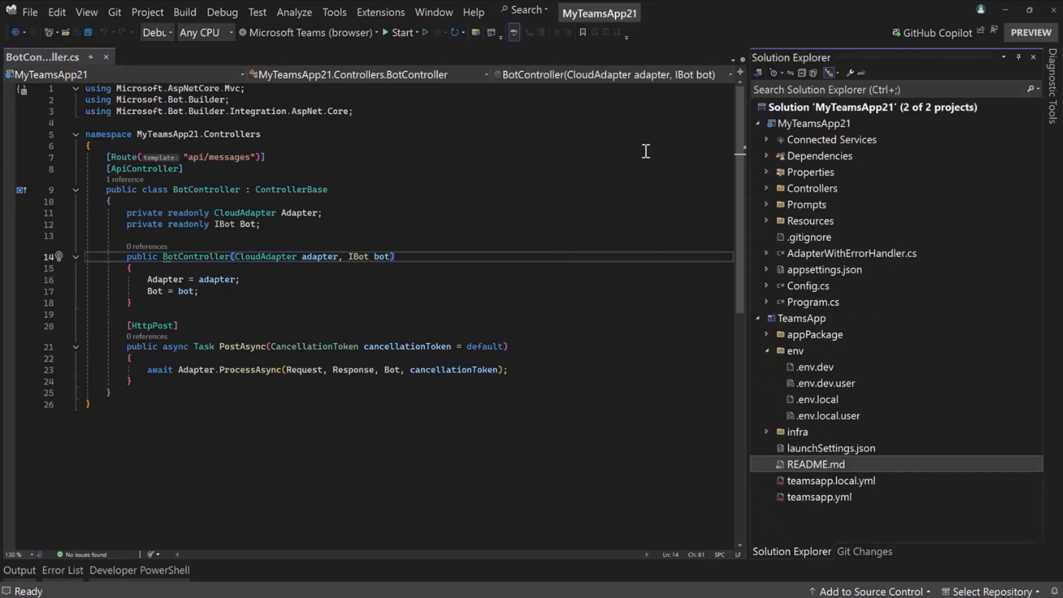
pyautogui.moveTo(704, 165)
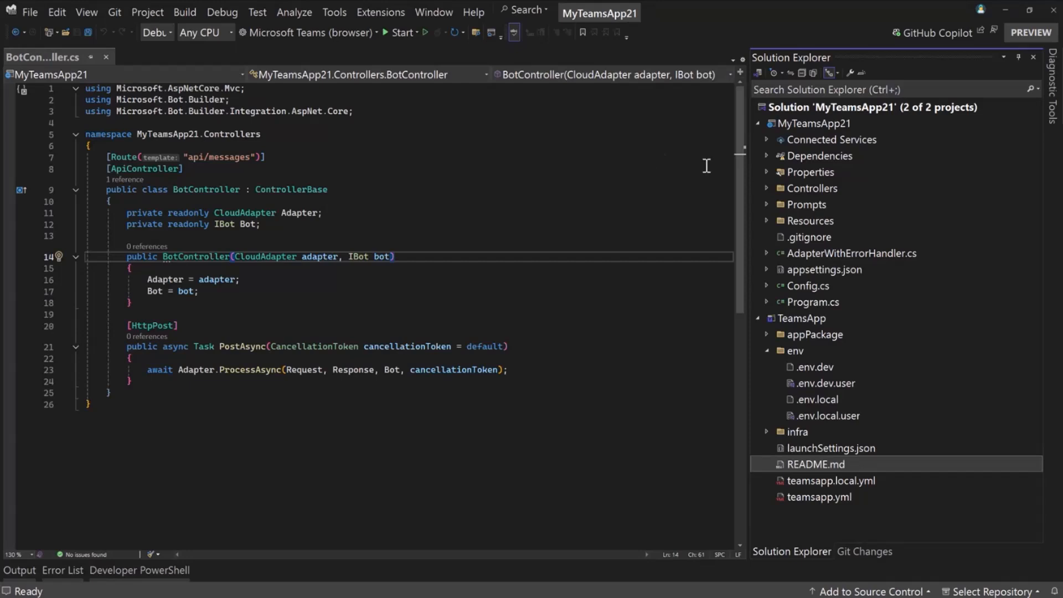
pyautogui.moveTo(531, 112)
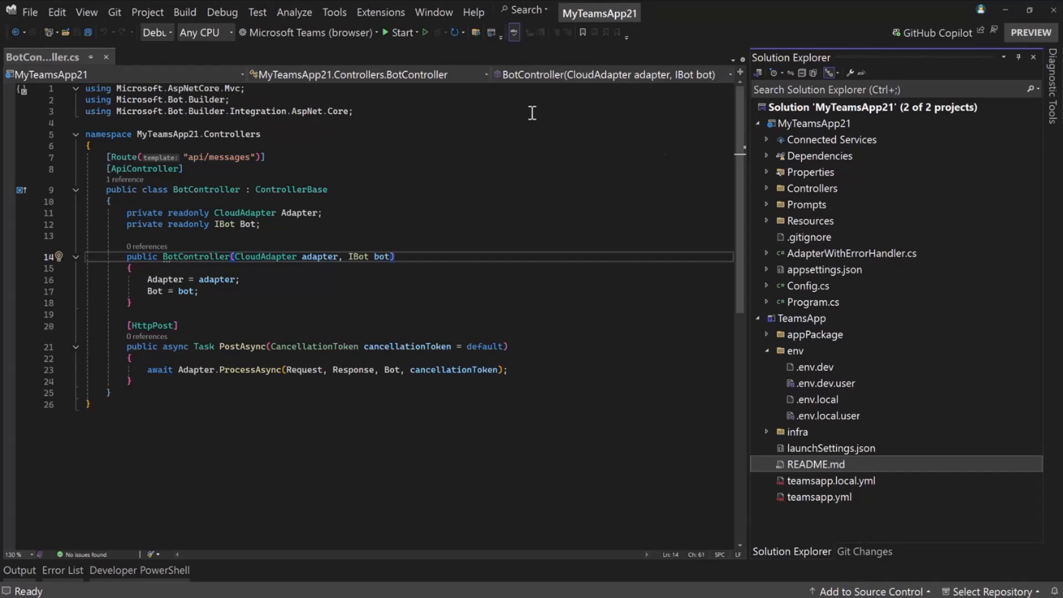
pyautogui.moveTo(796, 124)
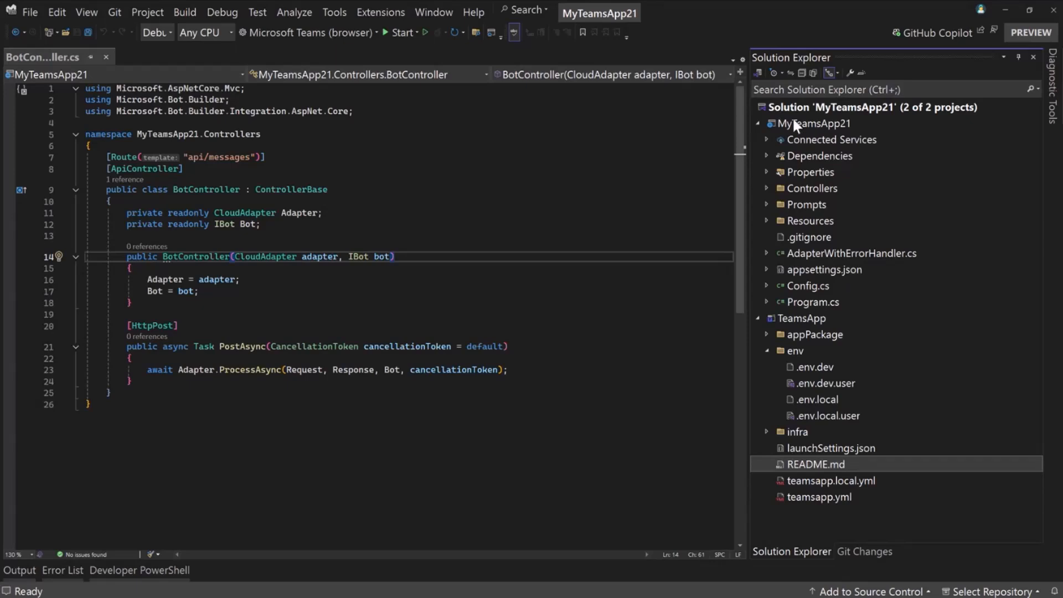
# Run Teams Toolkit's Prepare Teams App Dependencies on MyTeamsApp21 with the Microsoft 365 account
pyautogui.rightClick(819, 124)
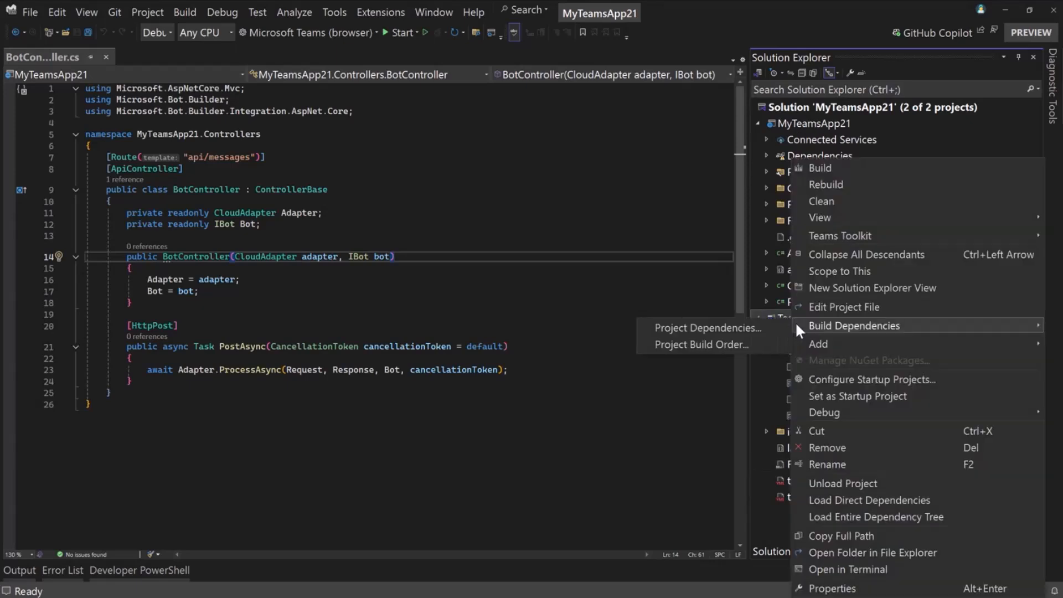
pyautogui.moveTo(870, 378)
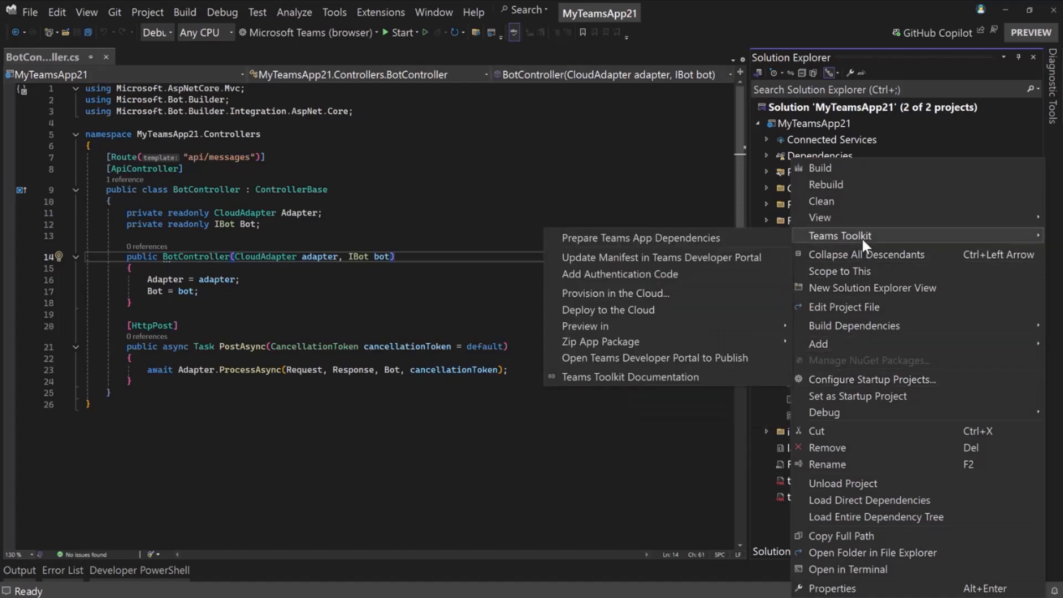
pyautogui.click(614, 293)
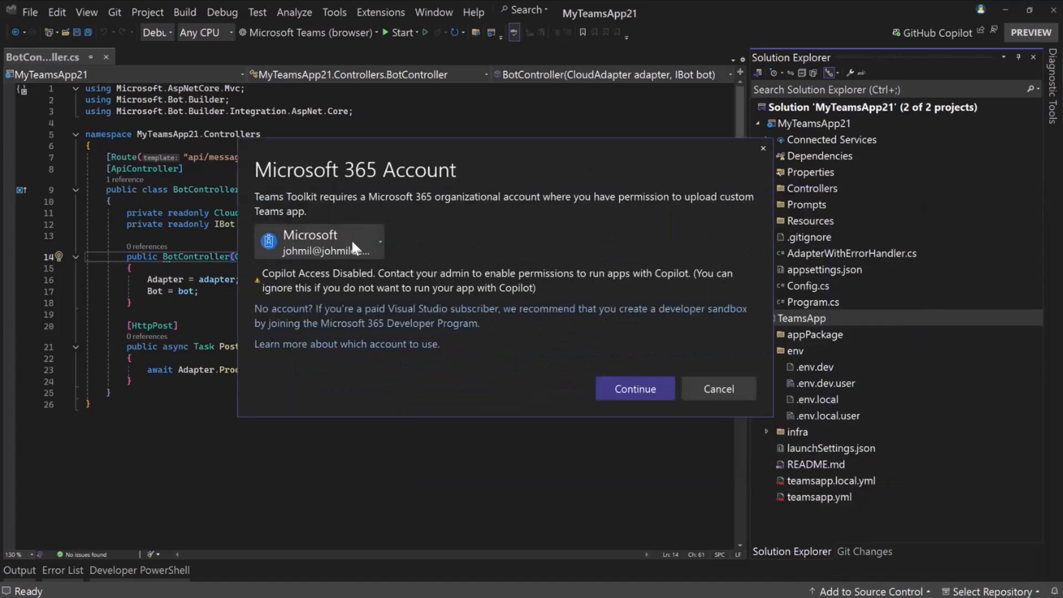
pyautogui.moveTo(352, 250)
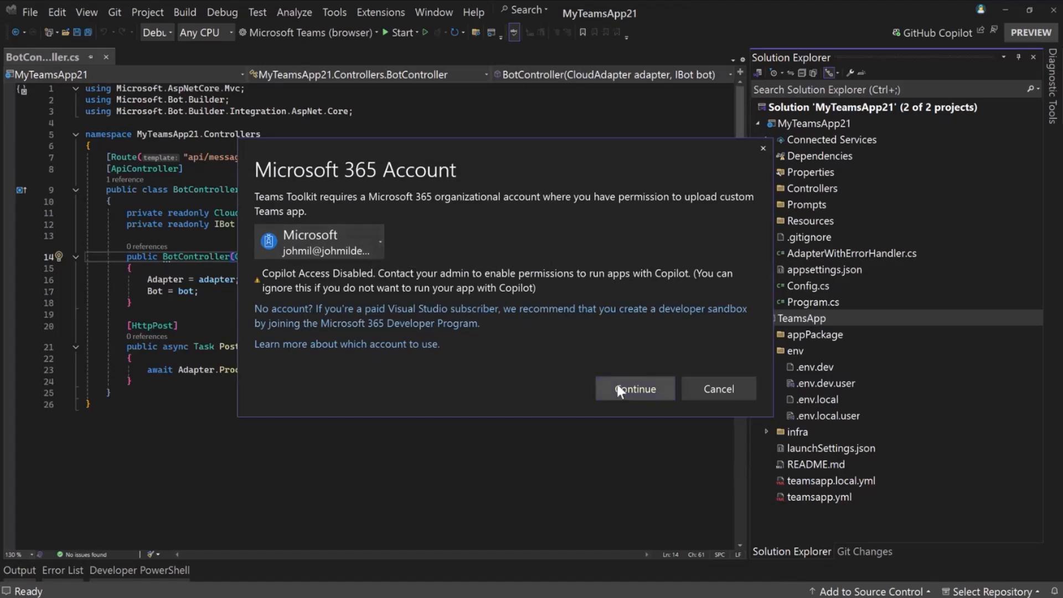
pyautogui.moveTo(717, 393)
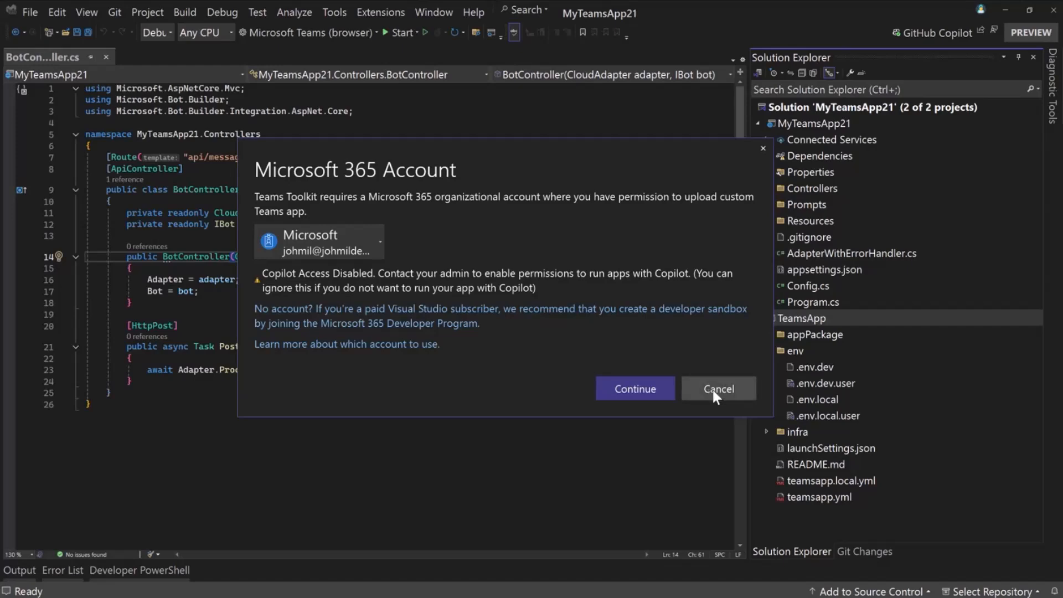
pyautogui.click(717, 388)
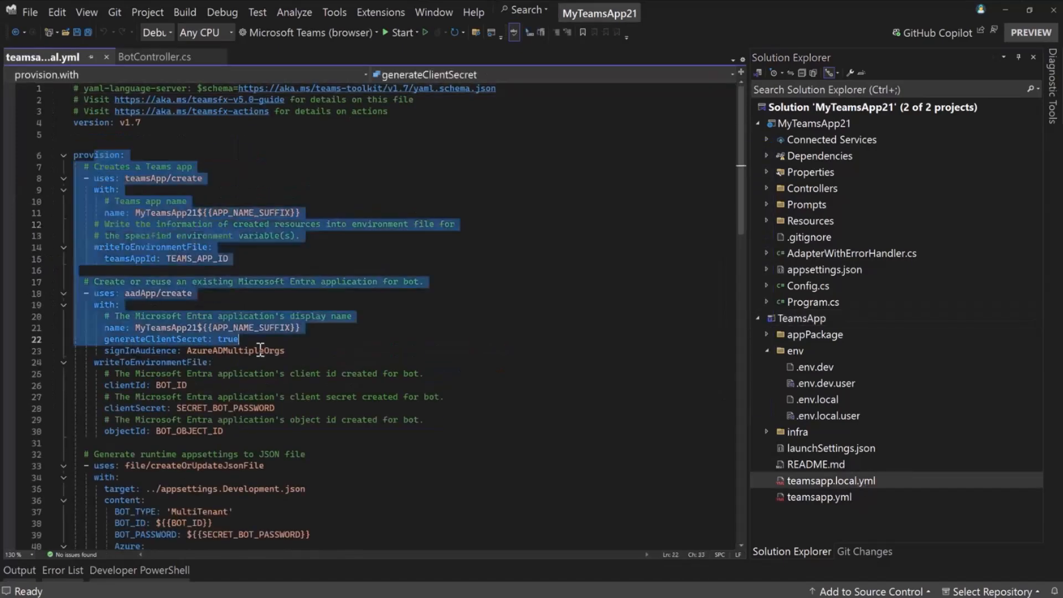
# Review the appsettings and bot registration steps in teamsapp.local.yml, then return to BotController.cs
pyautogui.scroll(-3)
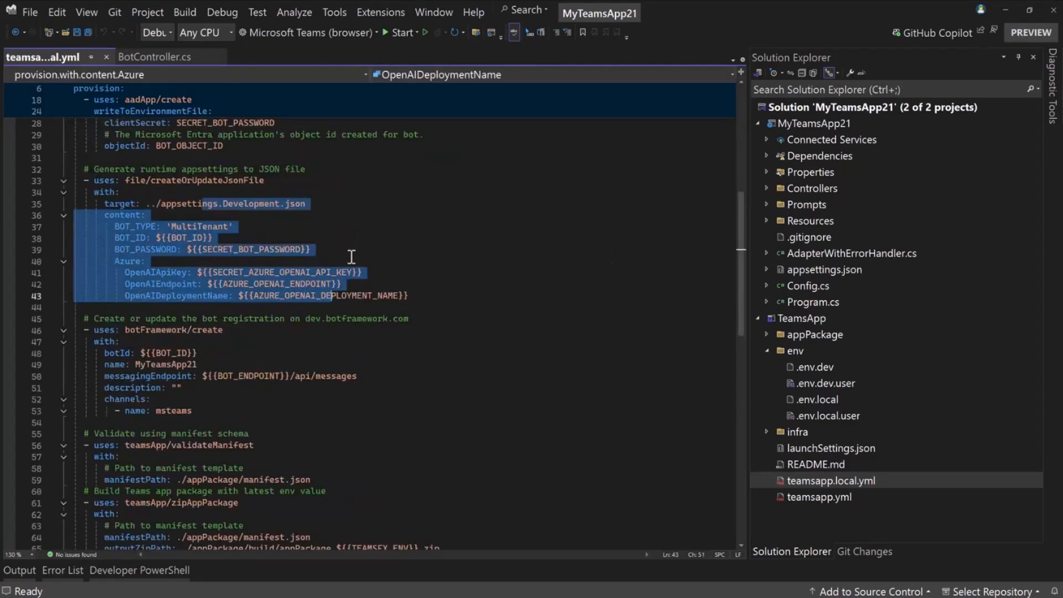
pyautogui.scroll(-3)
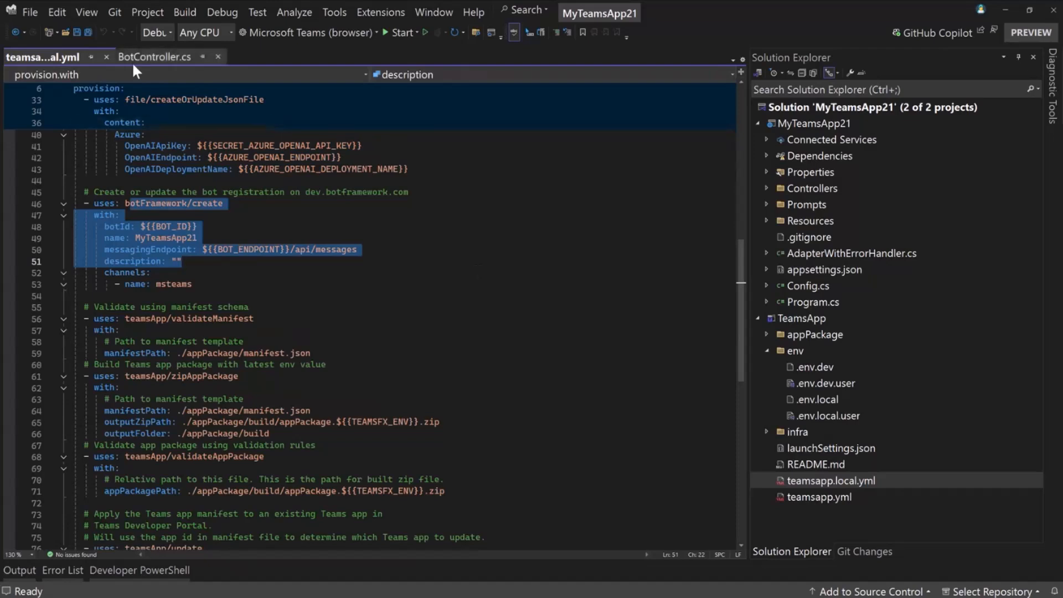
pyautogui.click(155, 56)
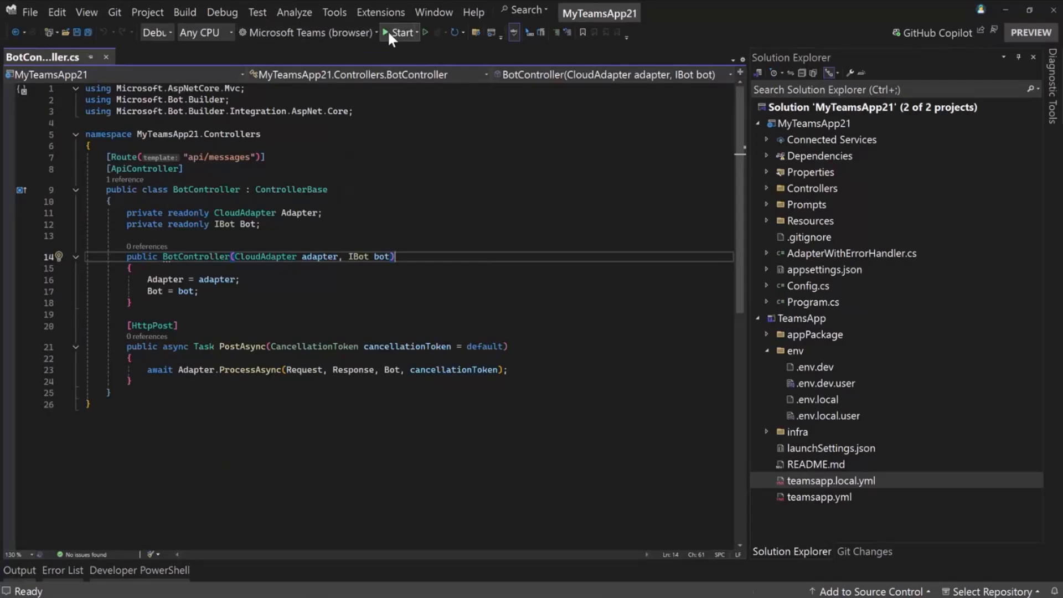
# Start debugging with the Microsoft Teams (browser) launch target
pyautogui.click(400, 33)
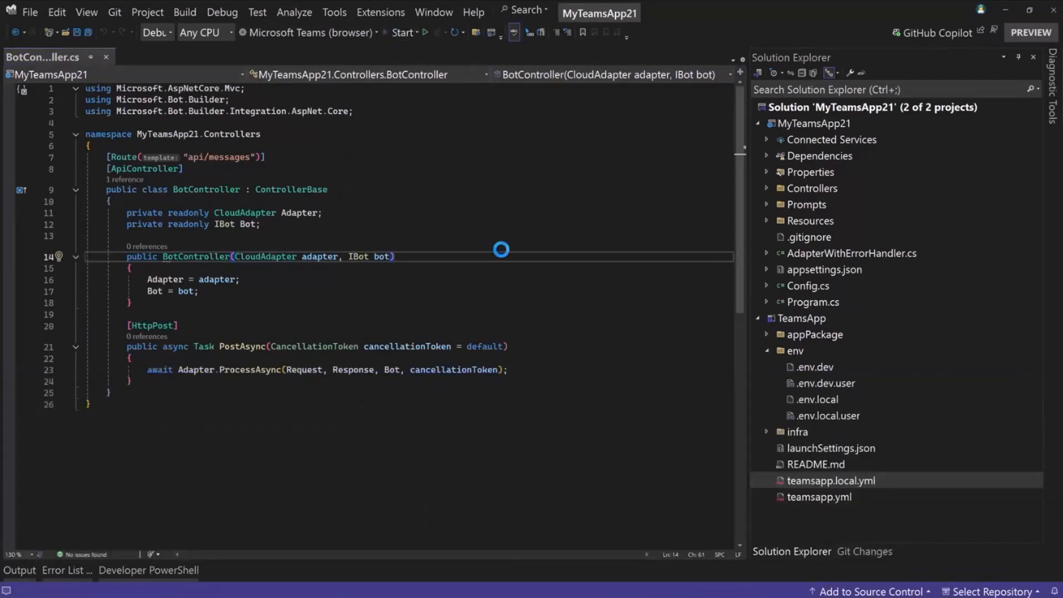
pyautogui.click(400, 32)
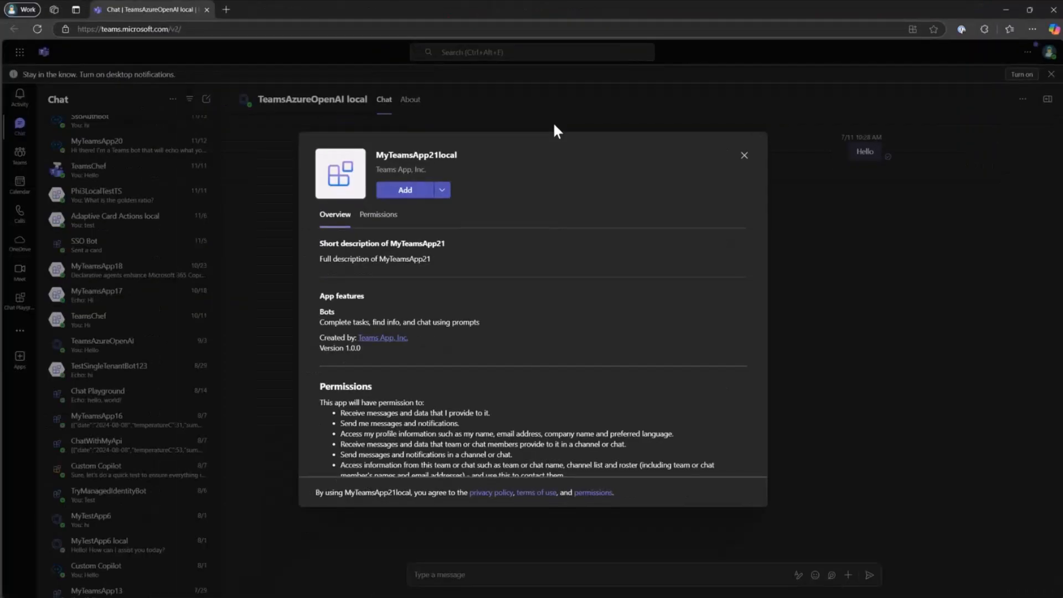
pyautogui.moveTo(491, 231)
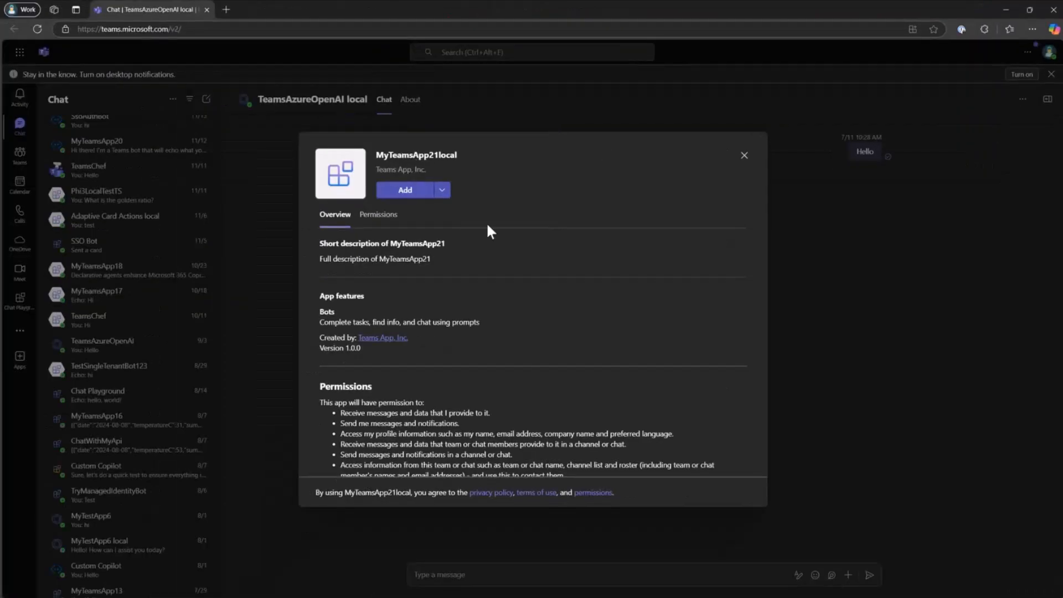
pyautogui.moveTo(405, 190)
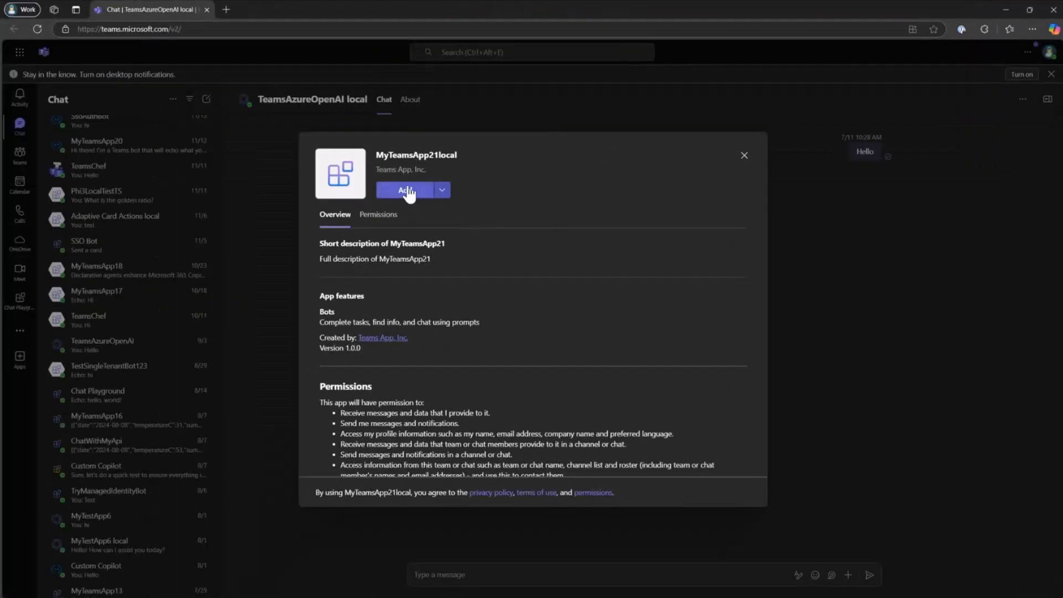
# Add MyTeamsApp21local, ask it 'What is the golden ratio?', then return to Visual Studio
pyautogui.click(405, 189)
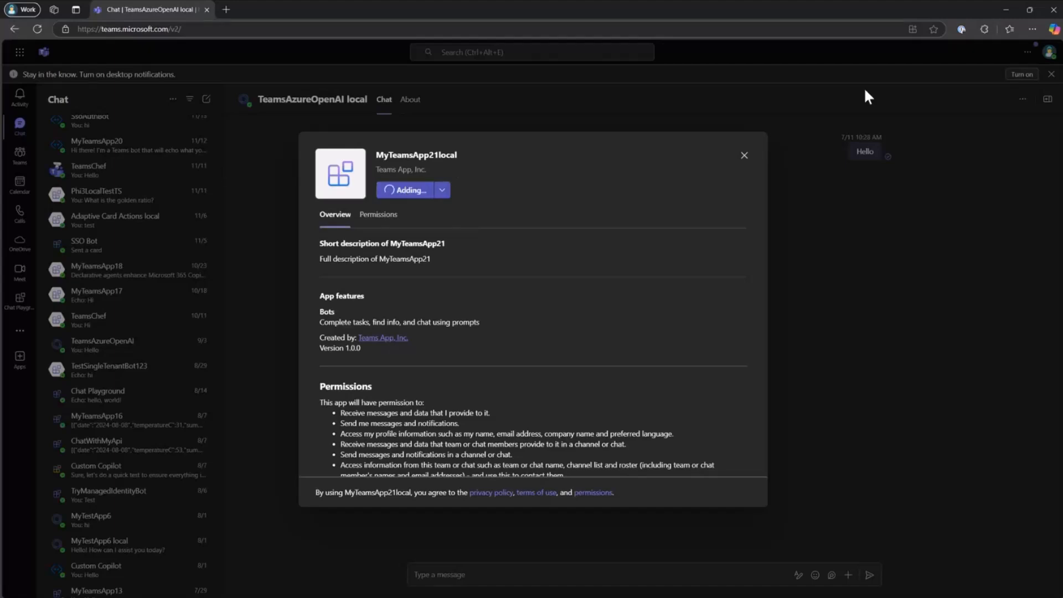
pyautogui.click(405, 190)
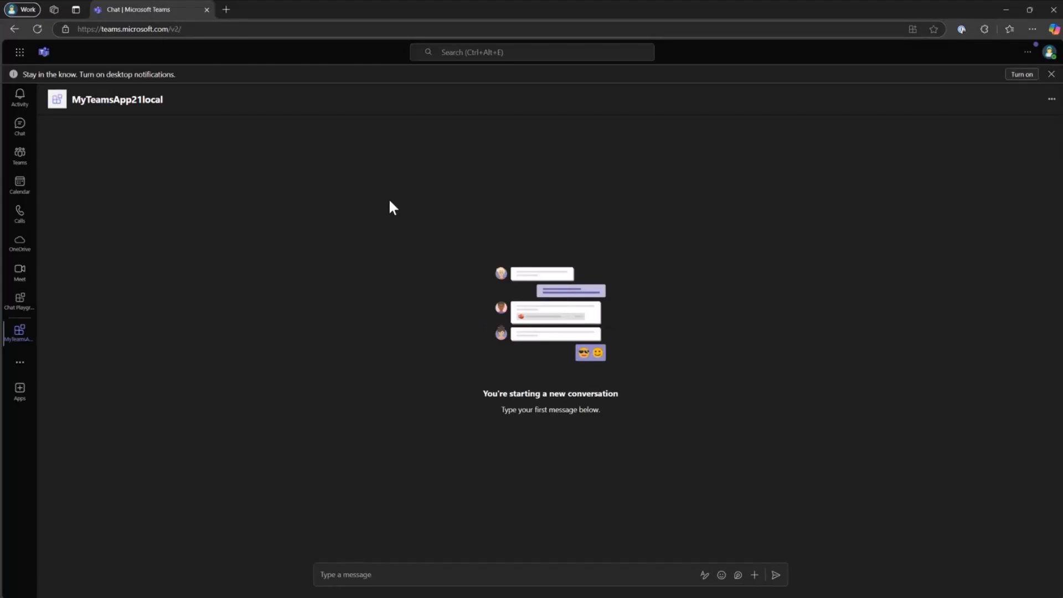
pyautogui.write('w')
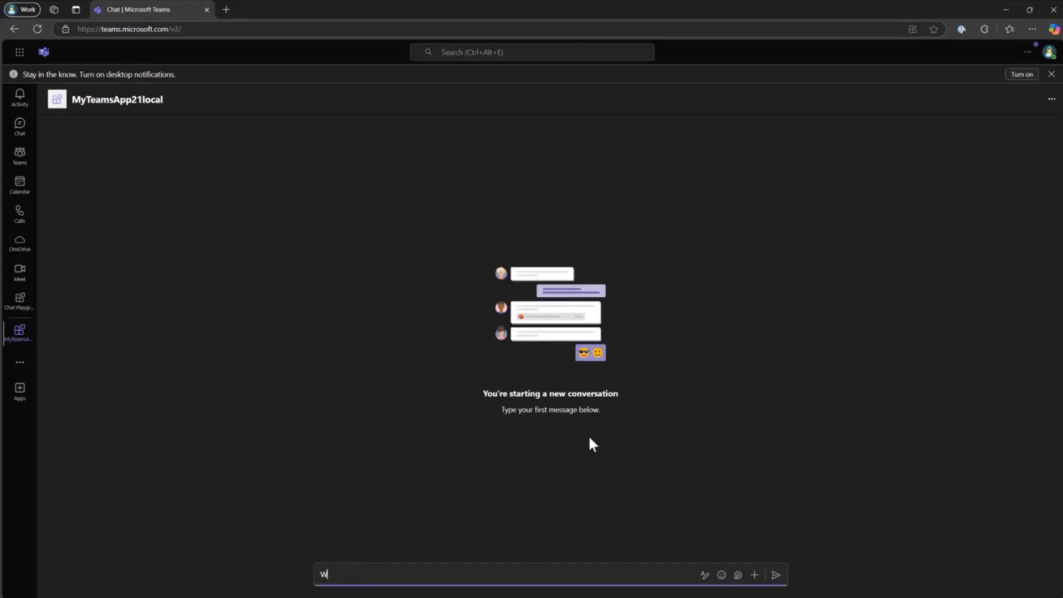
pyautogui.write('What is the goldne')
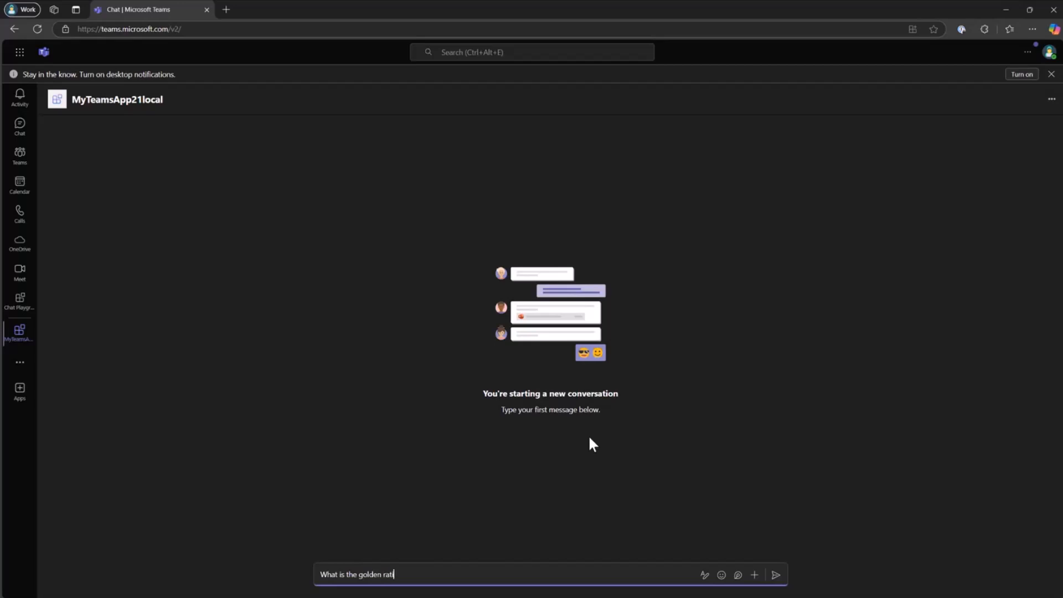
pyautogui.write('o?')
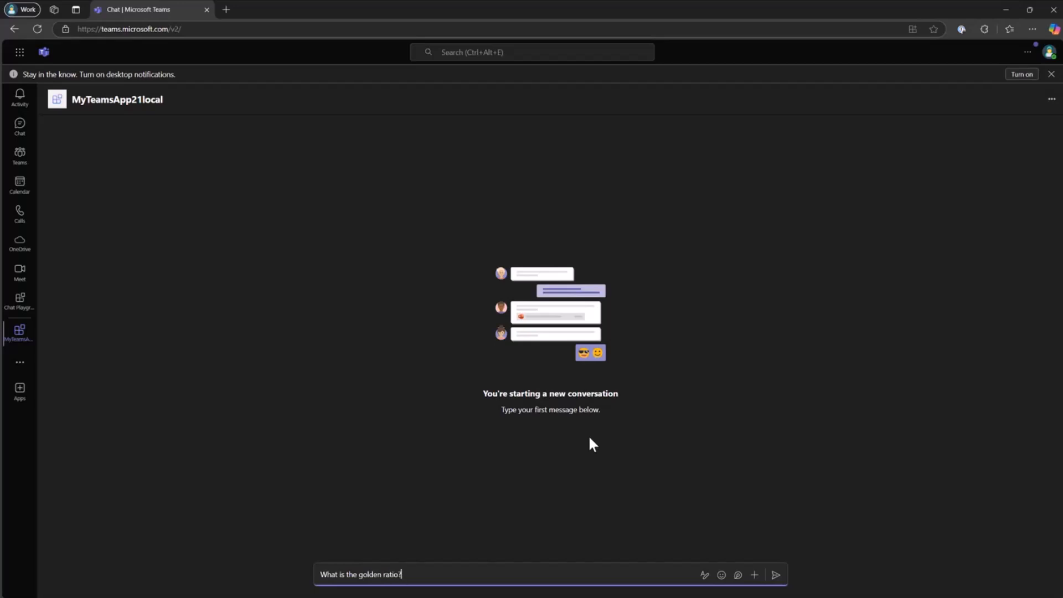
pyautogui.click(774, 574)
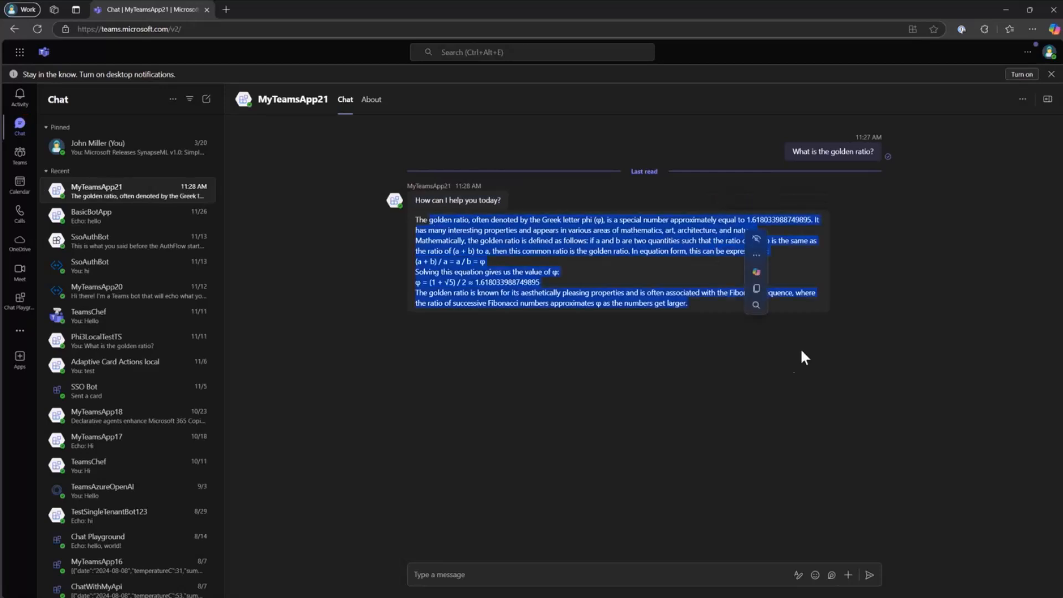
pyautogui.click(612, 378)
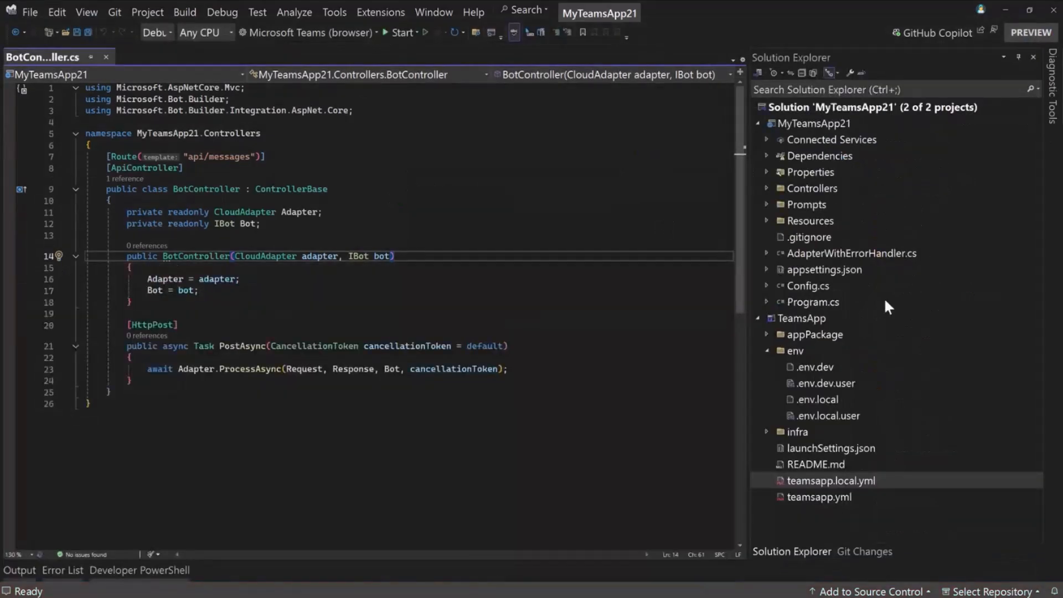
# Glance at the TeamsApp project's Teams Toolkit menu, then open teamsapp.yml
pyautogui.rightClick(800, 317)
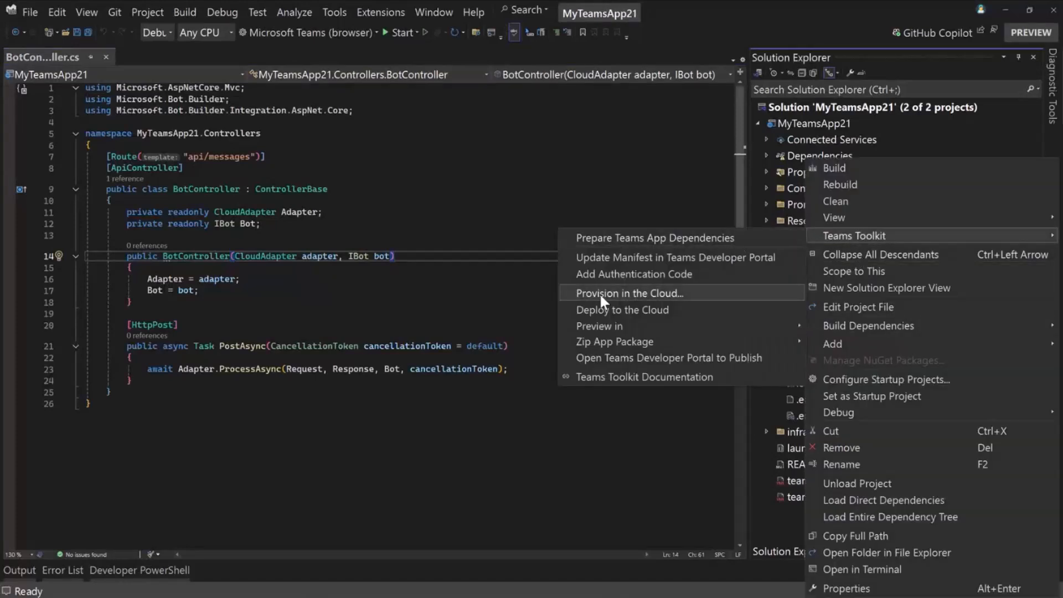
pyautogui.moveTo(624, 174)
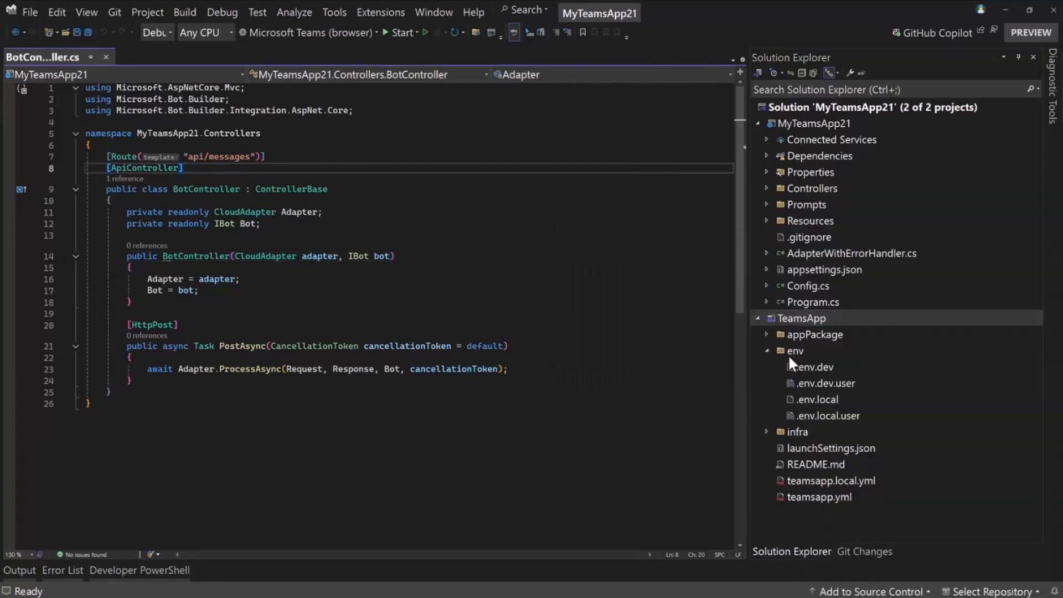
pyautogui.doubleClick(817, 496)
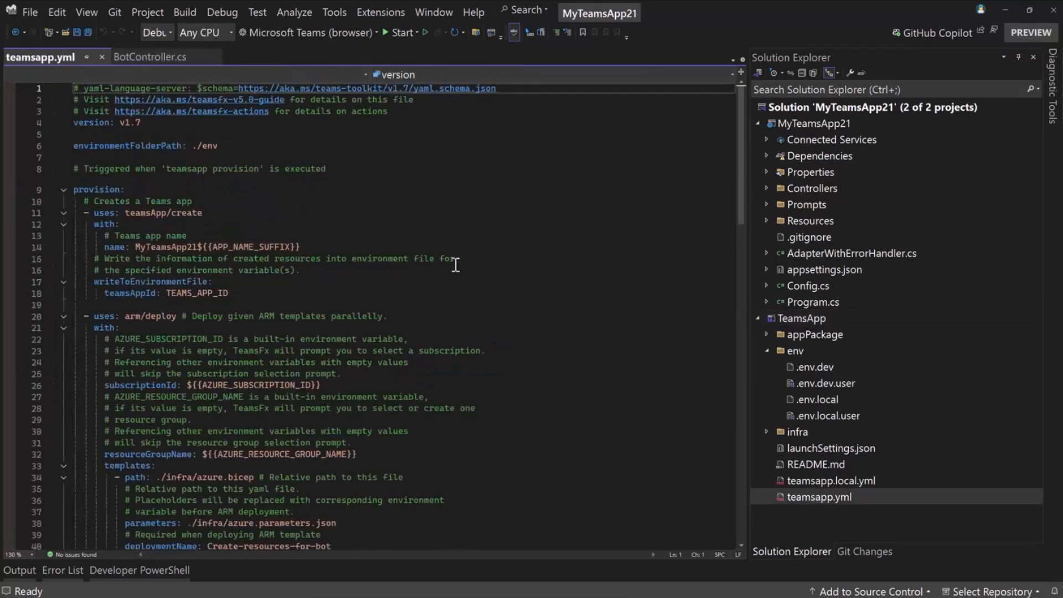
# Scroll to the arm/deploy block under provision in teamsapp.yml
pyautogui.scroll(-3)
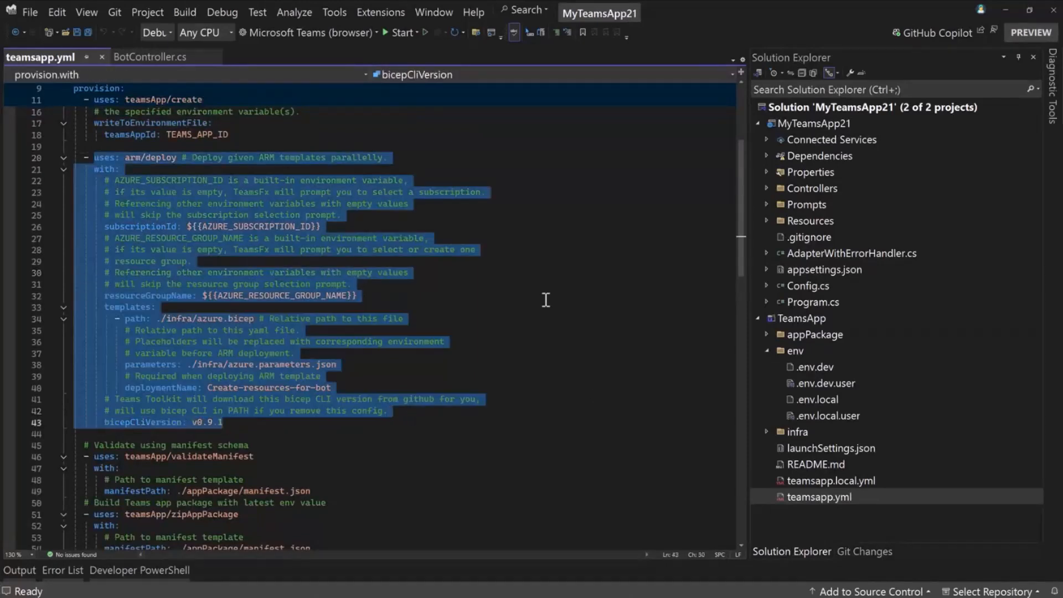
pyautogui.moveTo(495, 322)
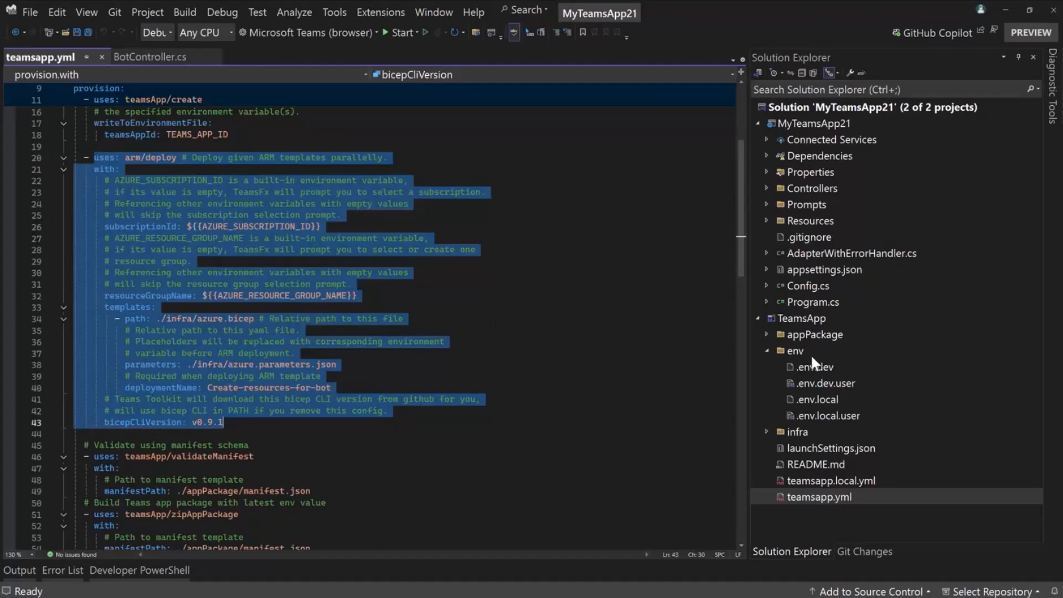
pyautogui.moveTo(793, 330)
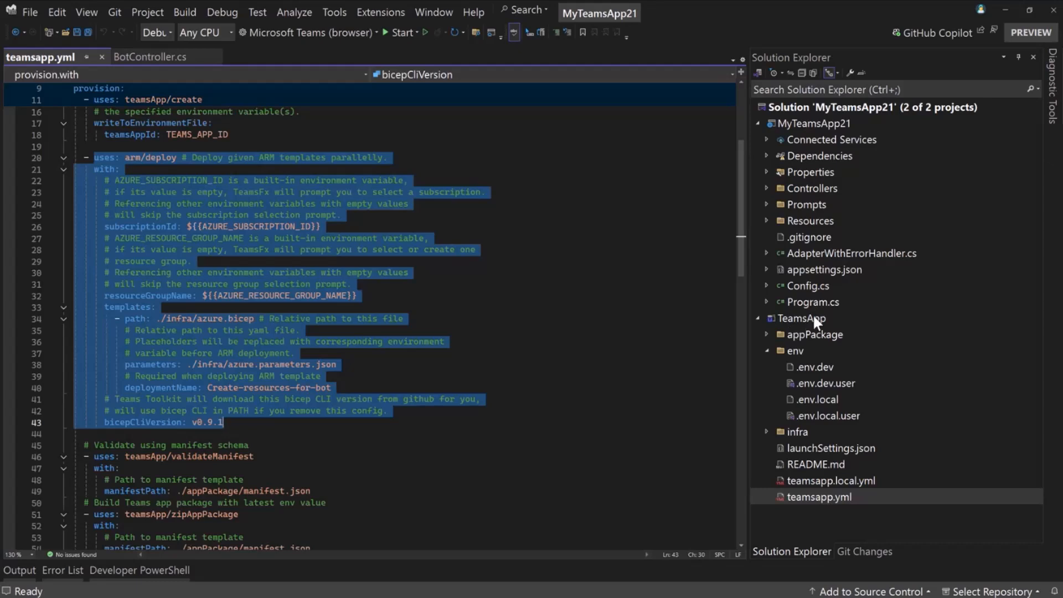
# Preview TeamsApp in Teams via Teams Toolkit using appPackage/manifest.json
pyautogui.rightClick(801, 318)
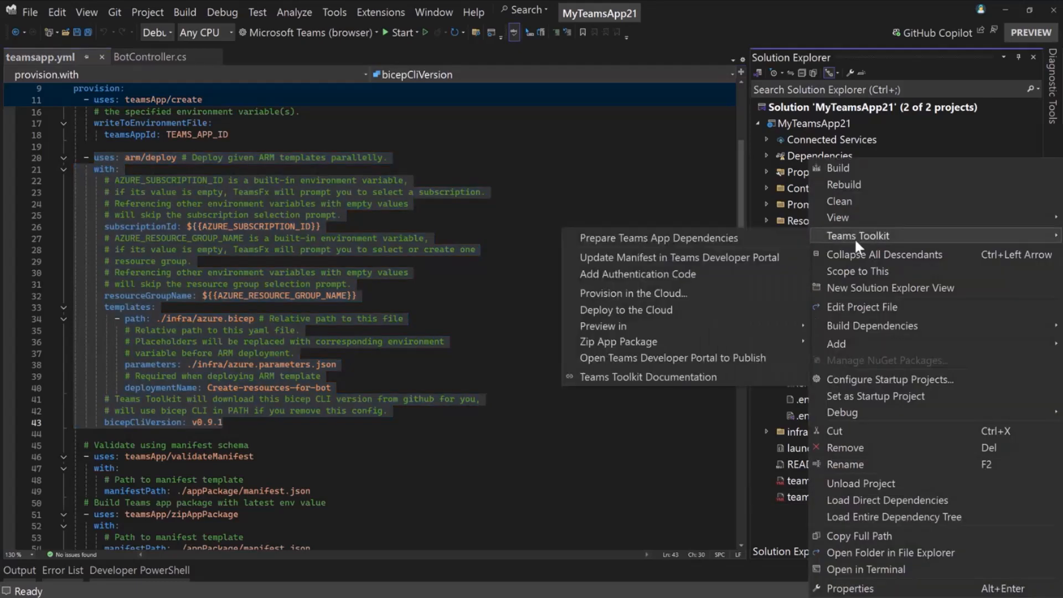
pyautogui.moveTo(626, 310)
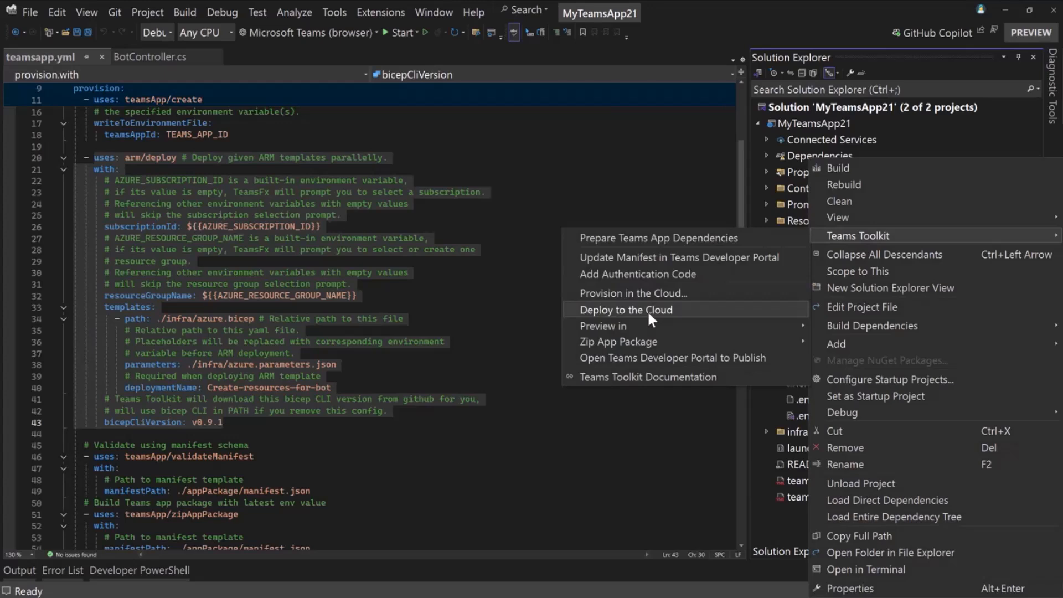
pyautogui.moveTo(633, 326)
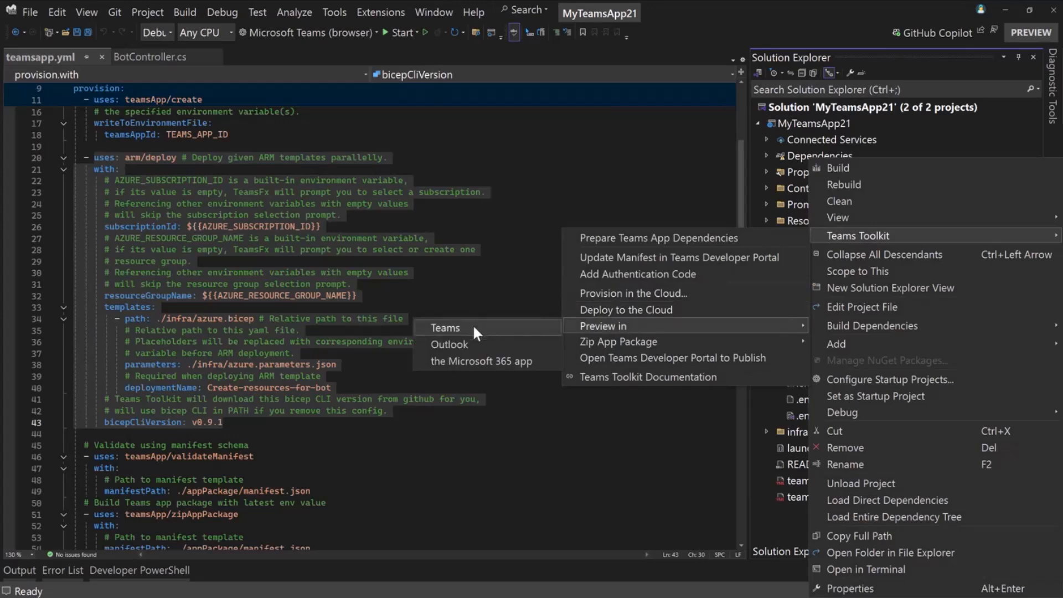
pyautogui.click(444, 328)
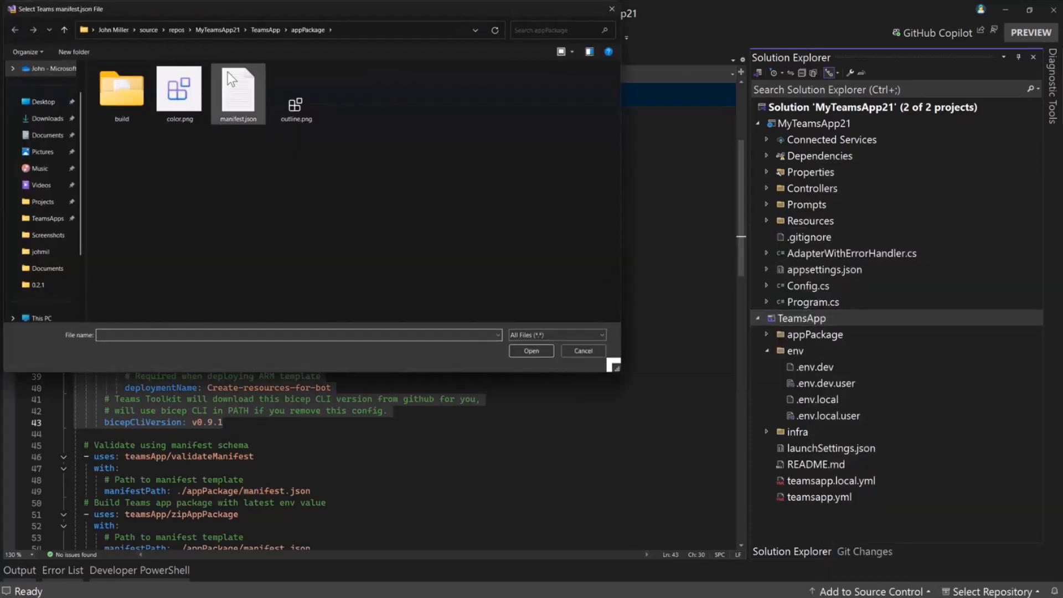
pyautogui.click(582, 350)
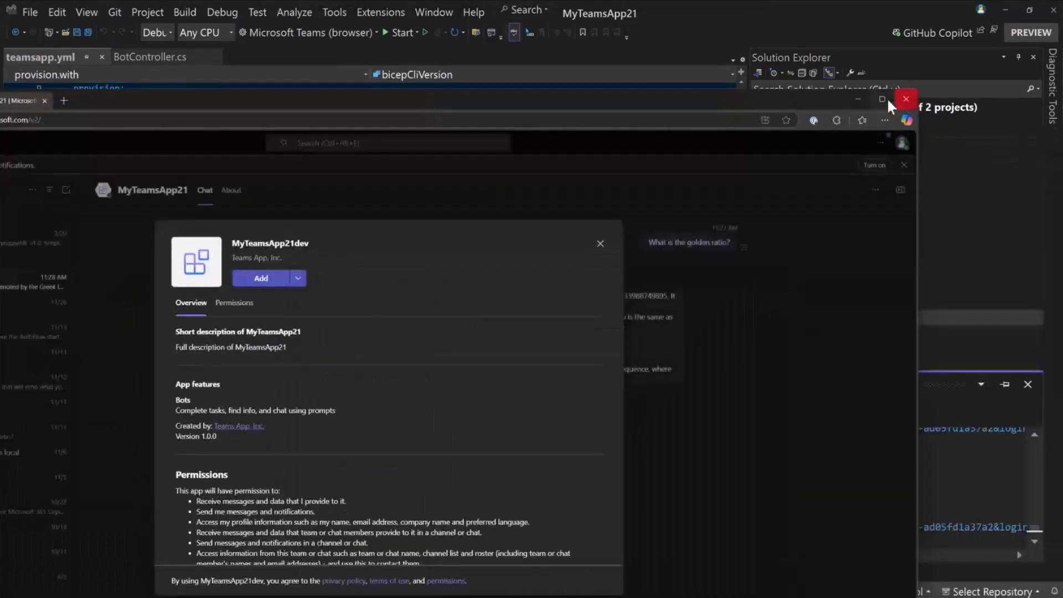
# Maximize the browser, add MyTeamsApp21dev, and type 'What is the golden ratio?'
pyautogui.click(881, 99)
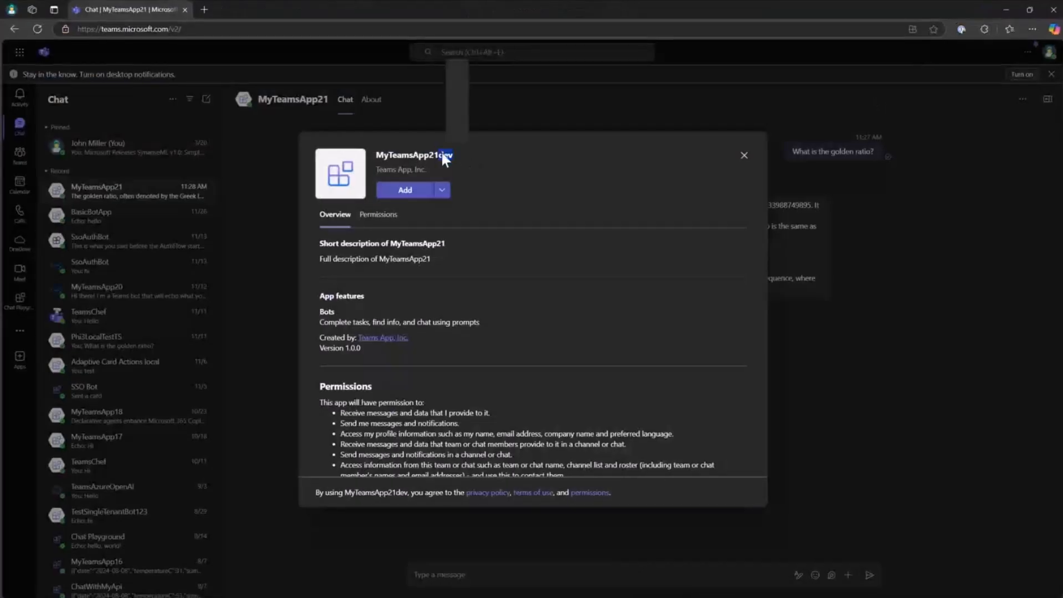
pyautogui.click(405, 190)
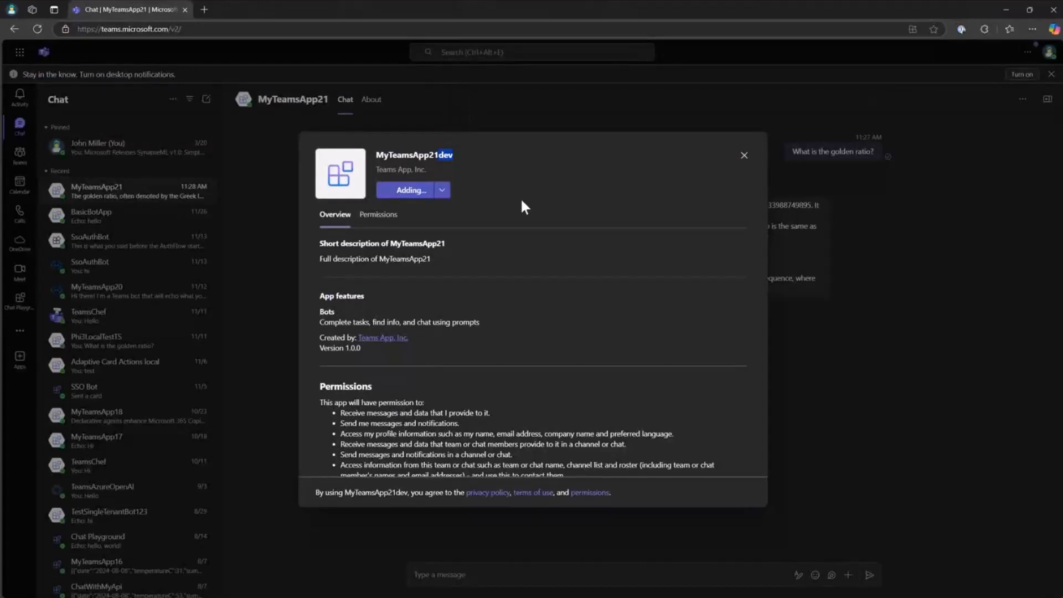
pyautogui.click(408, 190)
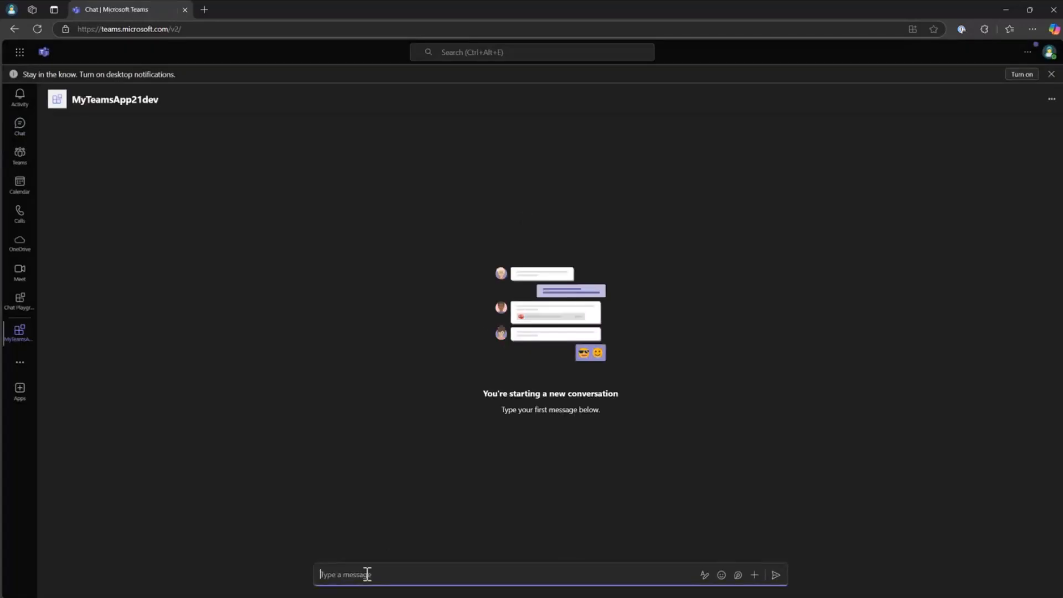
pyautogui.write('What is th')
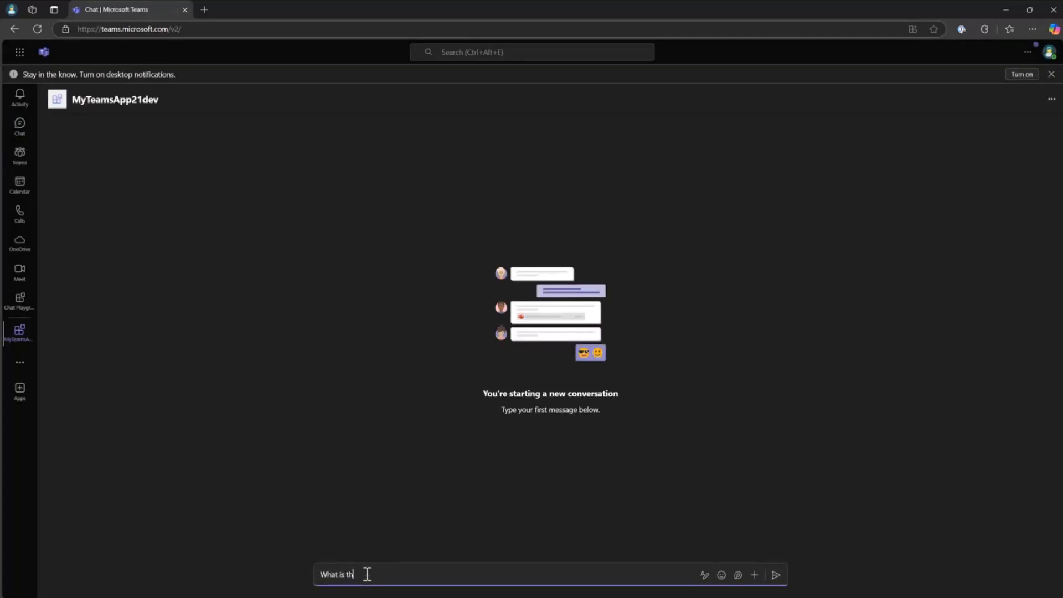
pyautogui.write('e golden ratio?')
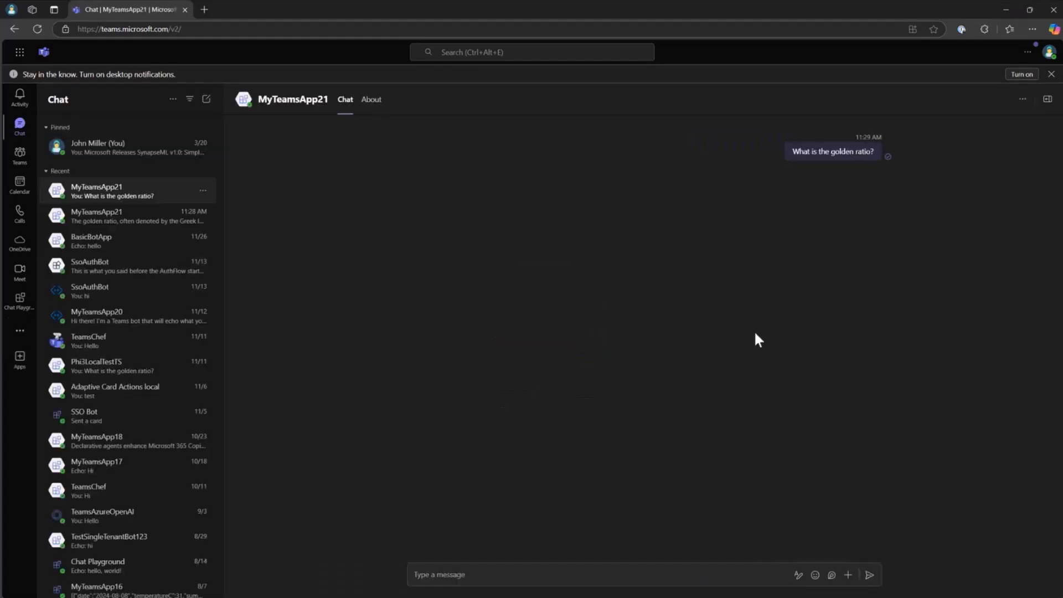
pyautogui.moveTo(586, 261)
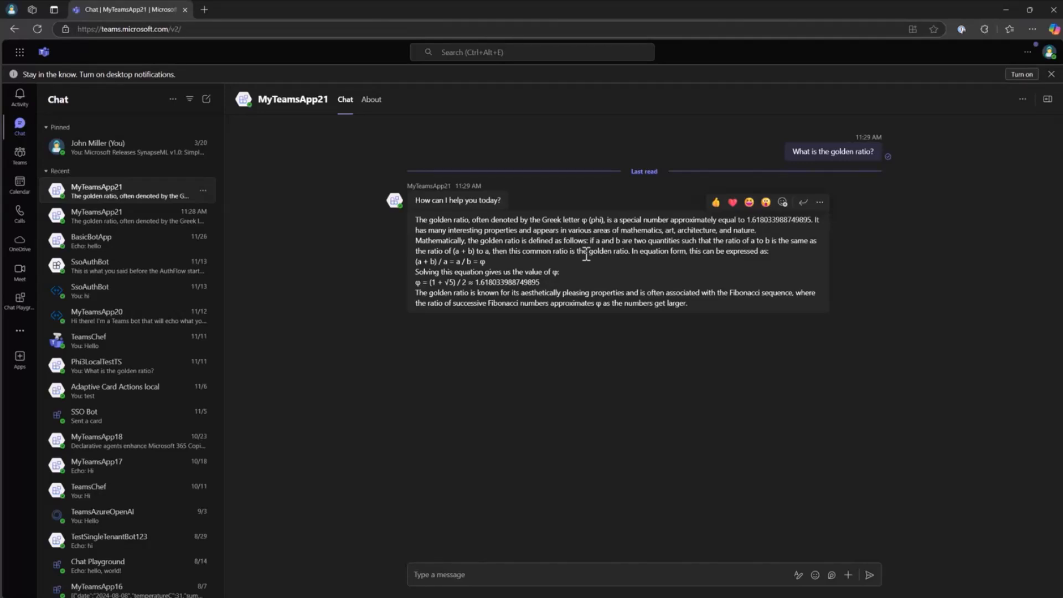
pyautogui.moveTo(721, 425)
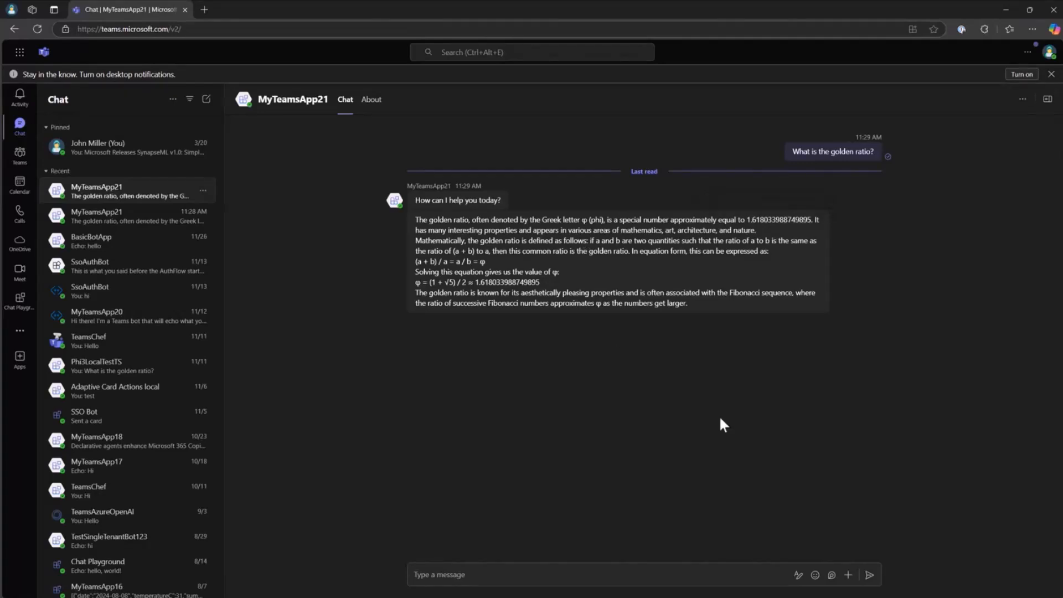
pyautogui.moveTo(763, 366)
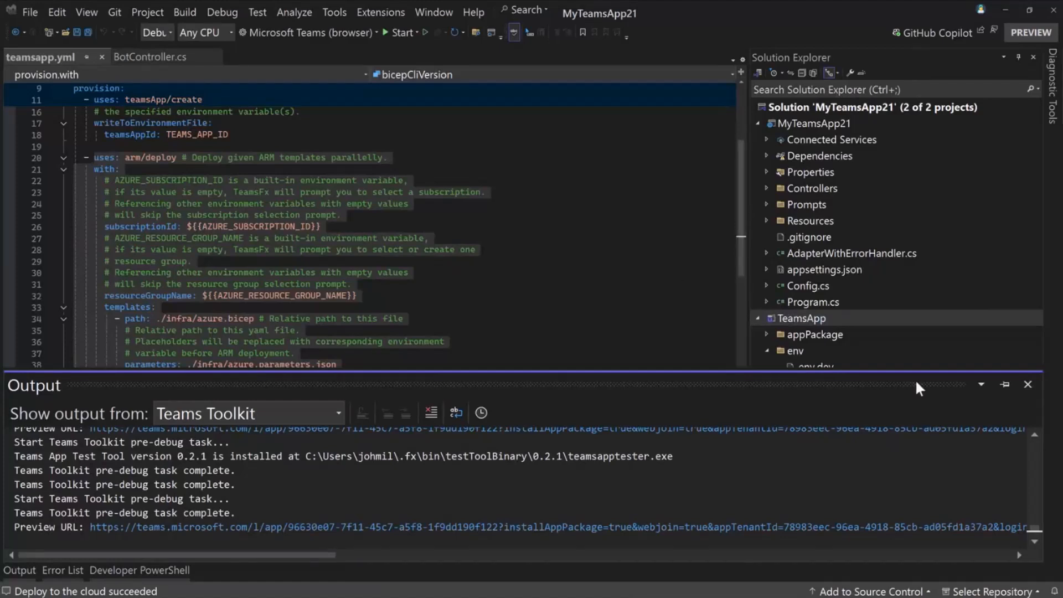
pyautogui.moveTo(805, 323)
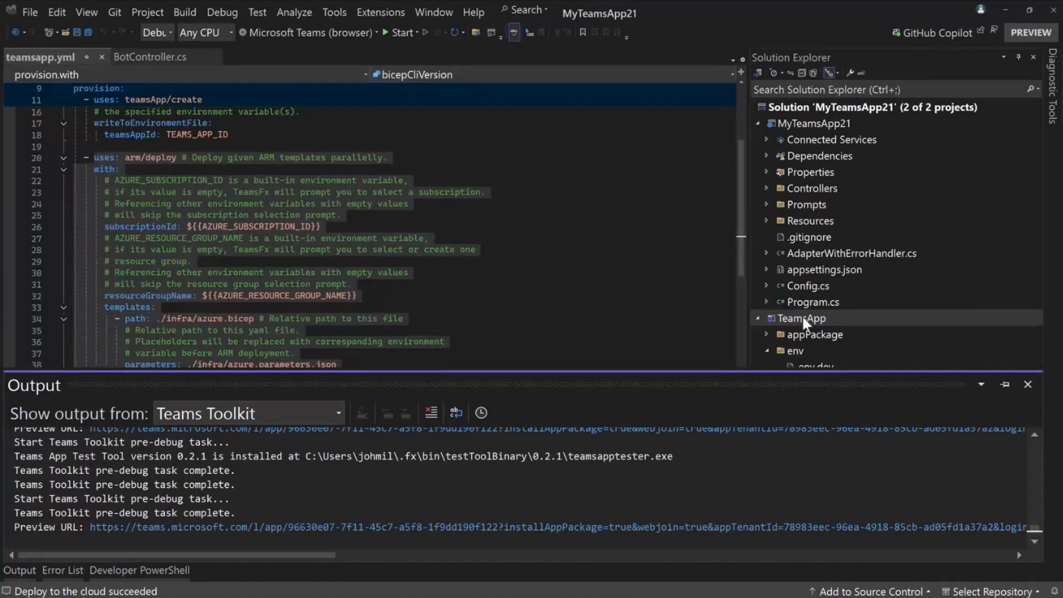
pyautogui.moveTo(557, 265)
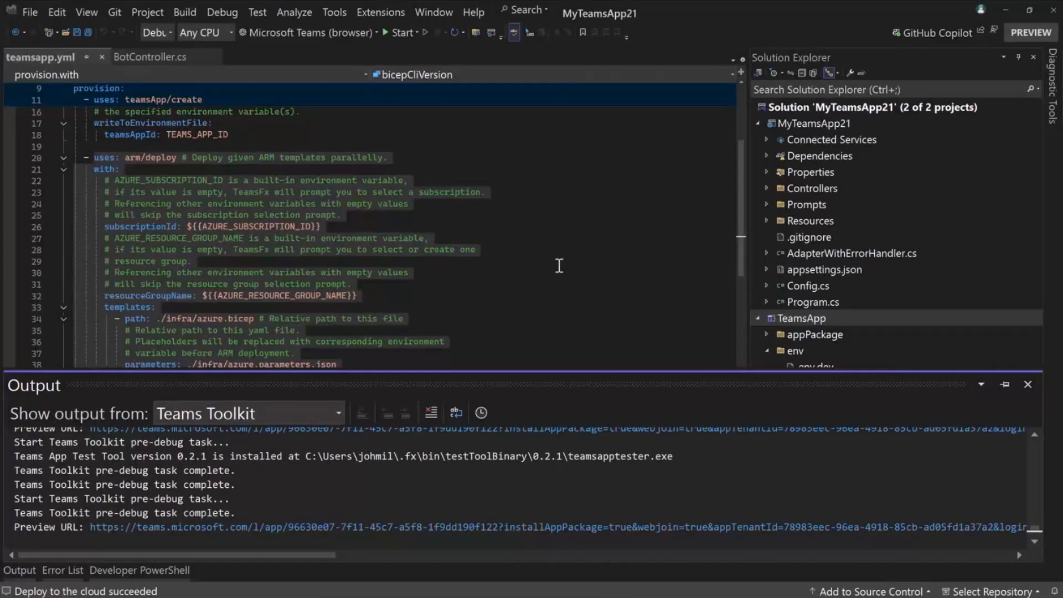
pyautogui.moveTo(571, 253)
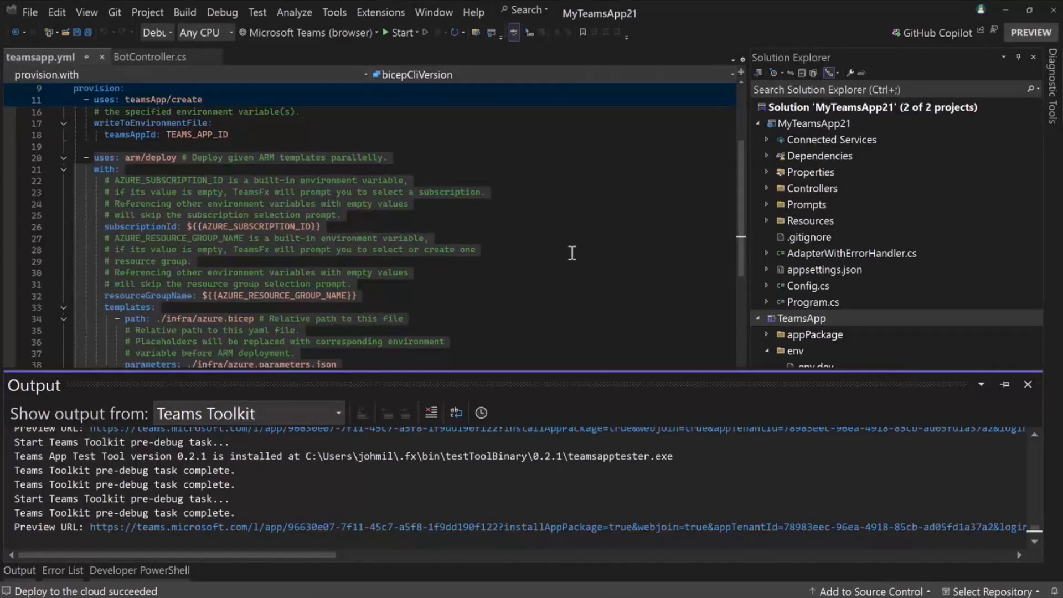
pyautogui.moveTo(913, 256)
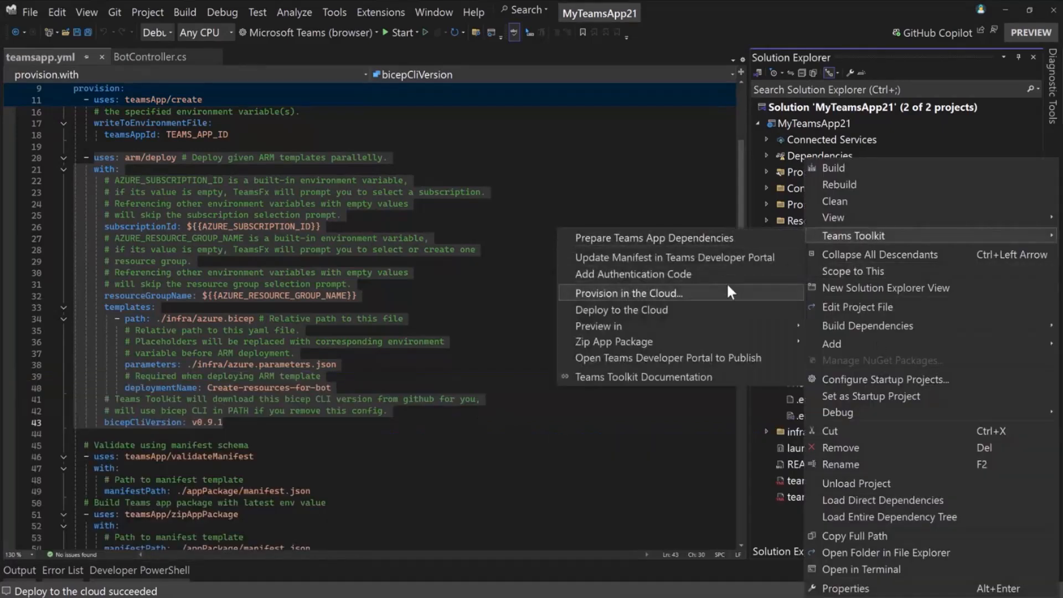
pyautogui.moveTo(410, 224)
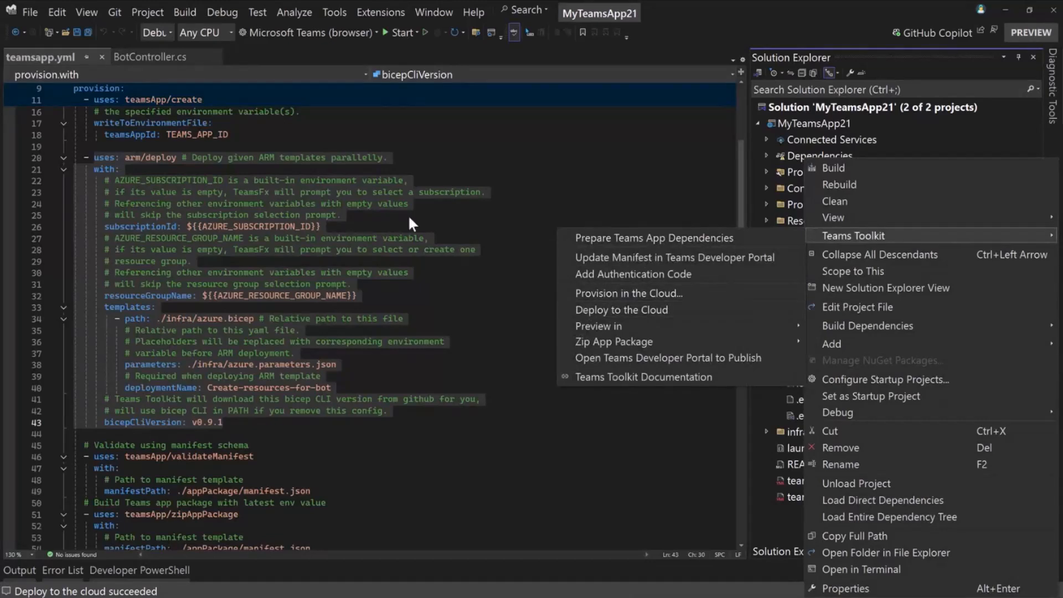
pyautogui.moveTo(456, 221)
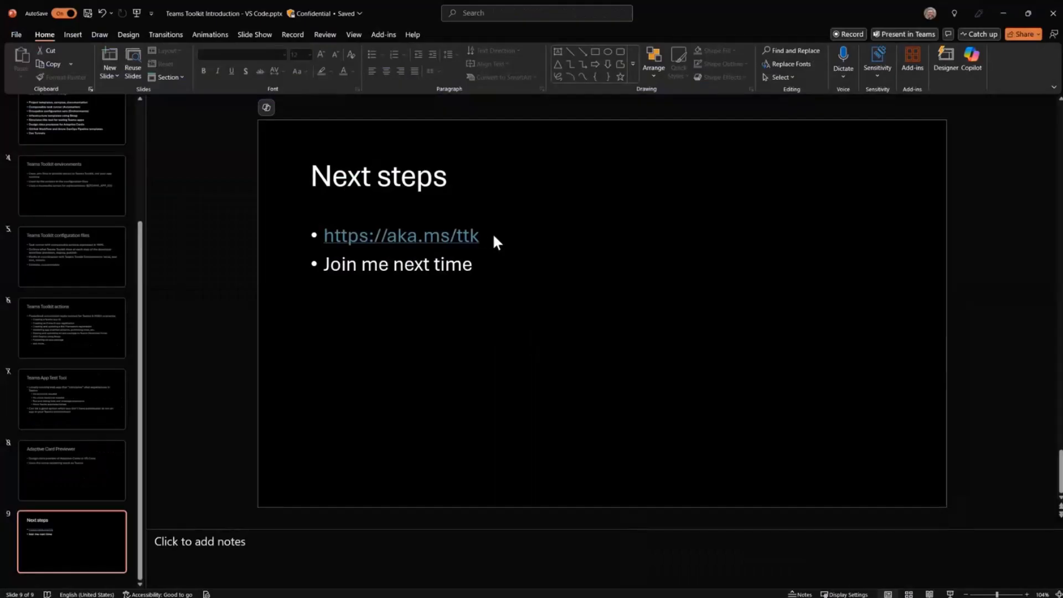
pyautogui.moveTo(363, 235)
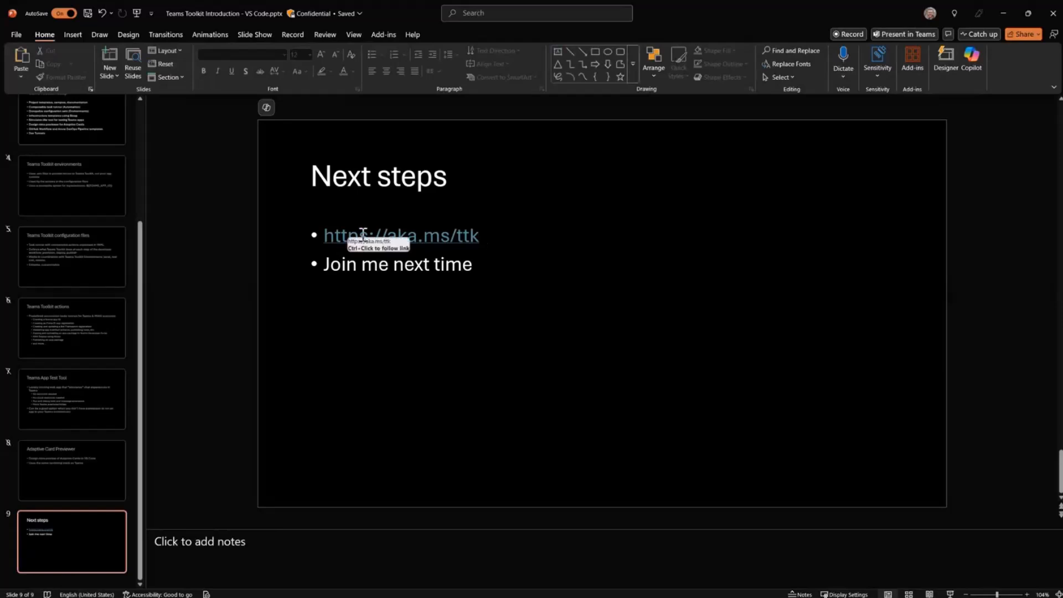